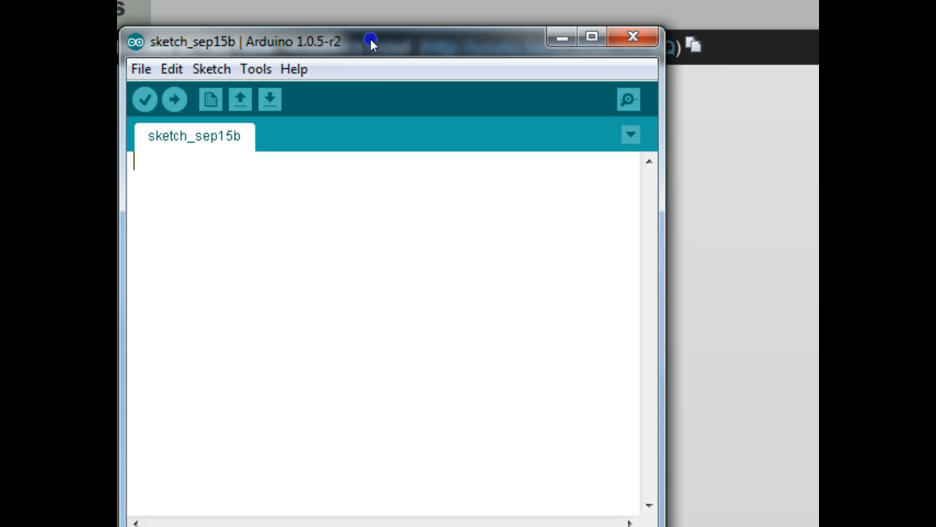
Step: Launch the ArduBlock block editor from the Arduino IDE Tools menu
left_click_drag(373, 42, 373, 30)
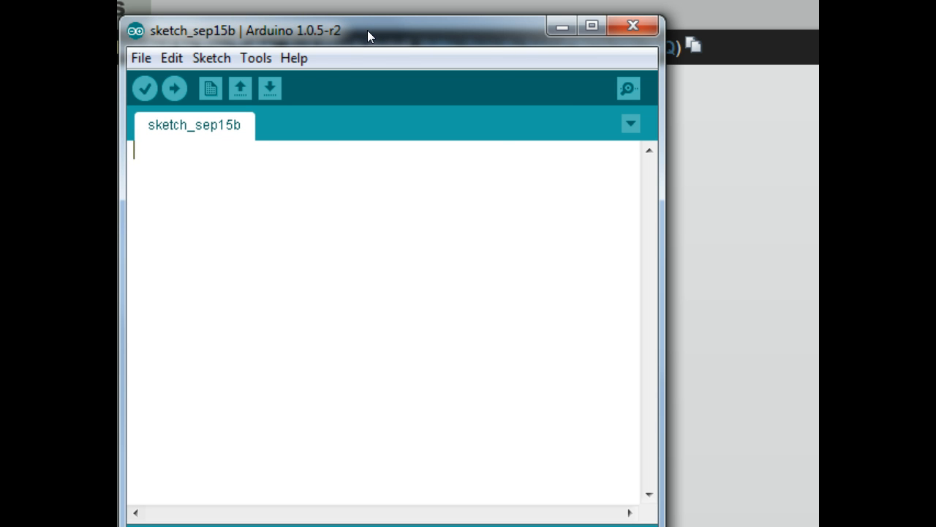
left_click(255, 58)
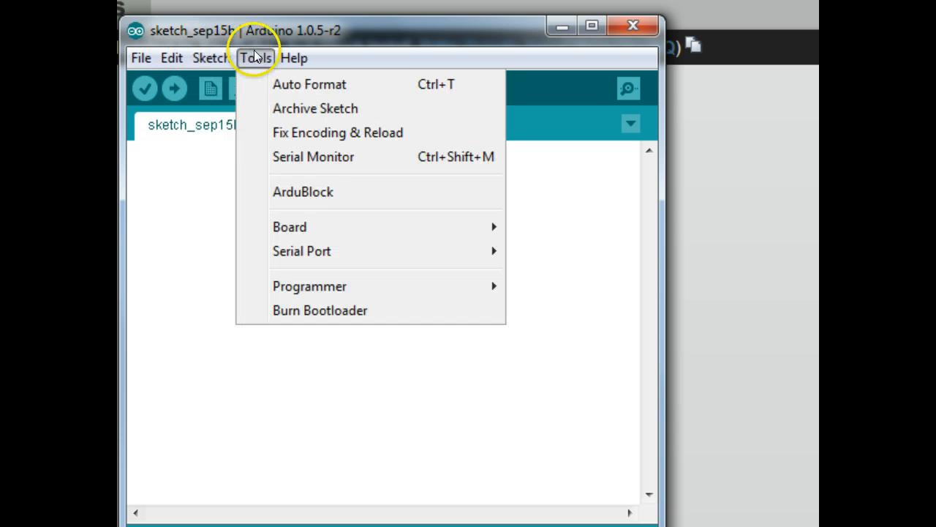
left_click(303, 191)
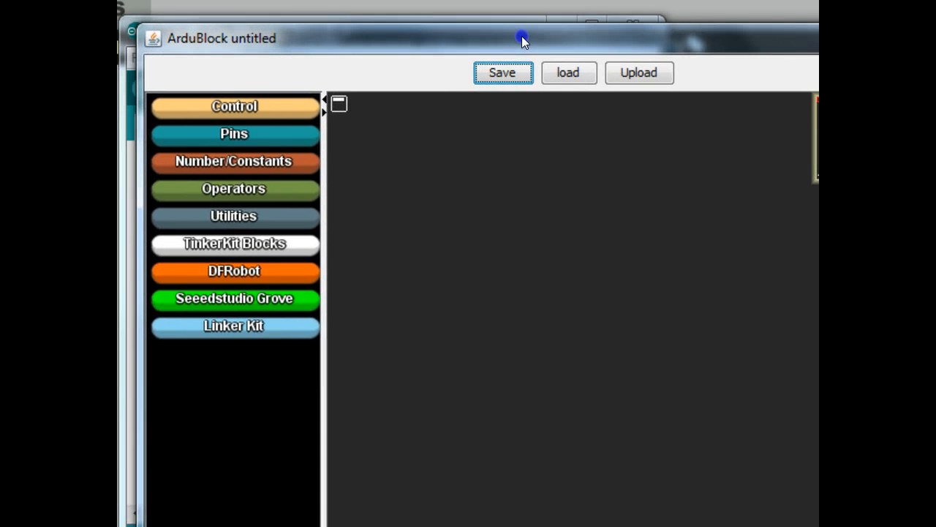
mouse_move(447, 42)
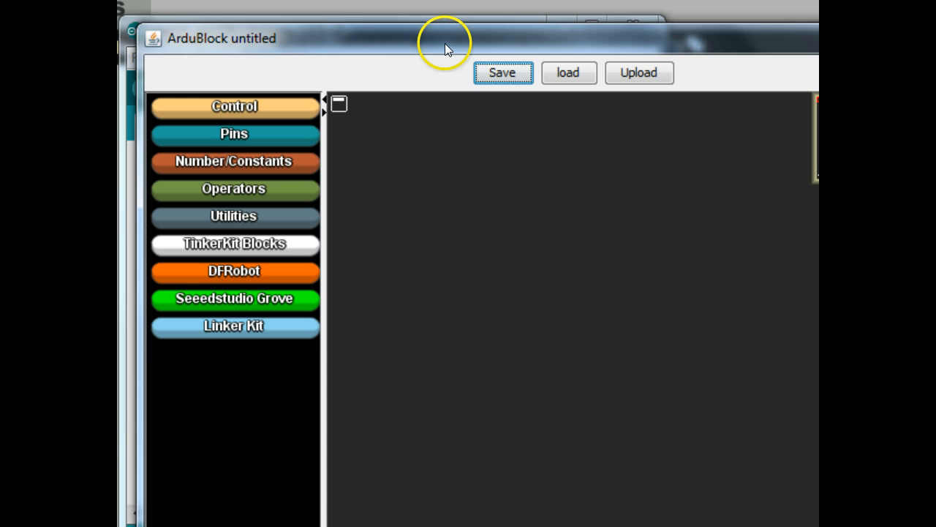
mouse_move(331, 49)
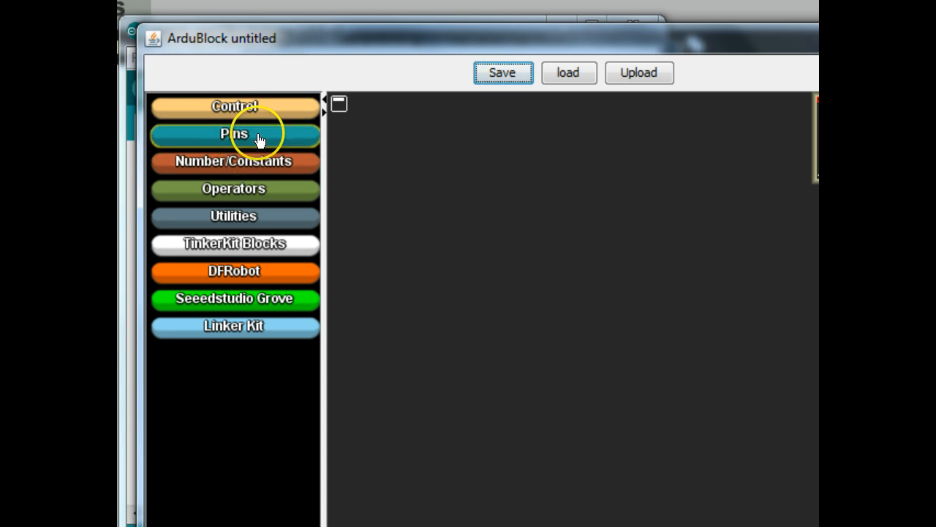
Step: Show the Control category blocks: loop, if/else, if, while and repeat
left_click(234, 106)
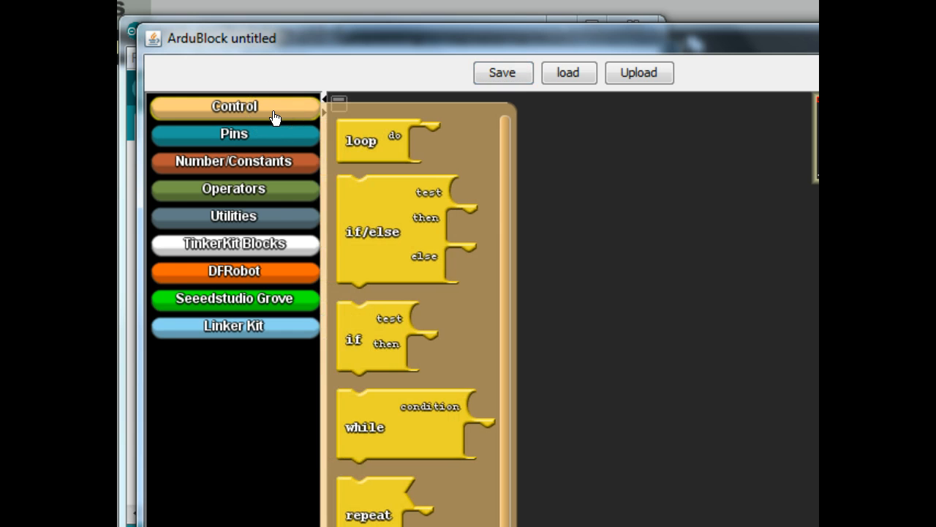
mouse_move(362, 141)
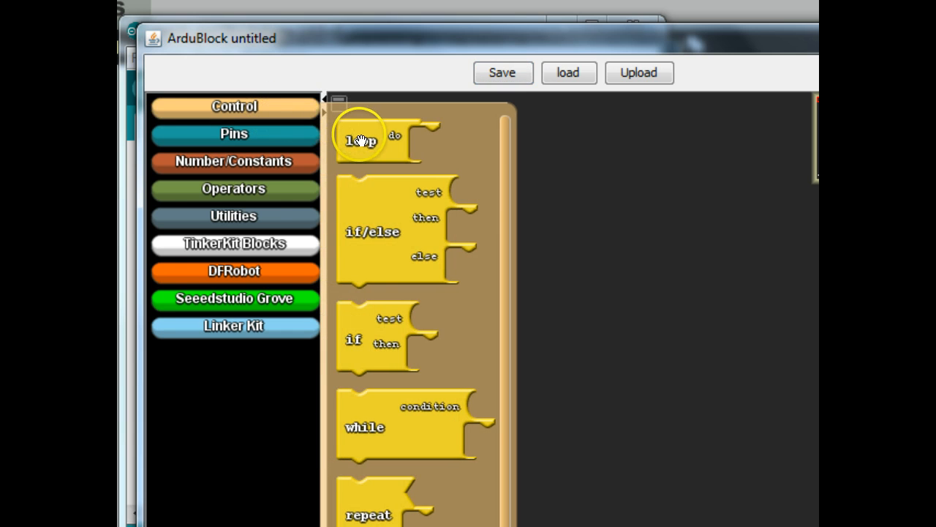
mouse_move(359, 140)
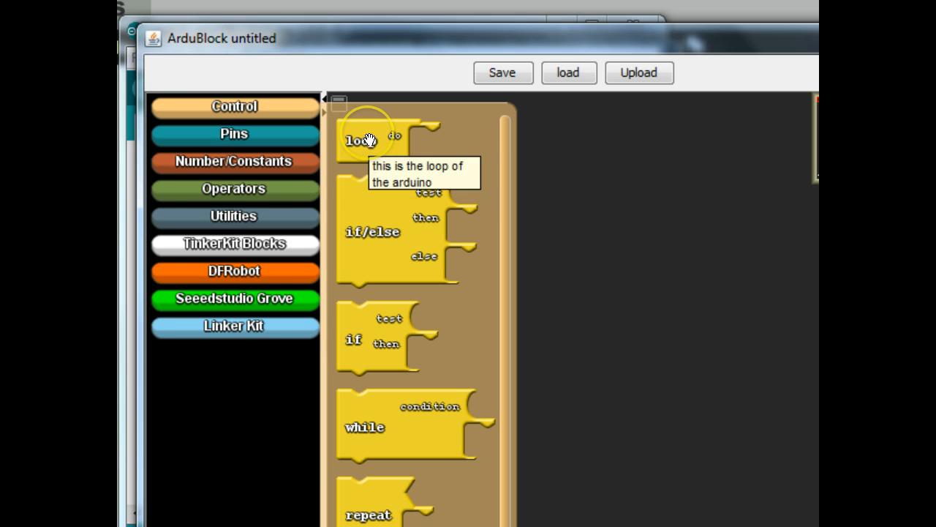
mouse_move(373, 150)
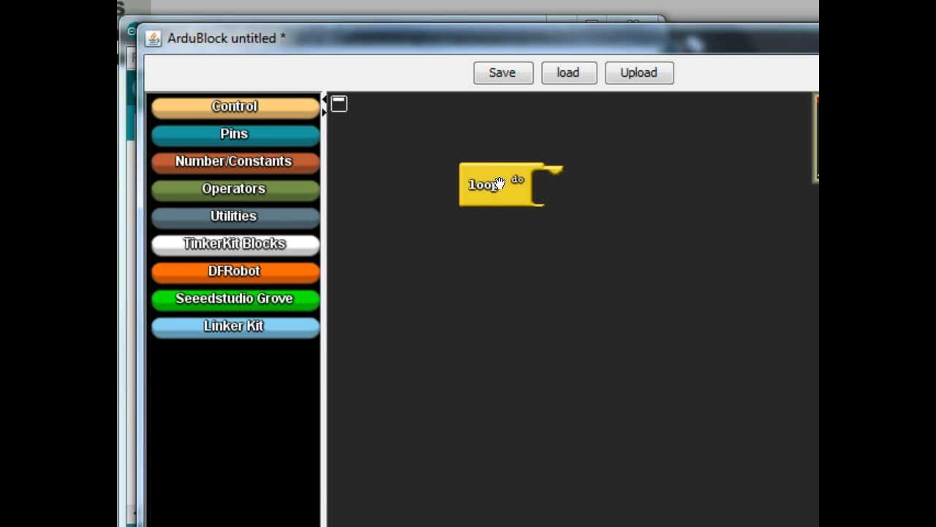
mouse_move(358, 201)
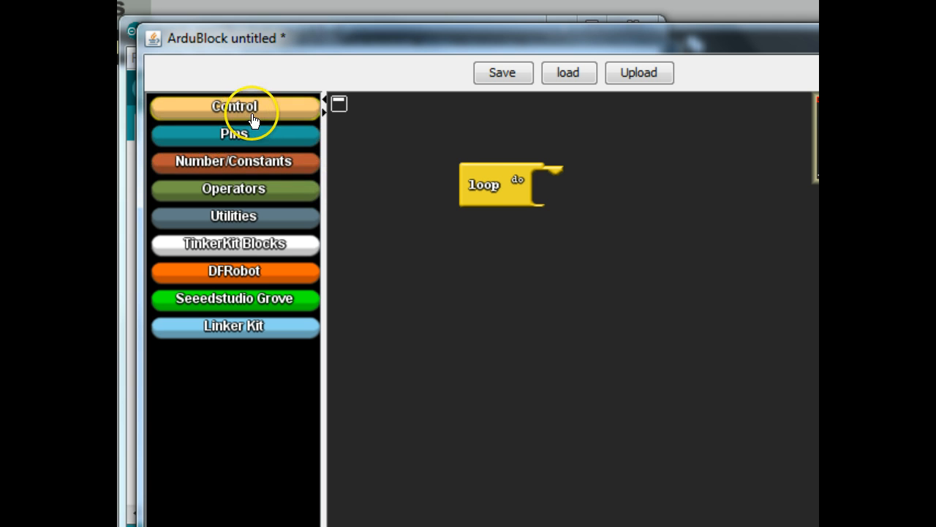
mouse_move(491, 35)
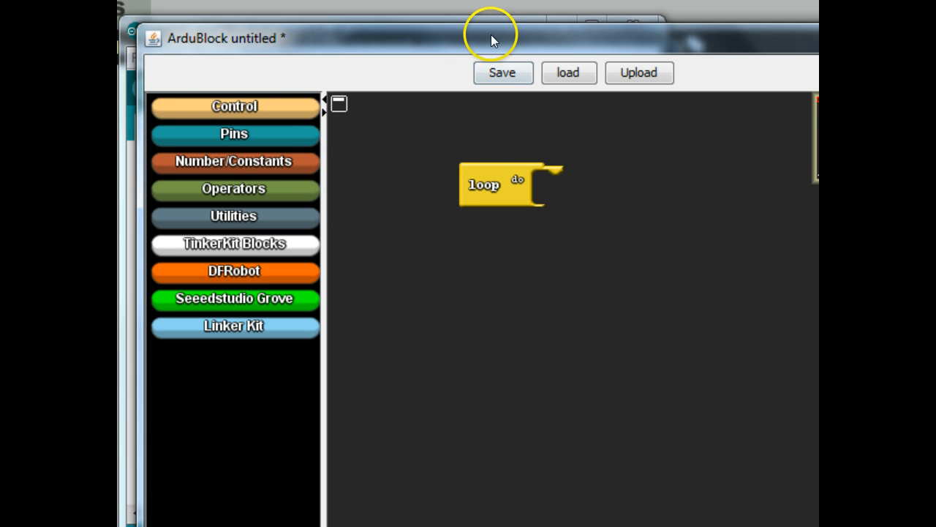
mouse_move(453, 80)
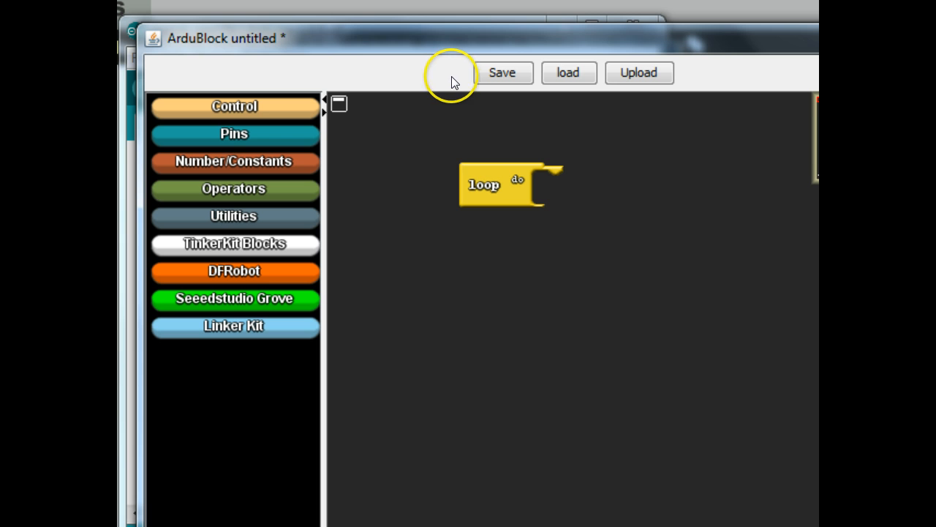
mouse_move(454, 124)
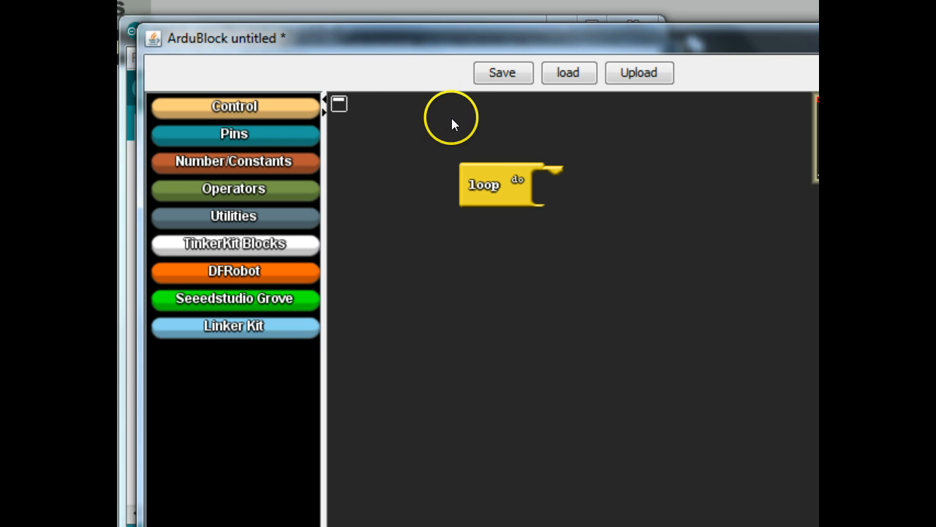
mouse_move(442, 68)
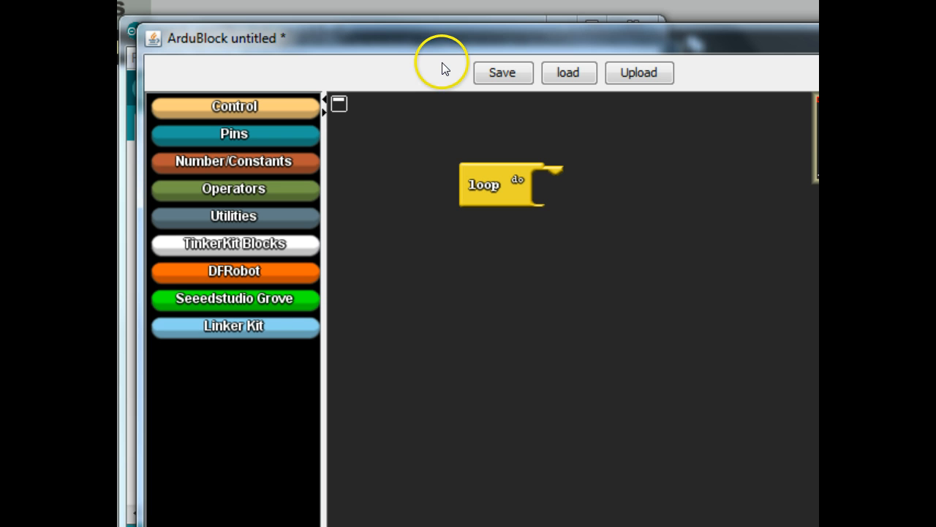
mouse_move(409, 44)
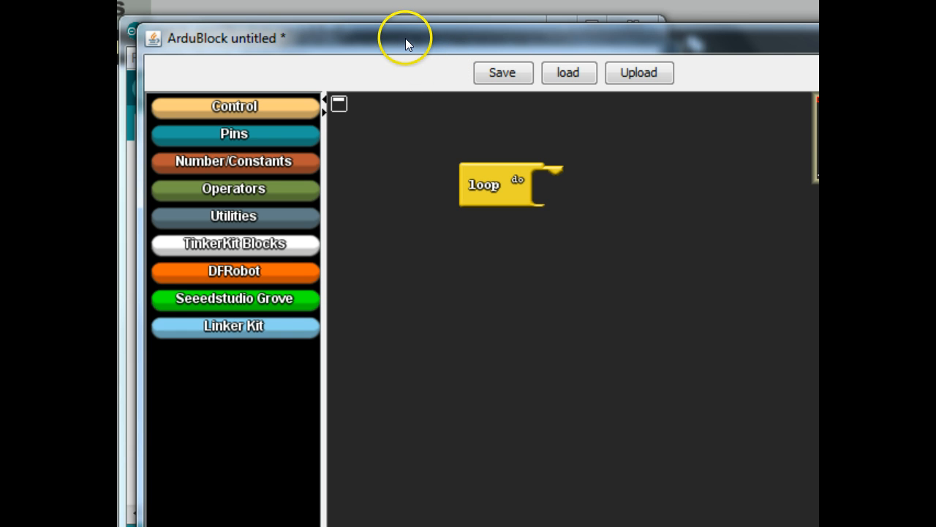
mouse_move(267, 73)
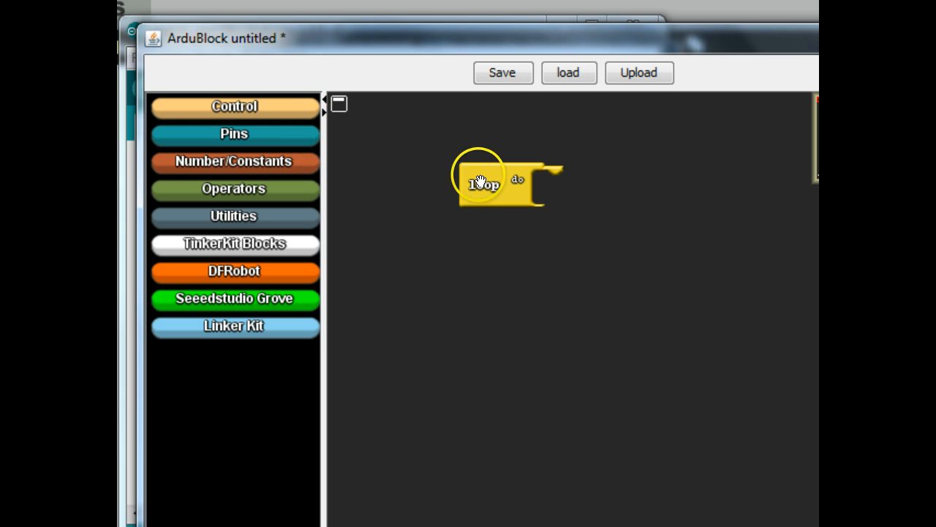
left_click_drag(483, 183, 227, 410)
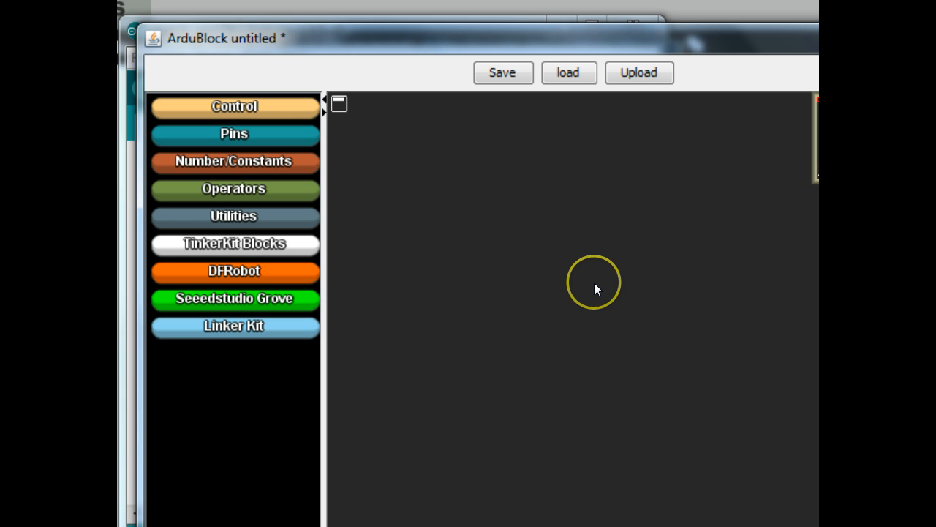
mouse_move(253, 110)
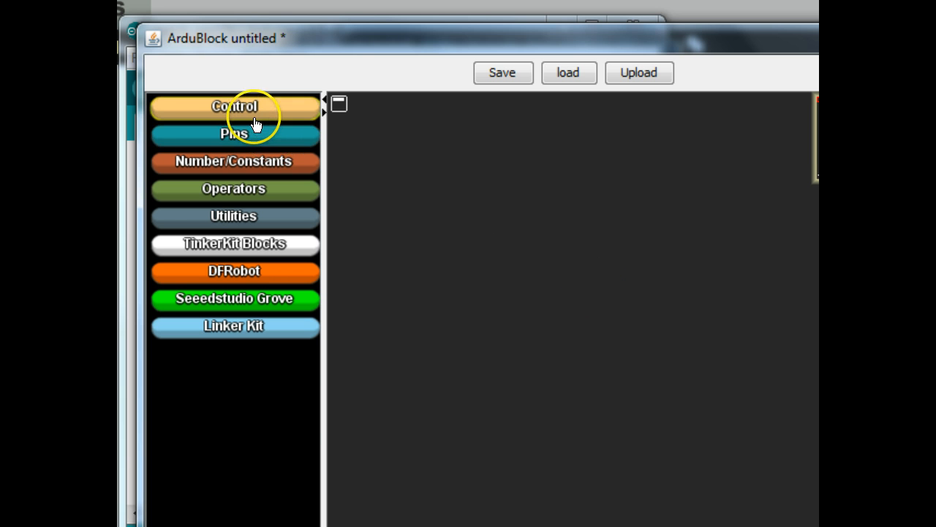
left_click(234, 107)
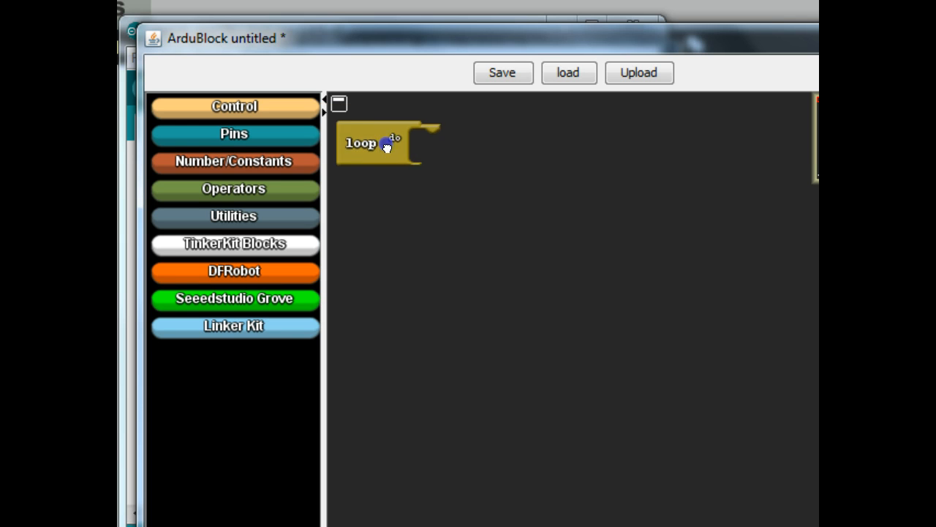
left_click_drag(380, 142, 424, 191)
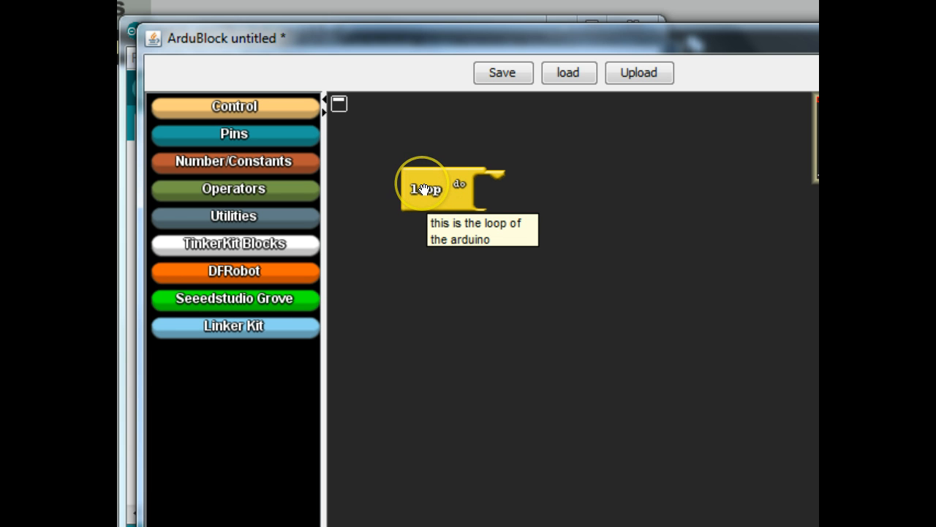
mouse_move(457, 207)
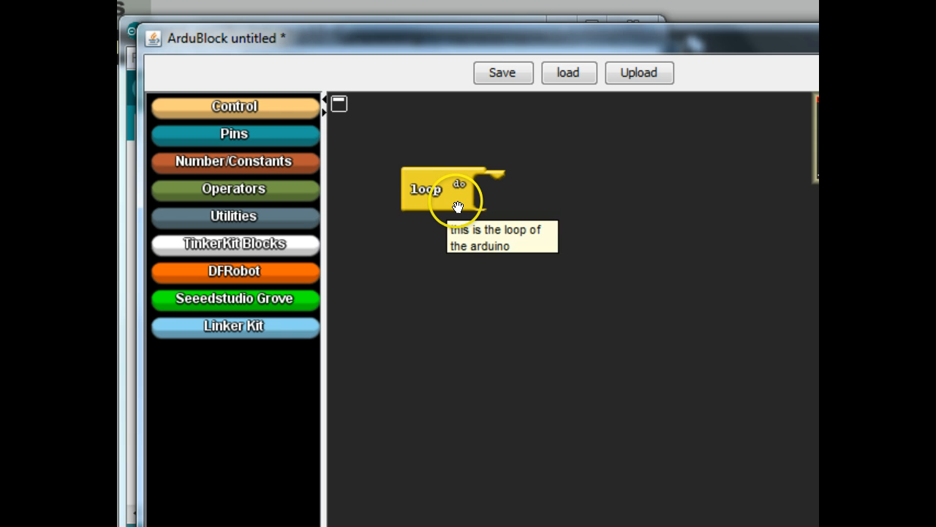
mouse_move(322, 103)
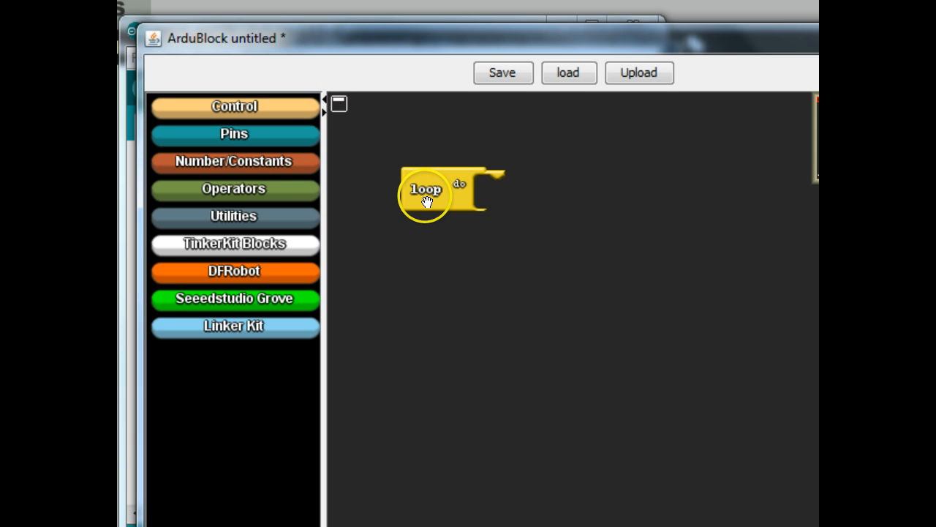
mouse_move(435, 188)
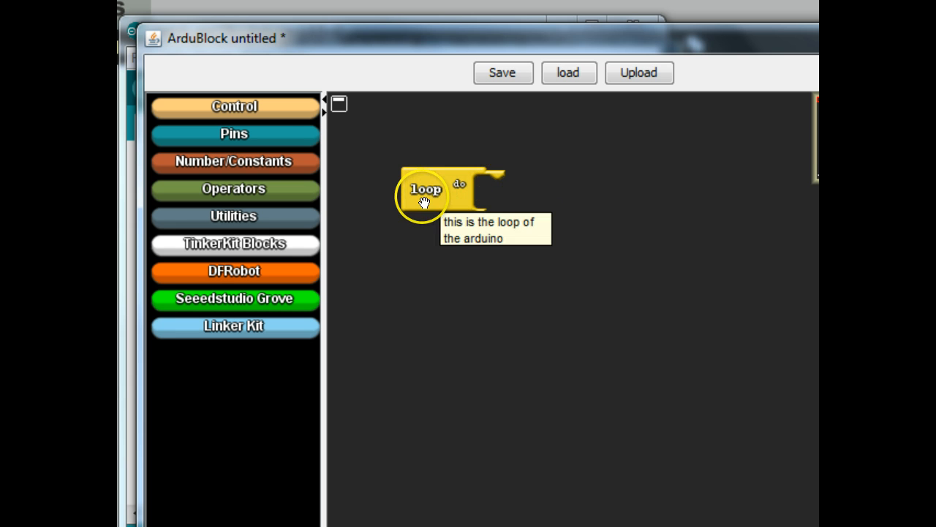
mouse_move(439, 191)
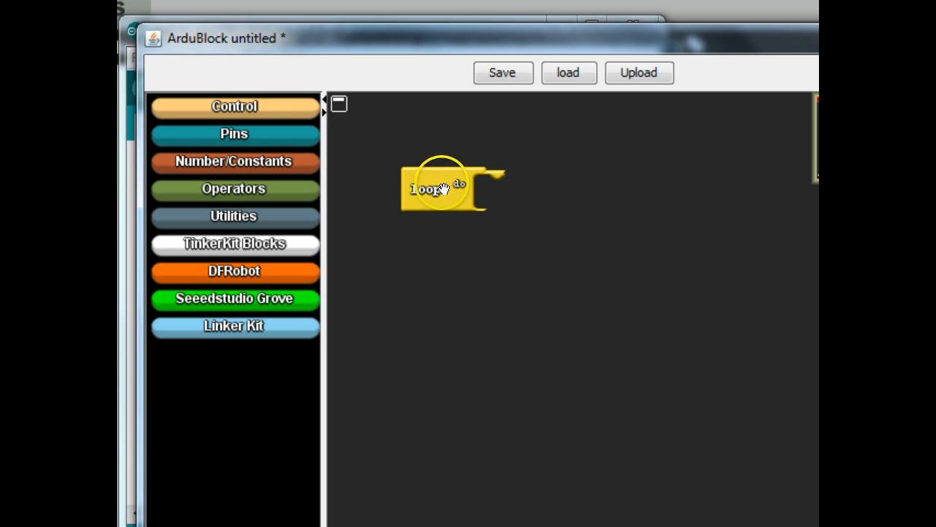
mouse_move(233, 134)
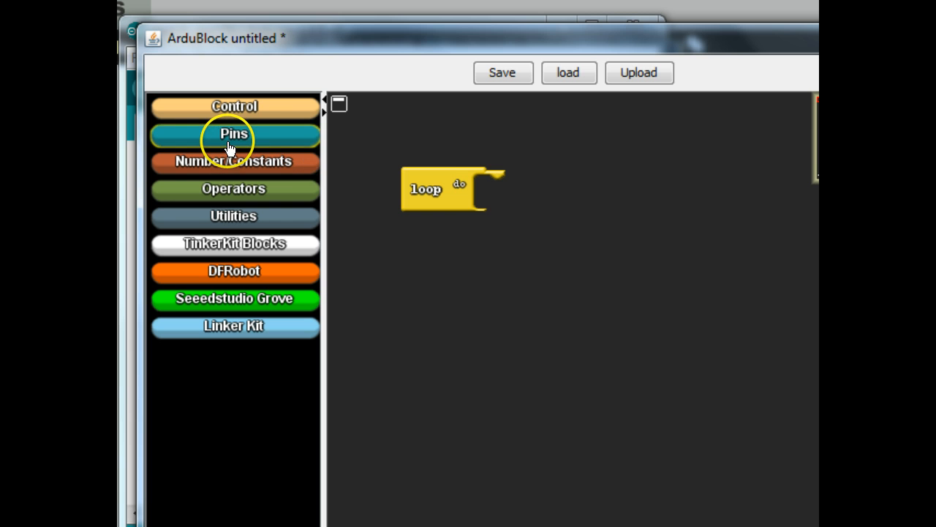
Step: Attach a set digital pin block inside the loop and start setting its pin to 3
left_click(234, 134)
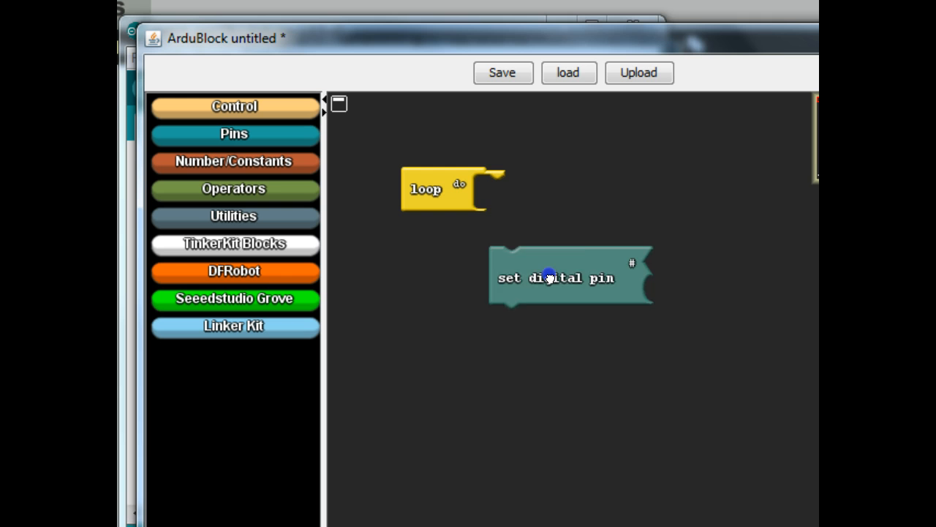
left_click_drag(553, 278, 574, 222)
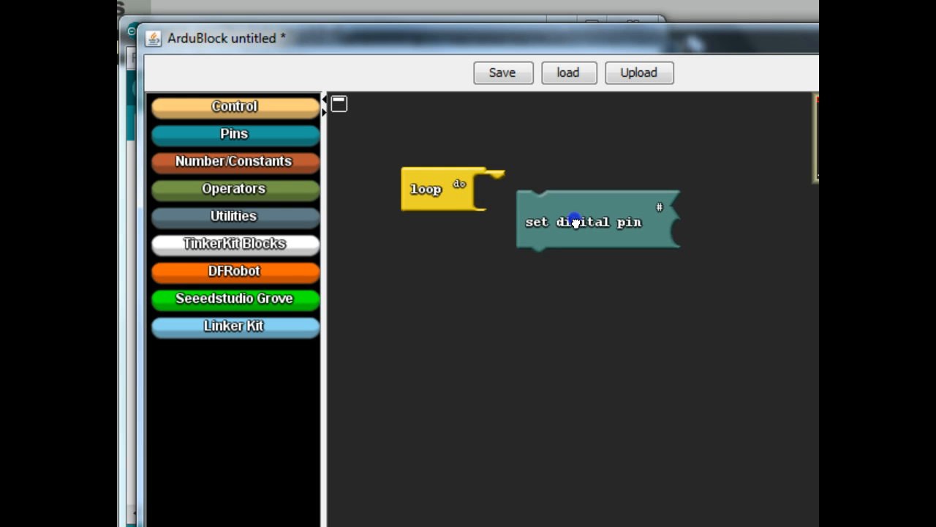
left_click_drag(575, 221, 534, 208)
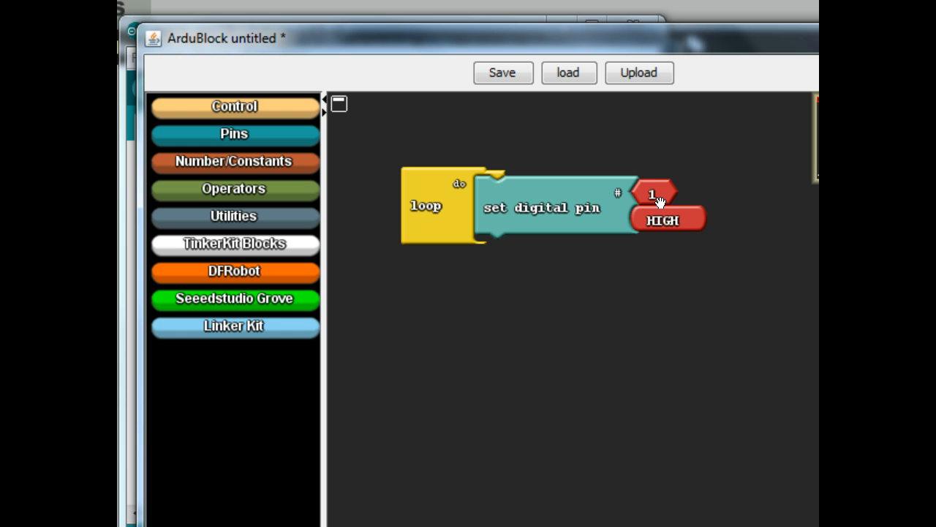
left_click(653, 194)
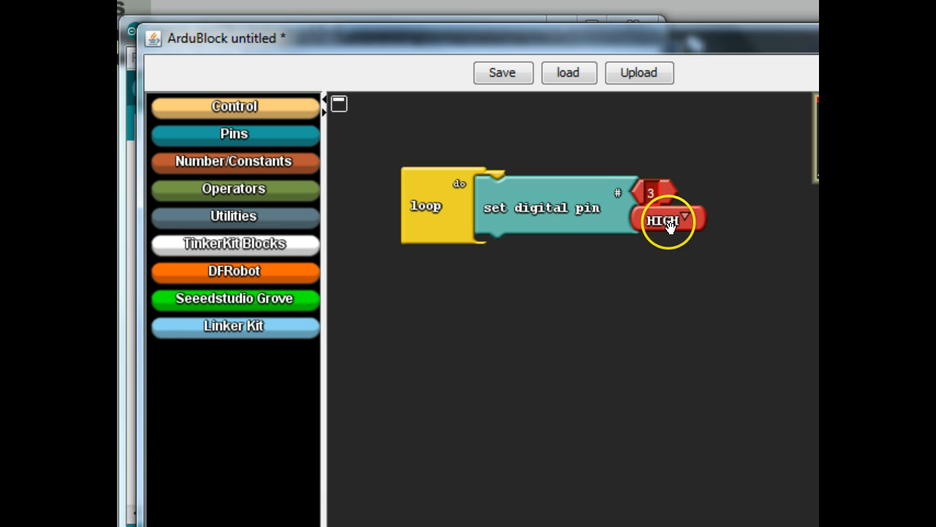
mouse_move(724, 314)
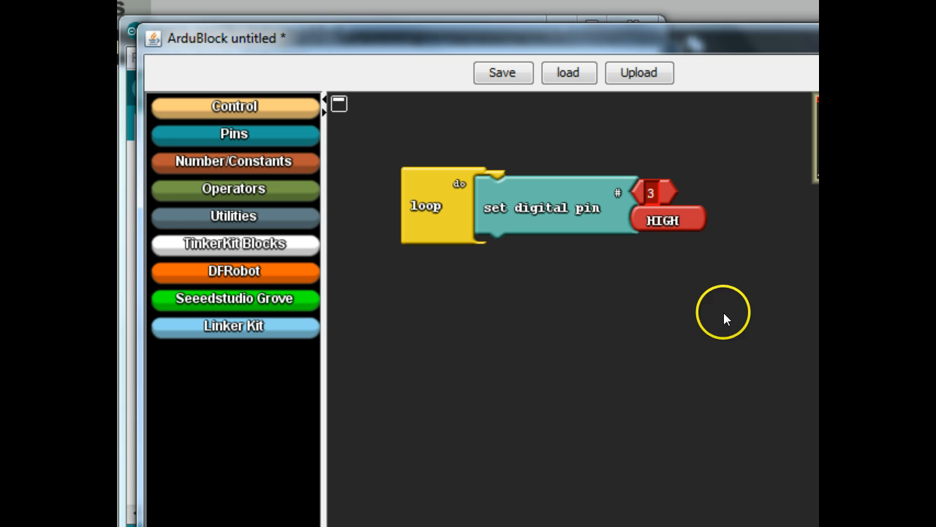
mouse_move(437, 202)
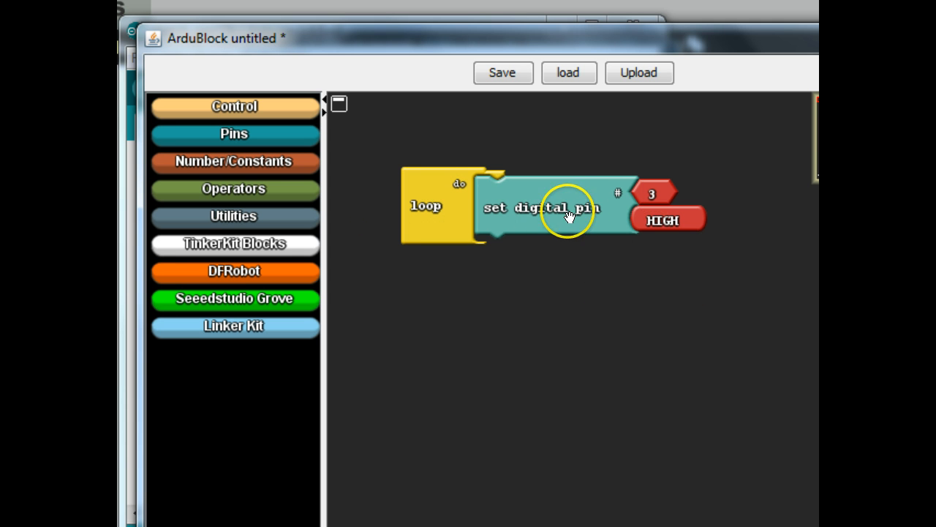
mouse_move(547, 156)
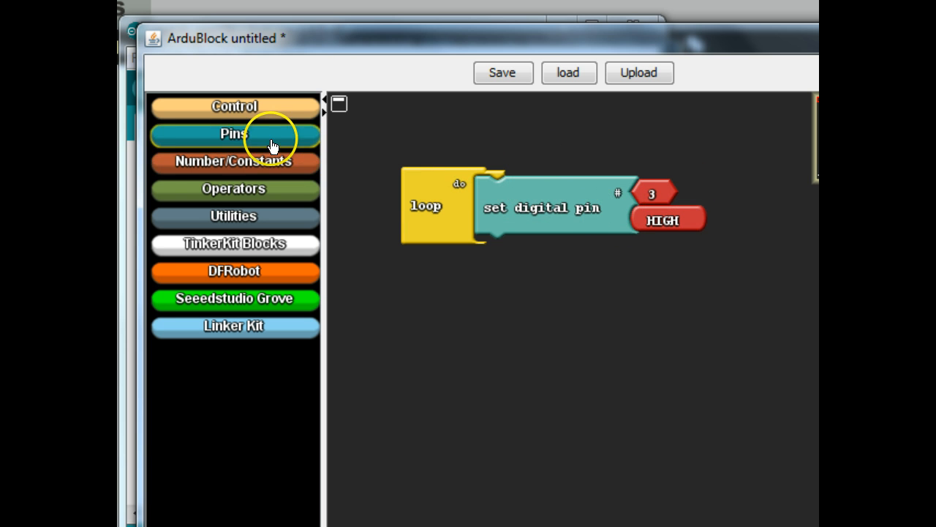
Step: Attach a second set digital pin block in the loop with pin number 4
left_click(234, 133)
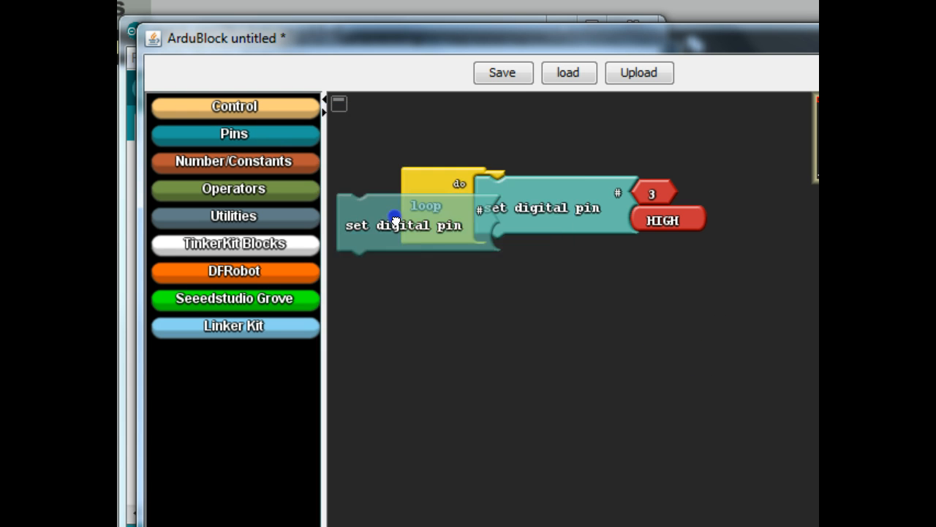
left_click_drag(402, 220, 541, 267)
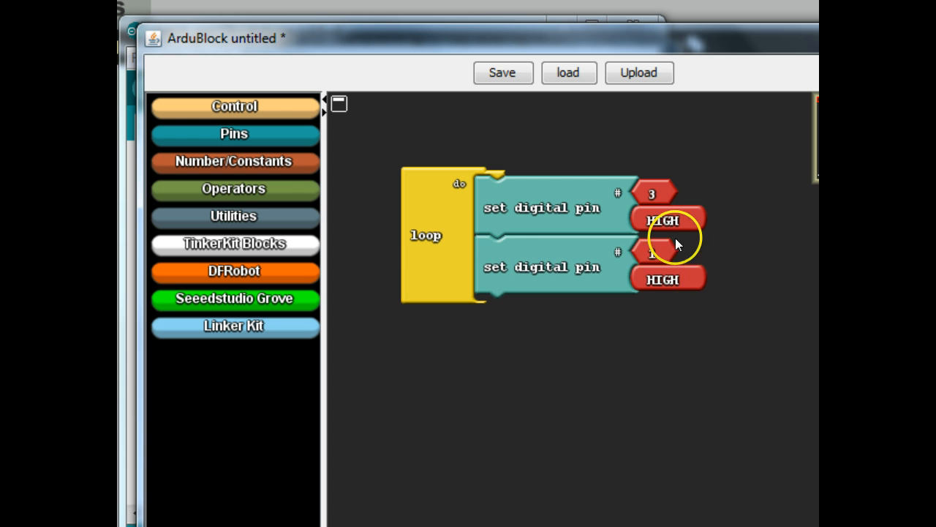
left_click(651, 253)
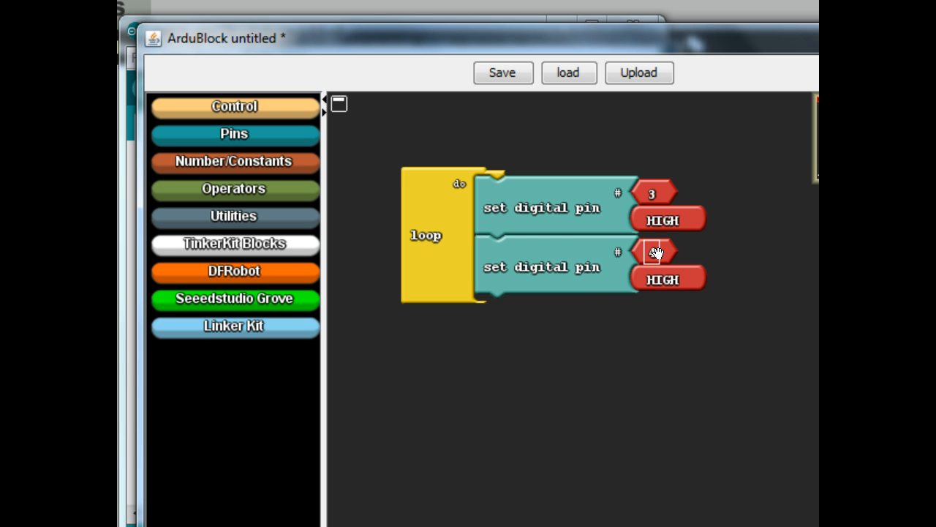
Step: Clone the pin 4 block and attach the copy as the loop's third block
right_click(651, 252)
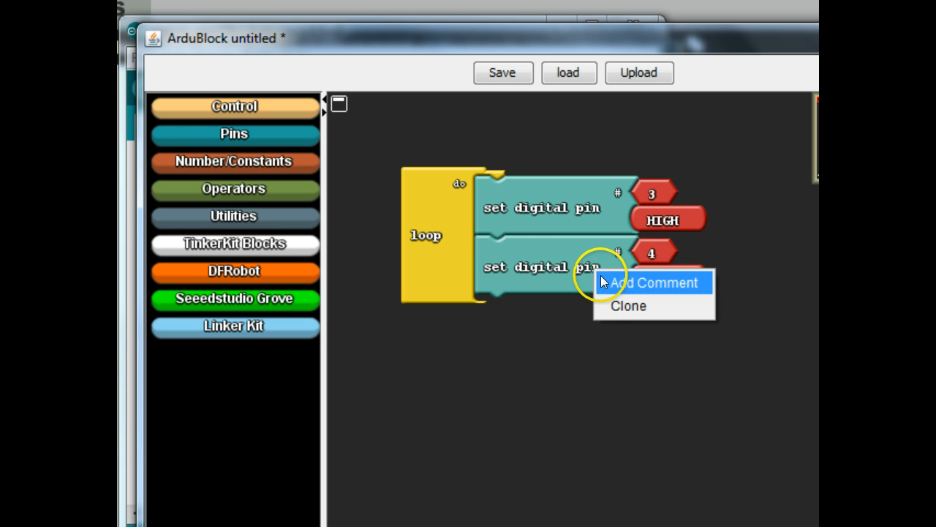
left_click(627, 306)
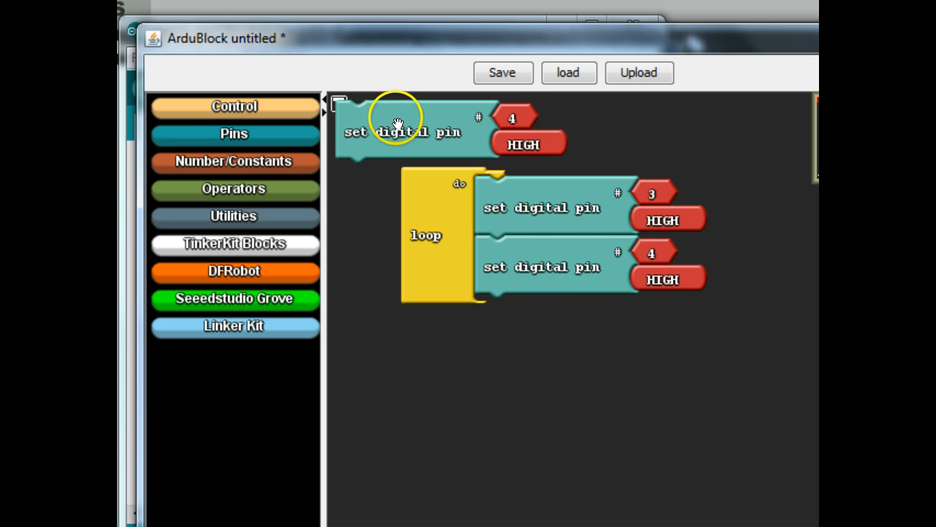
left_click_drag(402, 132, 545, 325)
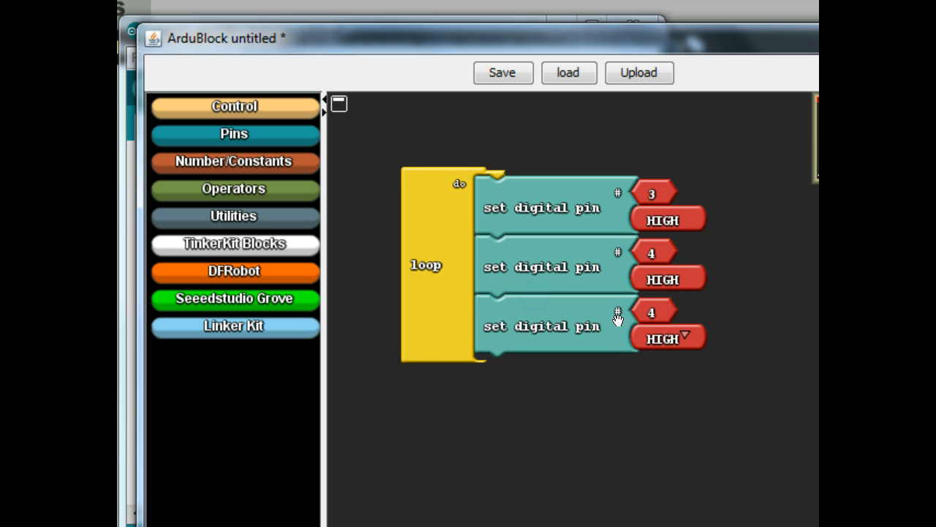
left_click(650, 312)
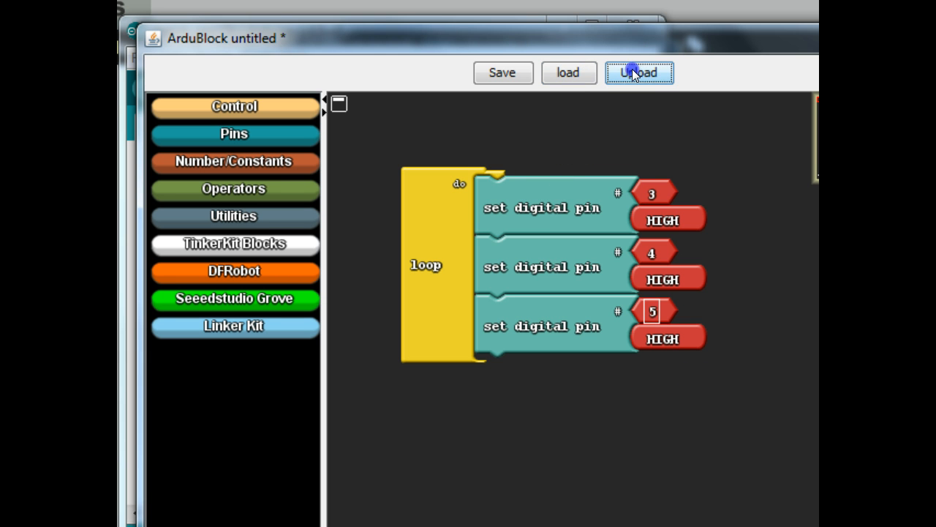
mouse_move(638, 72)
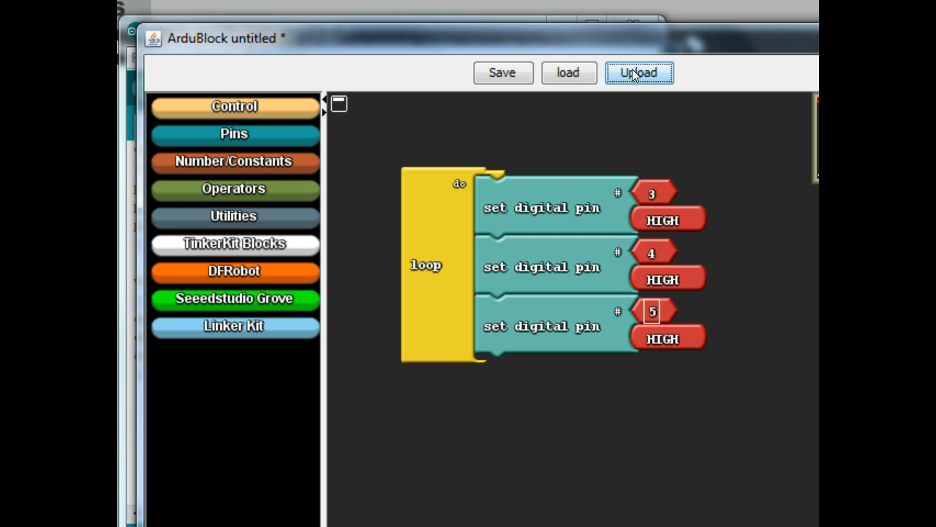
mouse_move(547, 44)
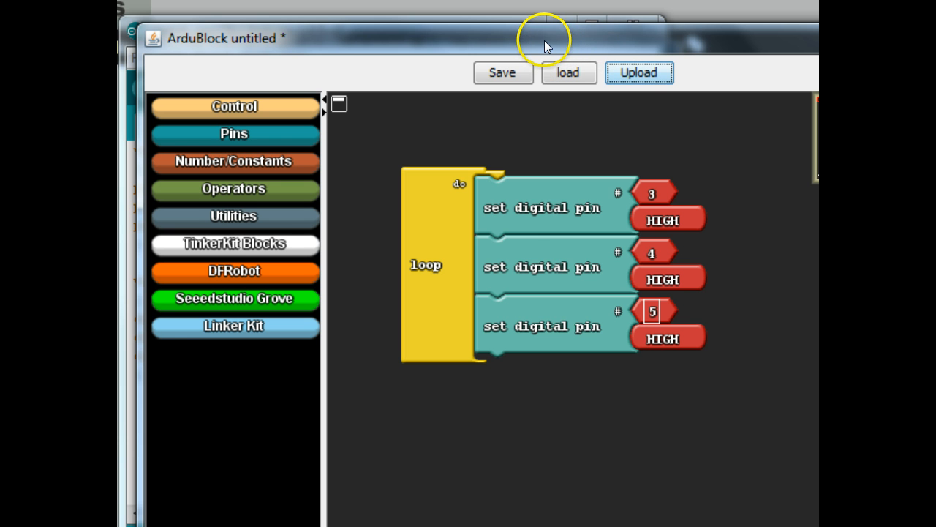
Step: Set the third block to pin 5, upload, and view the generated sketch
left_click(638, 72)
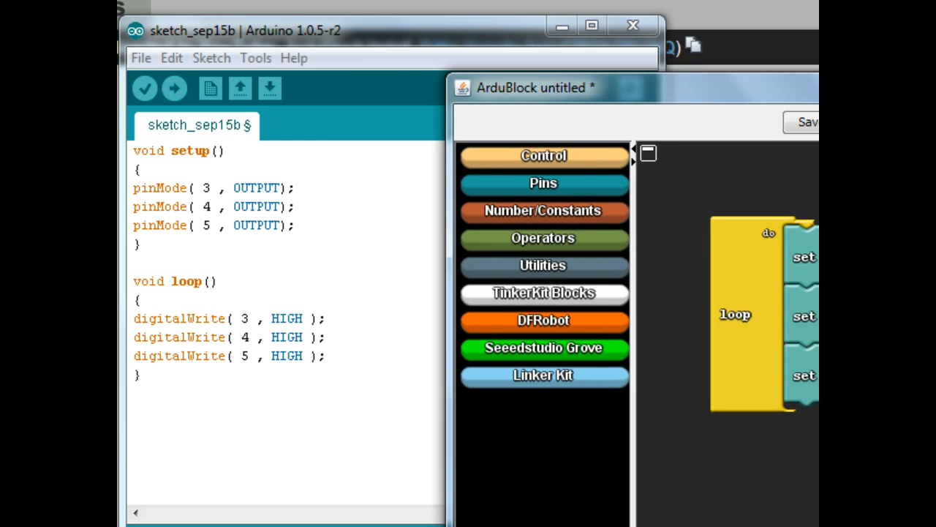
Step: Confirm the 898-byte upload finished and position ArduBlock beside the sketch code
left_click_drag(534, 88, 534, 51)
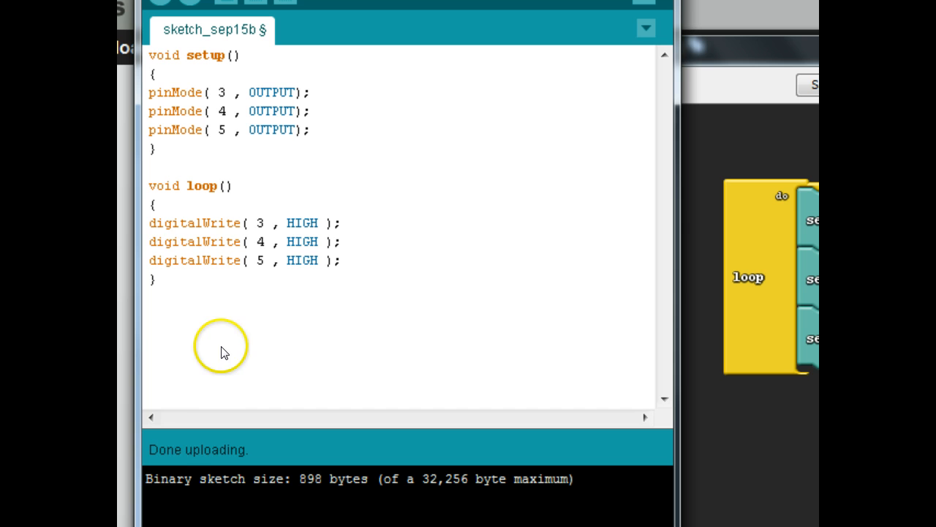
mouse_move(232, 450)
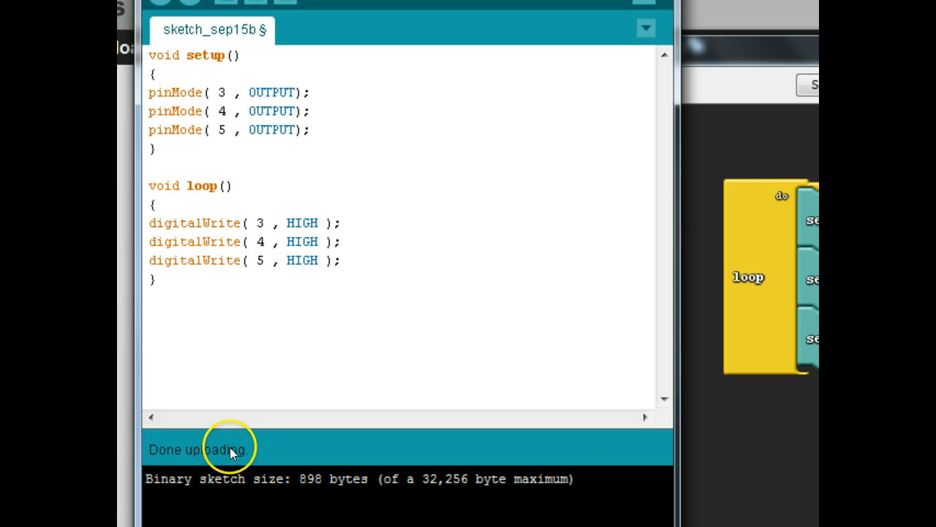
mouse_move(581, 468)
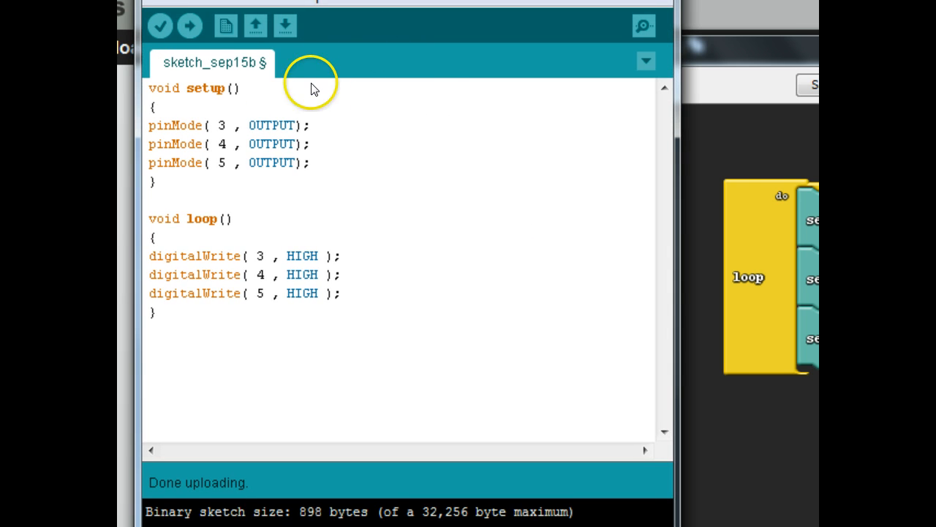
mouse_move(789, 208)
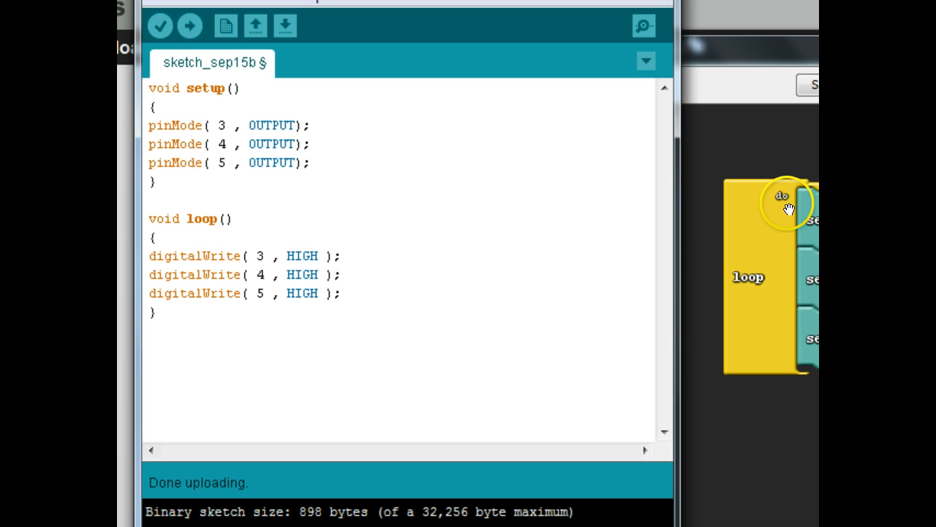
mouse_move(194, 256)
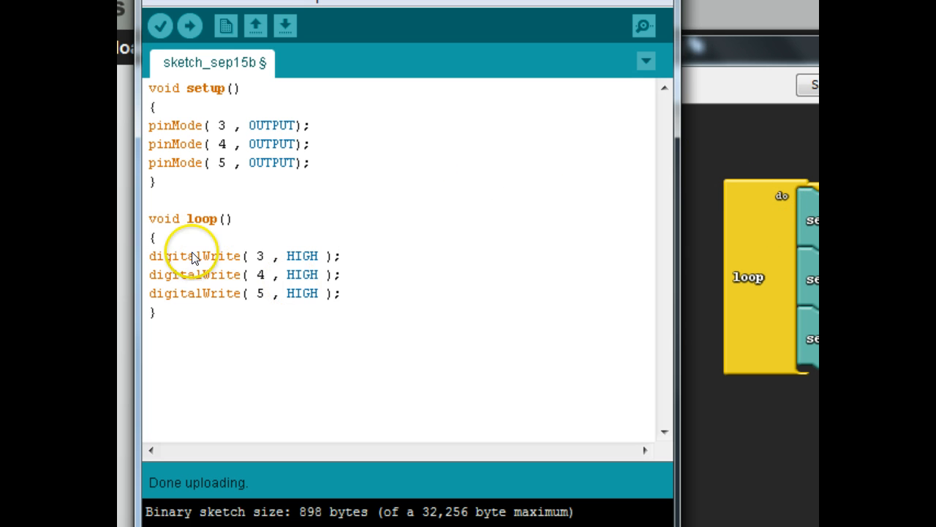
mouse_move(293, 303)
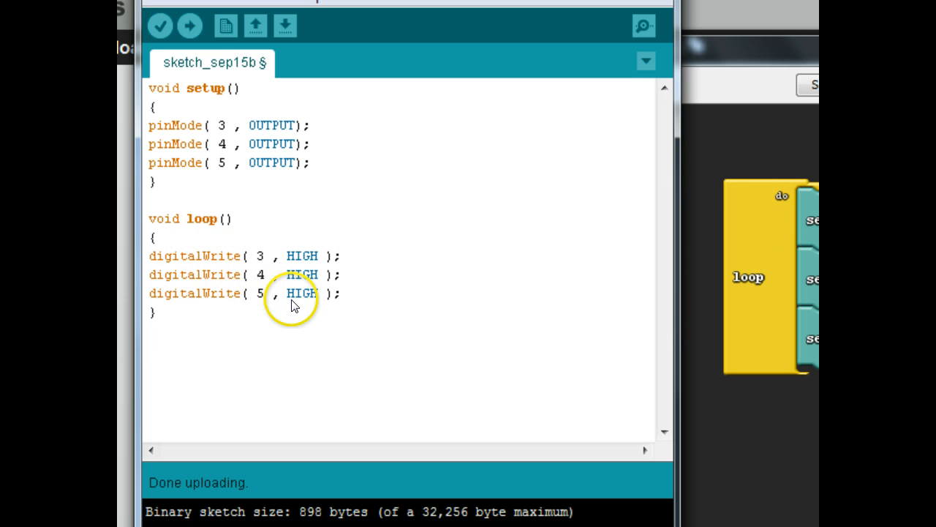
mouse_move(259, 154)
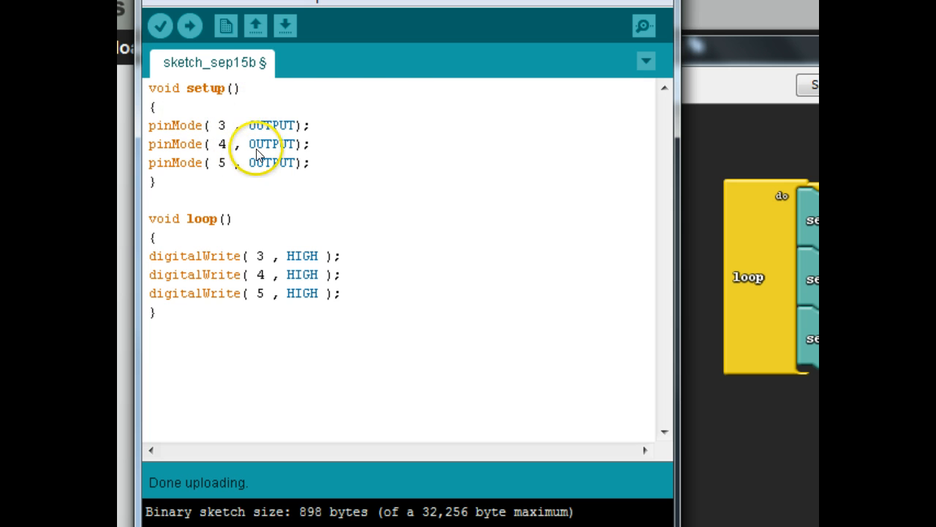
mouse_move(215, 199)
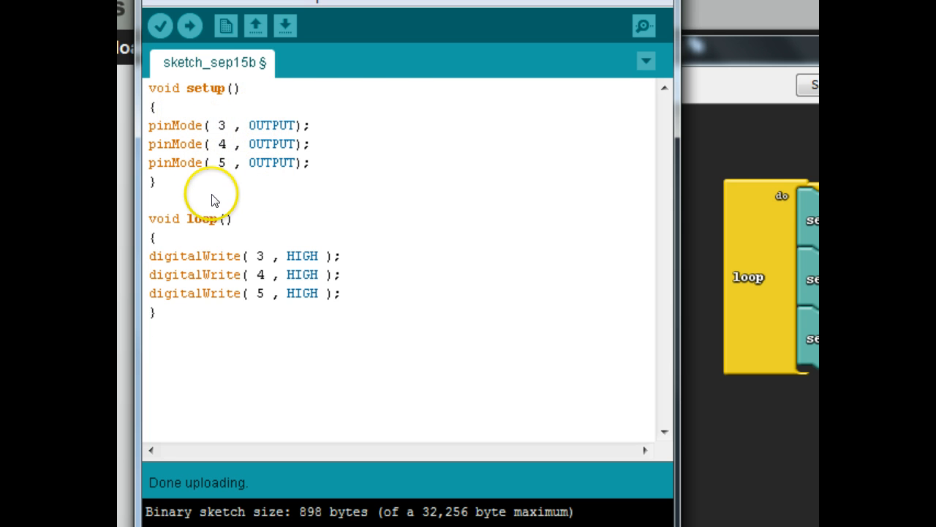
mouse_move(373, 304)
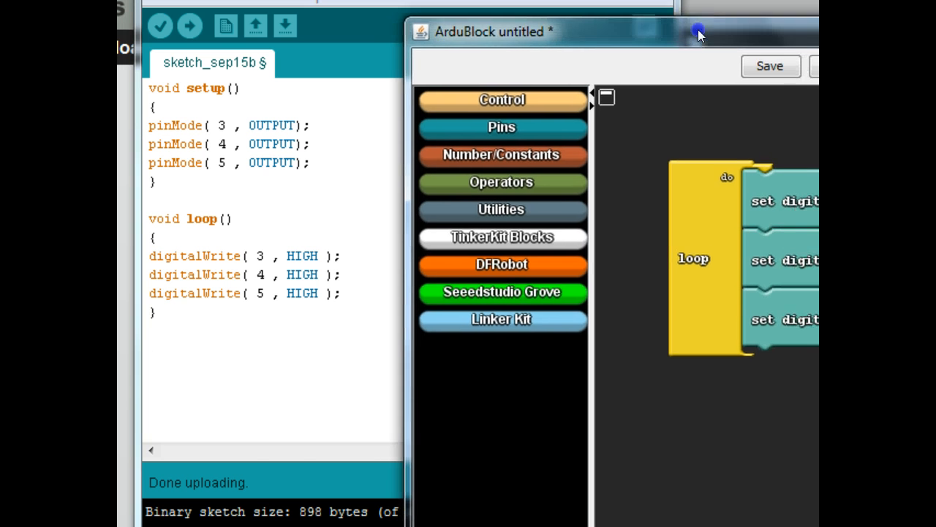
left_click_drag(698, 33, 534, 13)
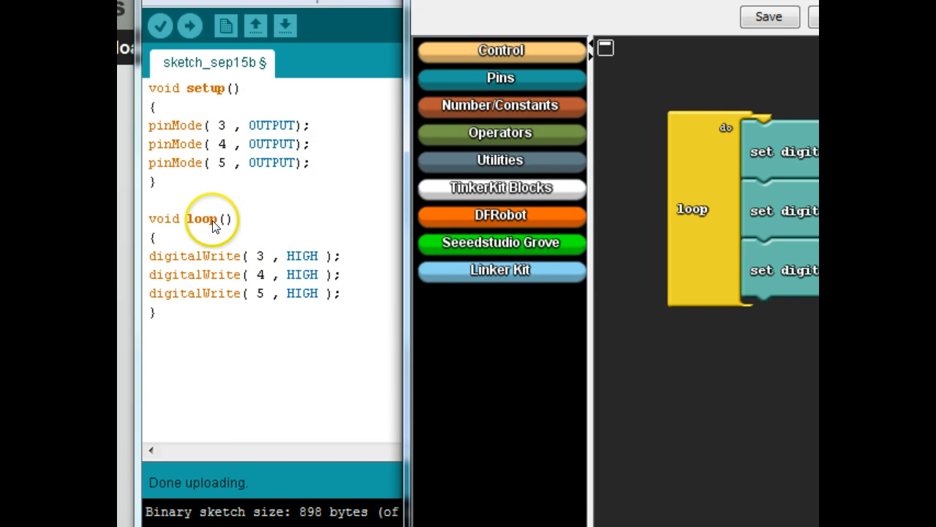
left_click_drag(502, 43, 625, 76)
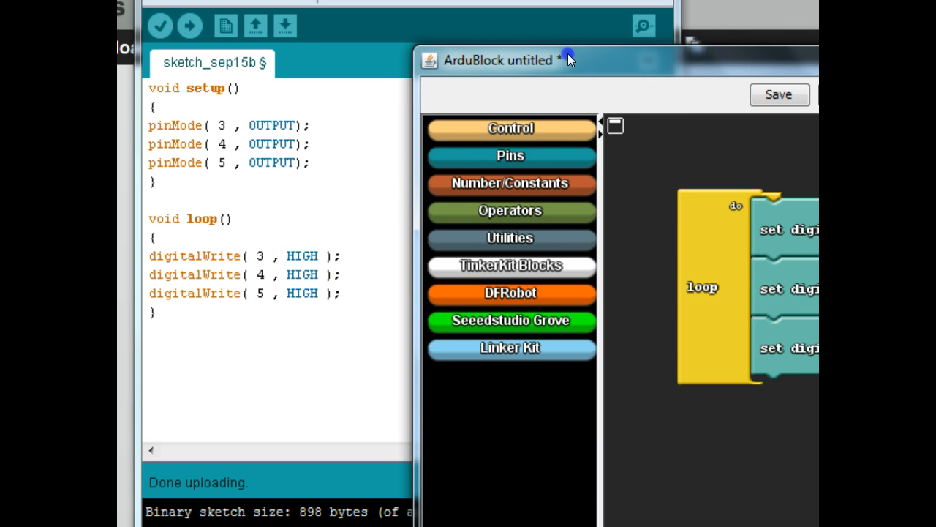
left_click_drag(570, 60, 635, 57)
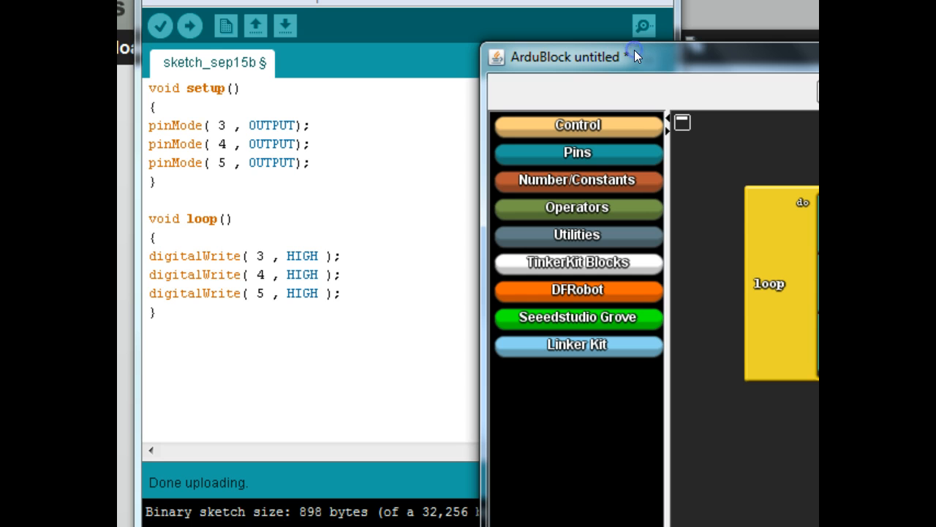
mouse_move(622, 47)
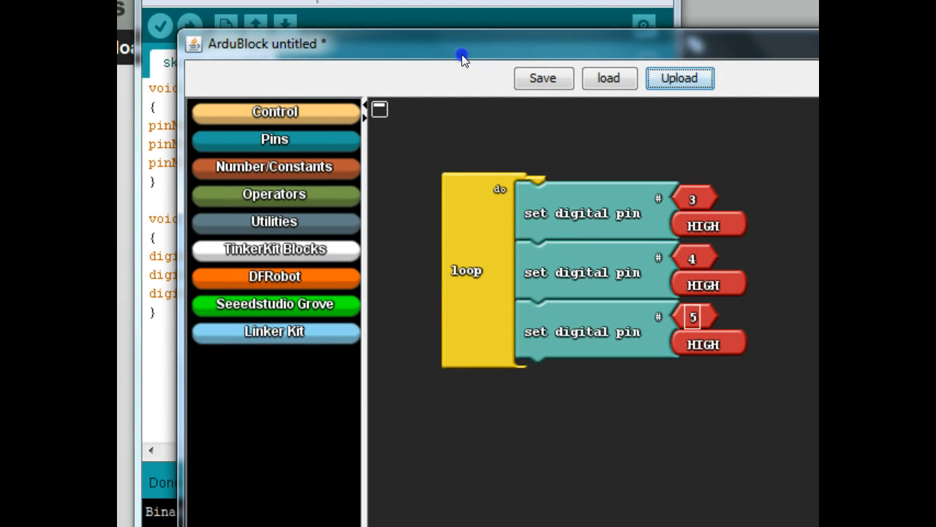
Step: Snap an if block into the loop, leaving the three set pin blocks detached
left_click_drag(461, 58, 448, 41)
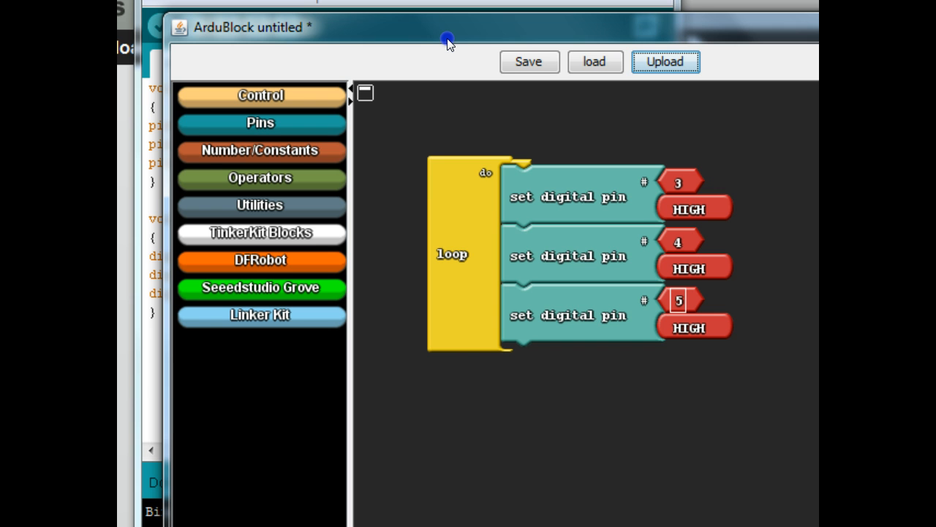
mouse_move(604, 179)
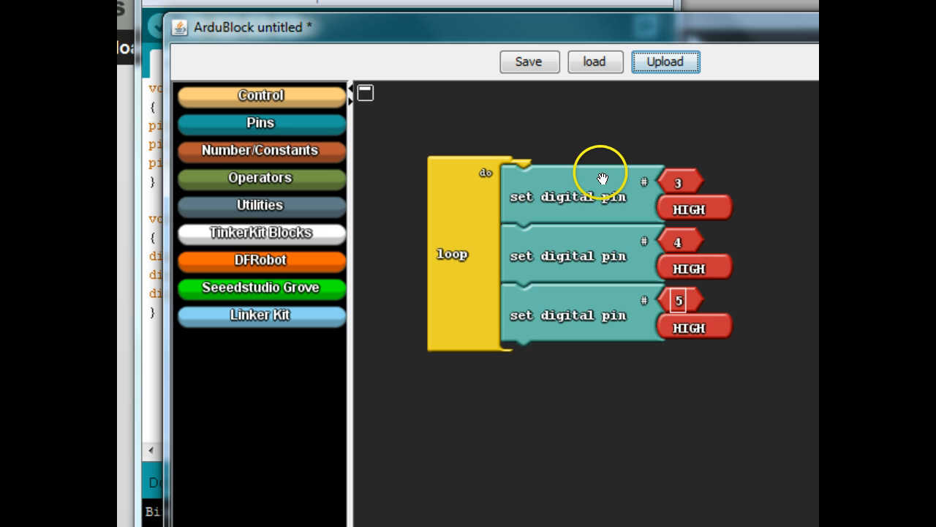
left_click_drag(603, 180, 658, 223)
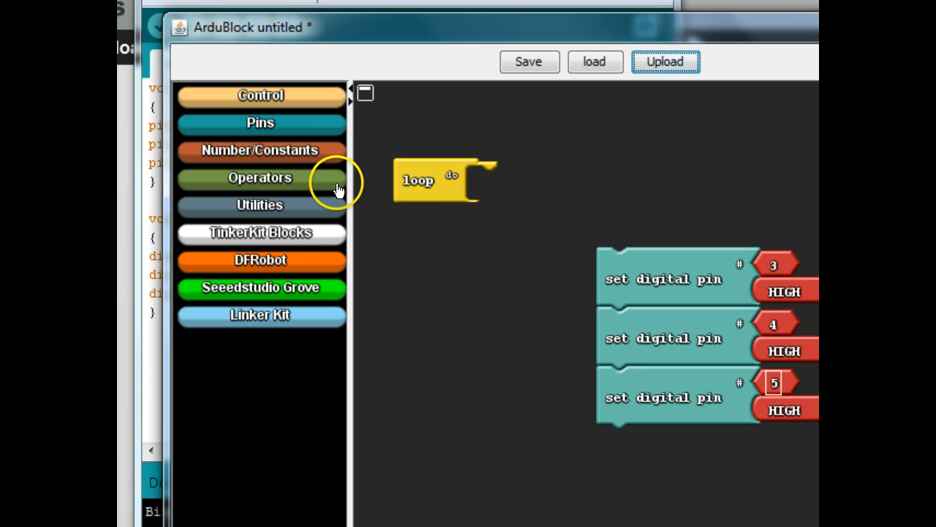
left_click(260, 122)
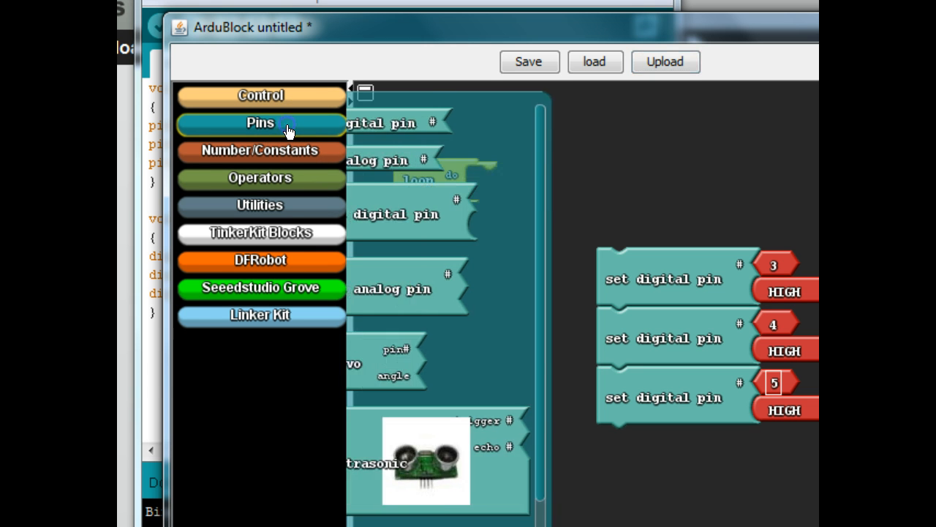
left_click(261, 95)
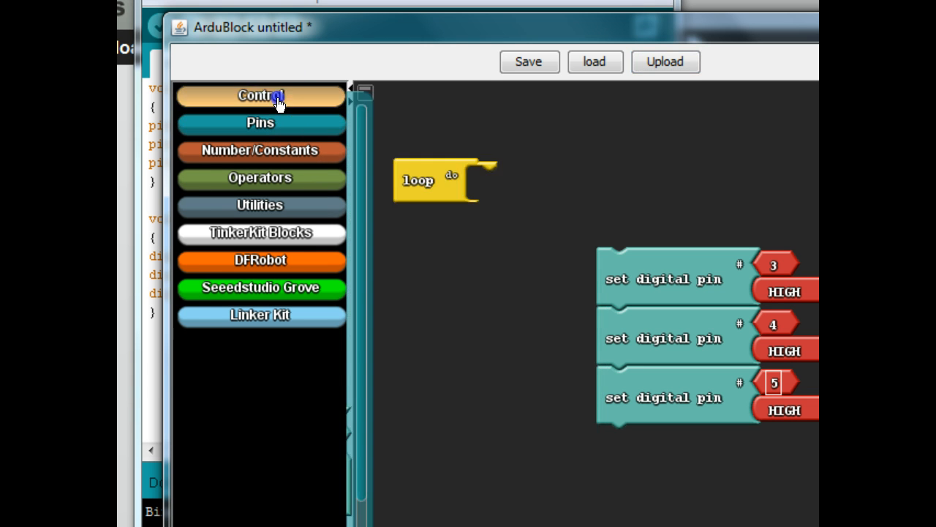
left_click(259, 95)
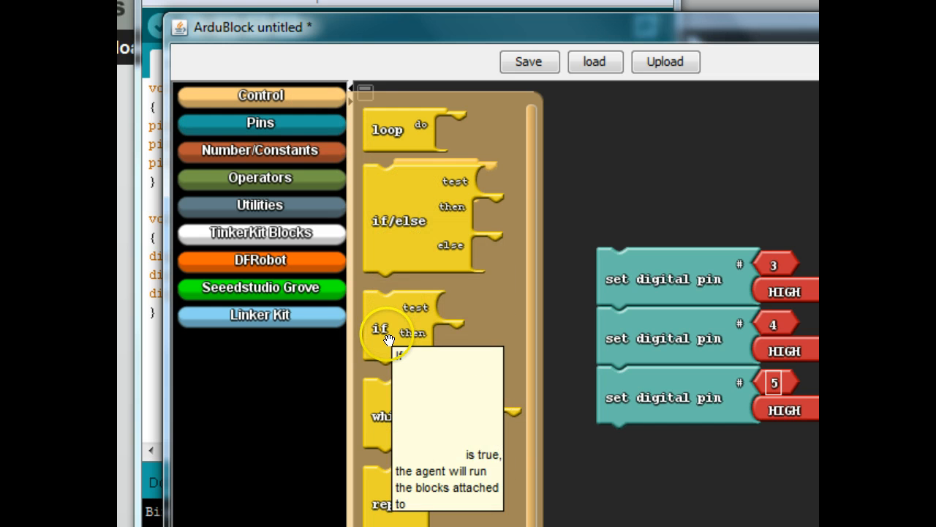
mouse_move(392, 339)
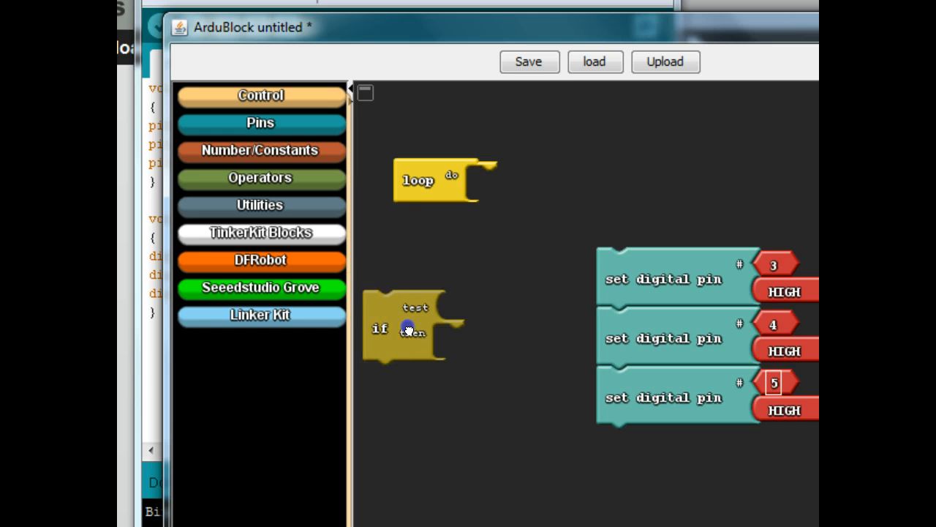
left_click_drag(409, 329, 512, 203)
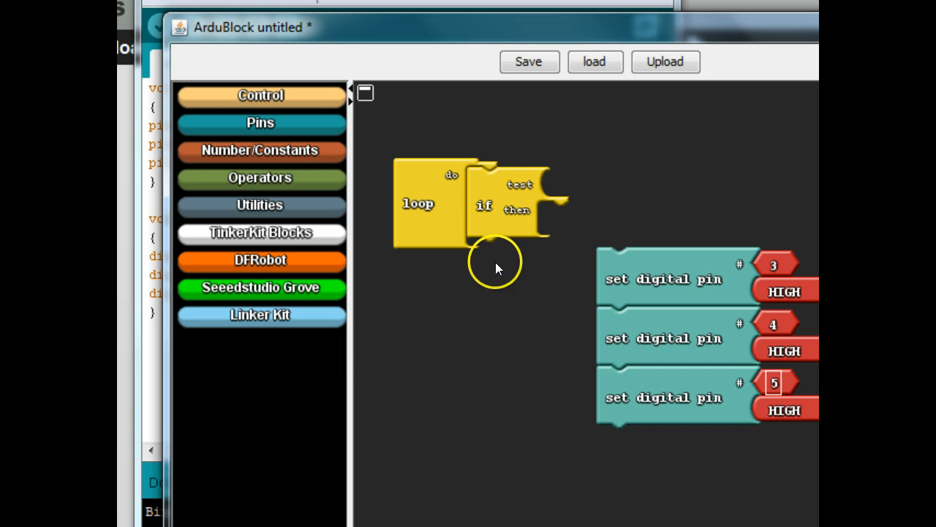
mouse_move(422, 180)
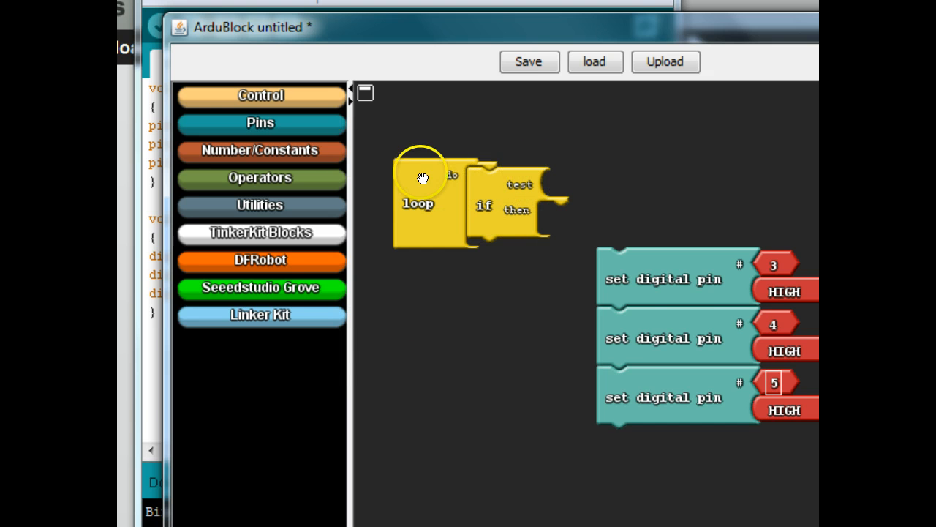
mouse_move(677, 293)
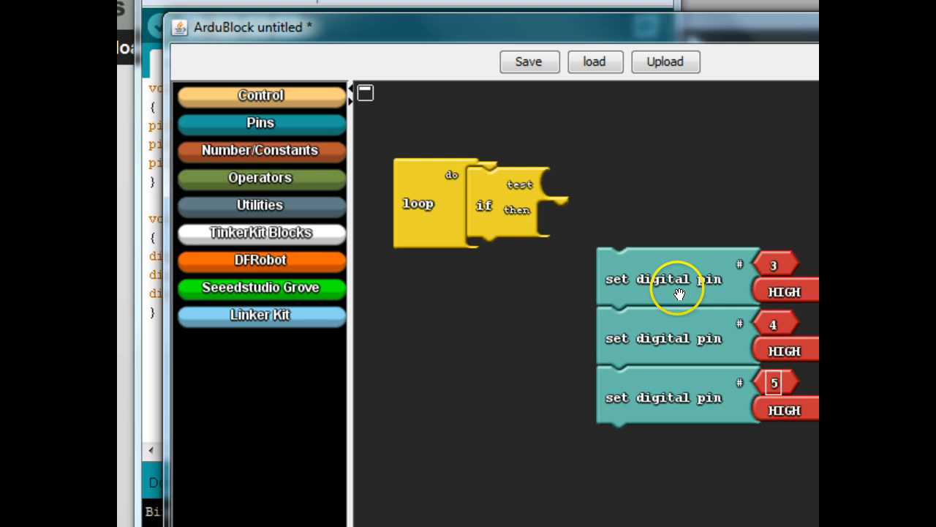
mouse_move(589, 313)
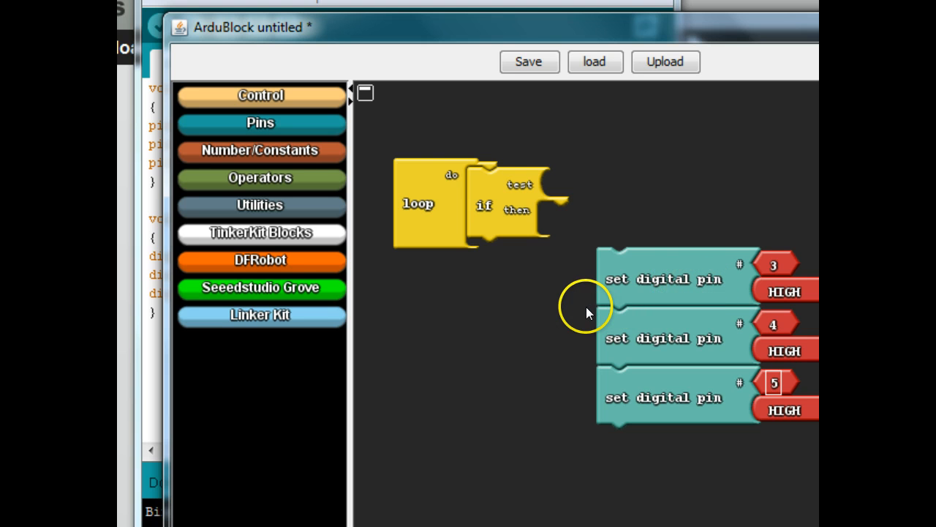
mouse_move(659, 300)
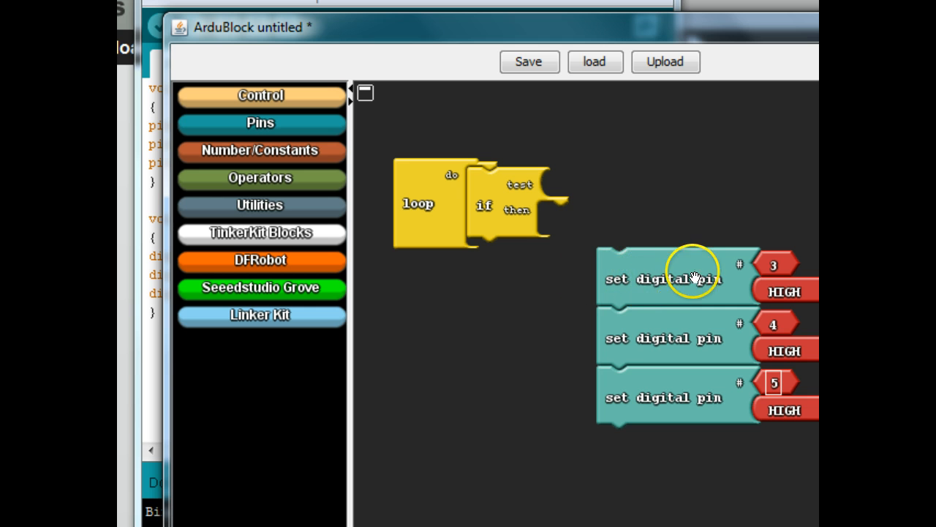
mouse_move(355, 151)
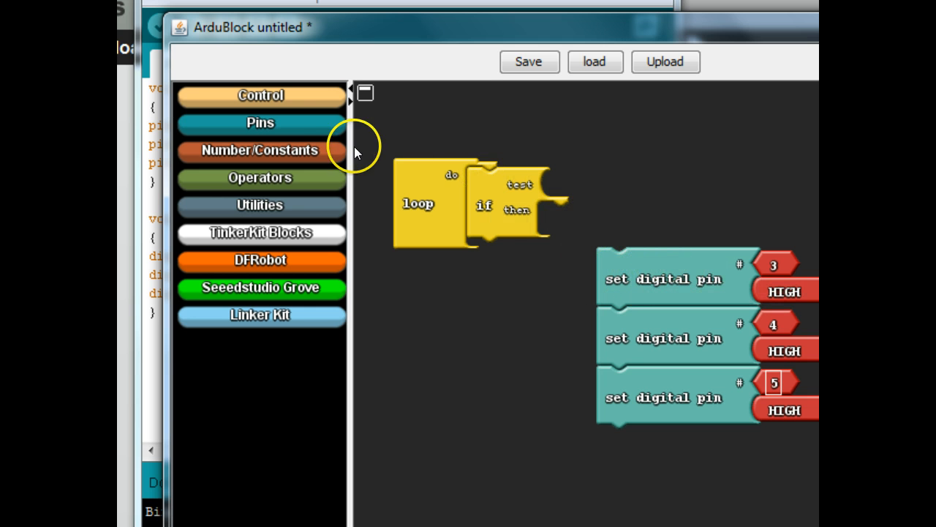
left_click(260, 122)
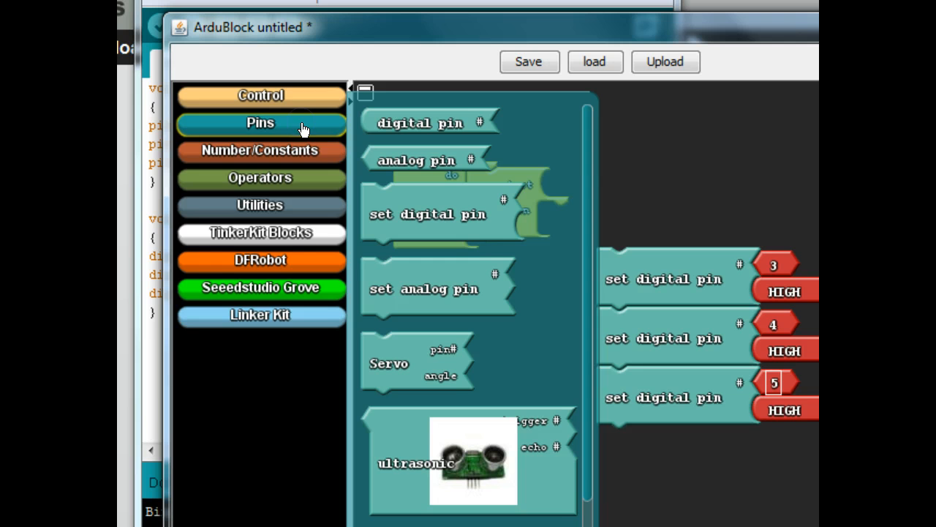
mouse_move(428, 122)
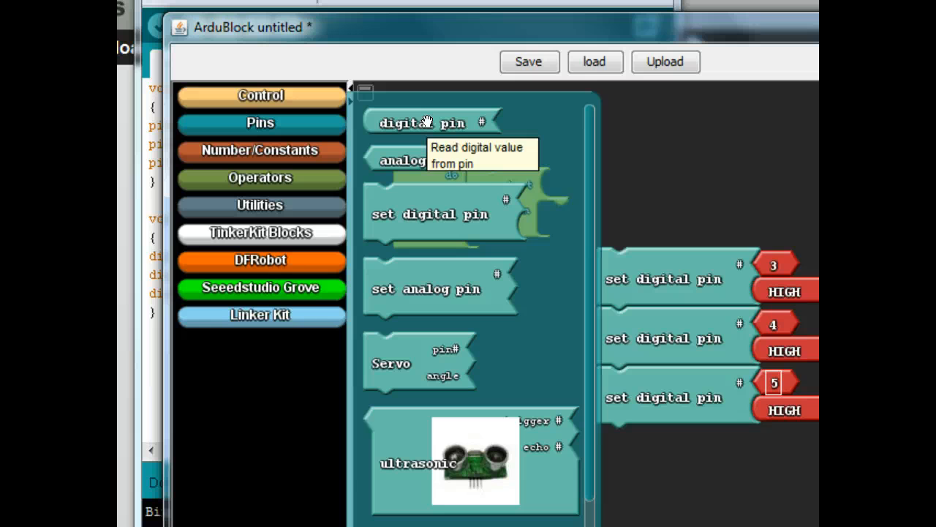
mouse_move(423, 123)
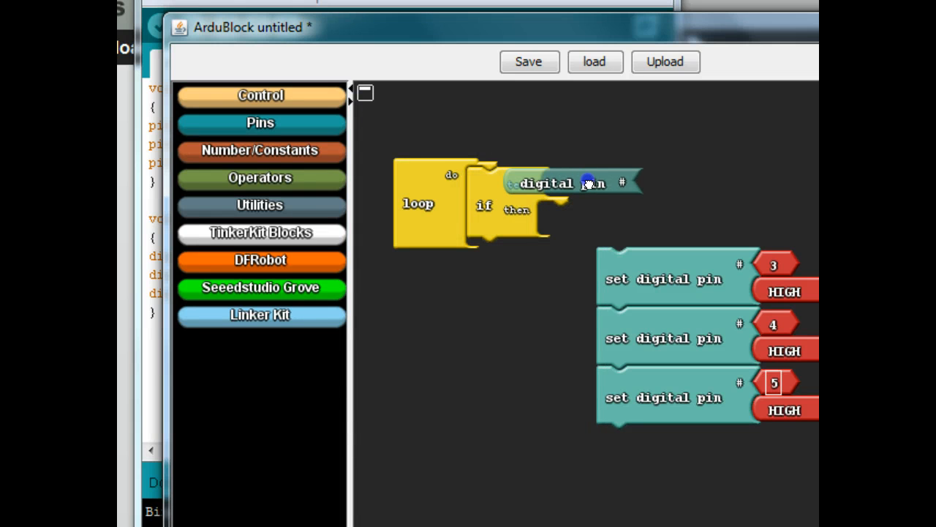
Step: Plug a digital pin reading into the if test and set its pin to 2
left_click_drag(563, 183, 659, 185)
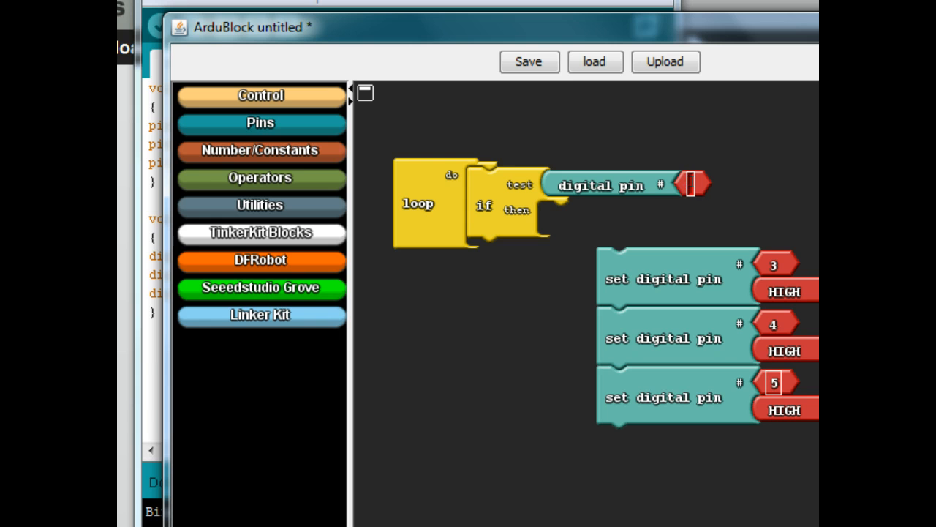
type("2")
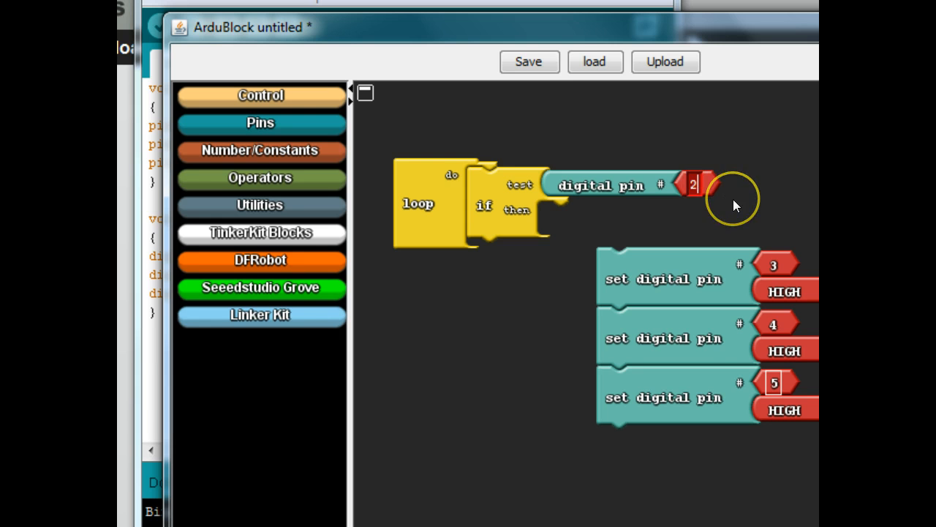
mouse_move(673, 227)
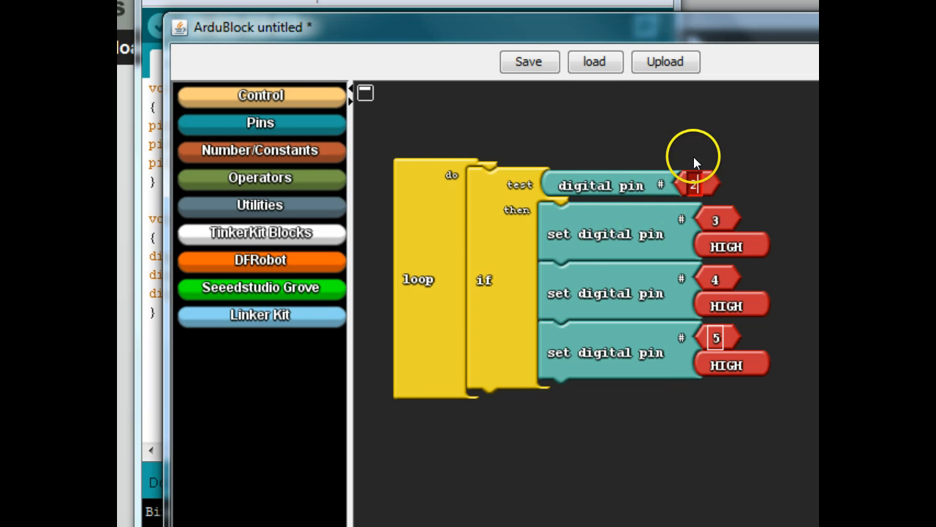
mouse_move(575, 183)
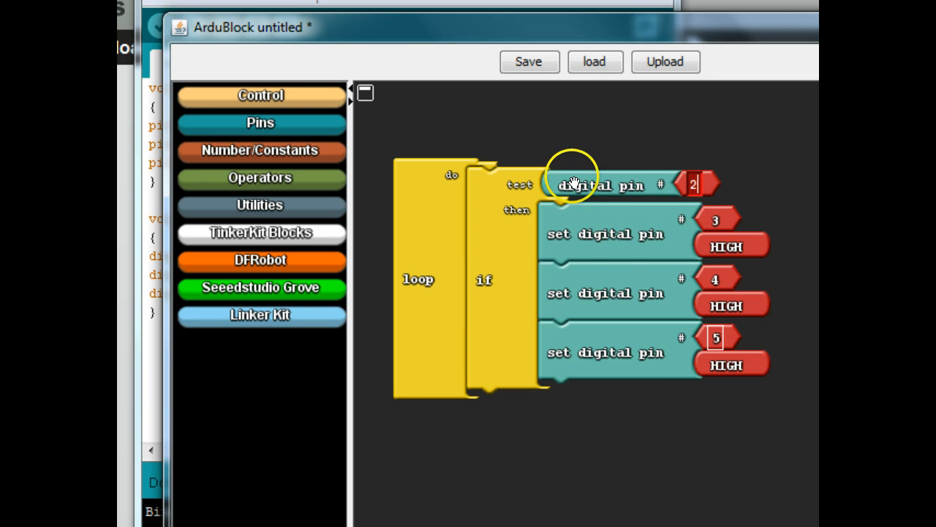
mouse_move(603, 350)
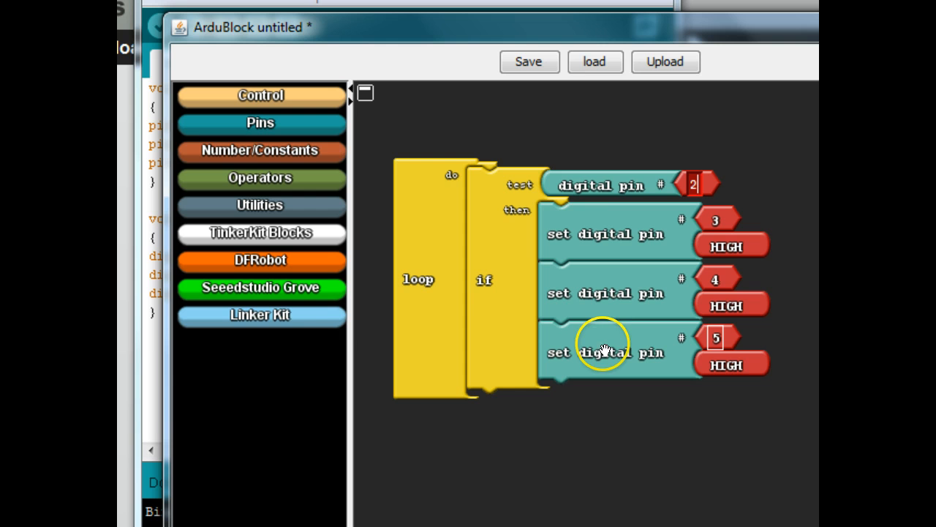
mouse_move(637, 426)
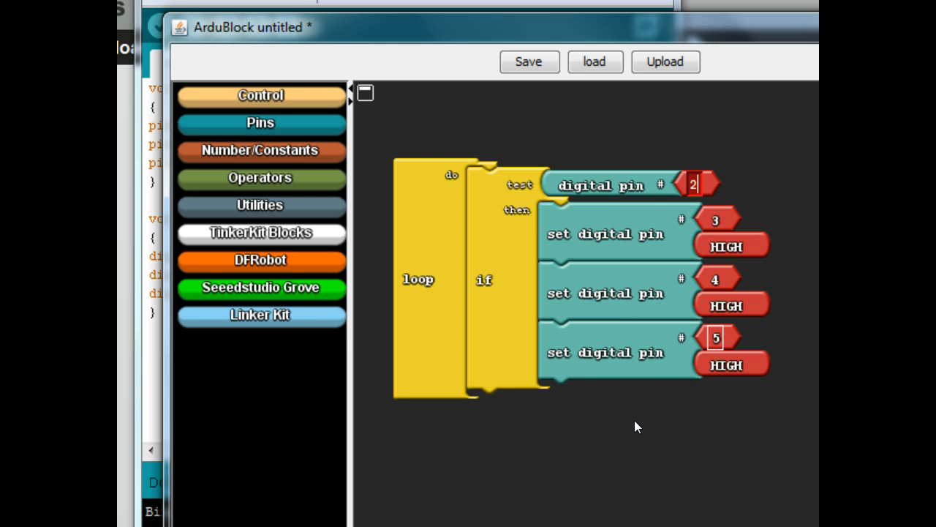
mouse_move(589, 33)
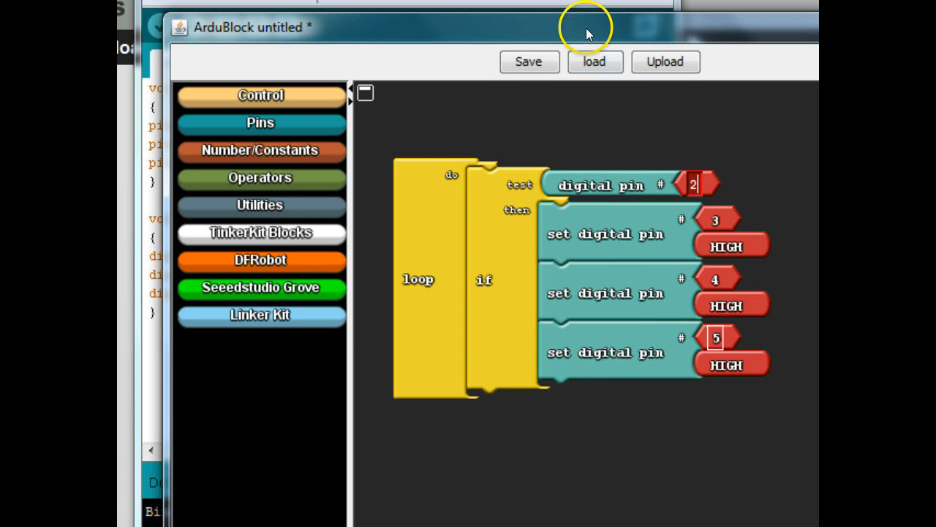
Step: Upload the pin 2 if program, retrying until Arduino IDE shows Done uploading
left_click(664, 61)
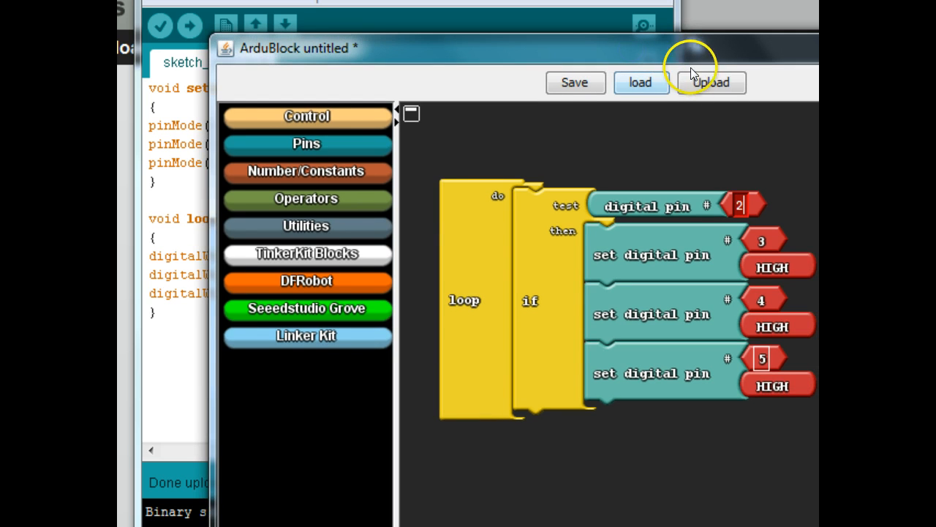
left_click(710, 82)
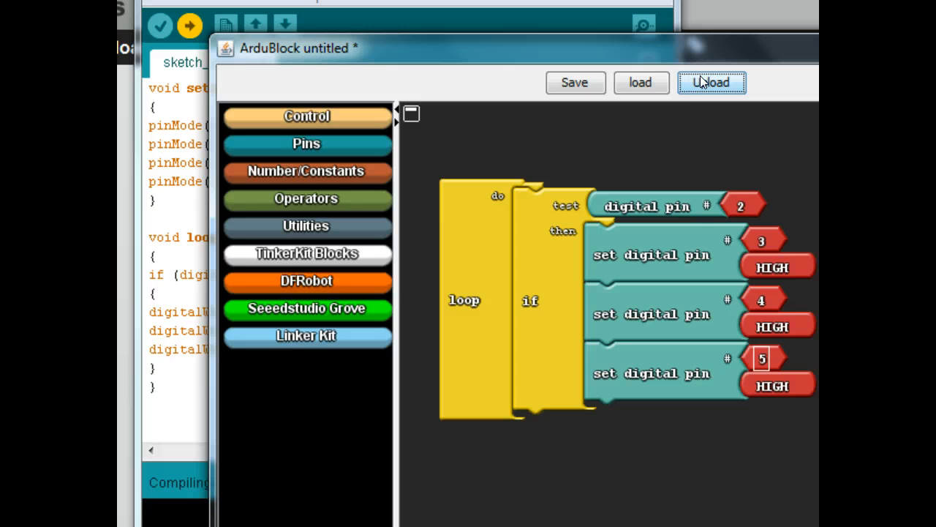
left_click(711, 82)
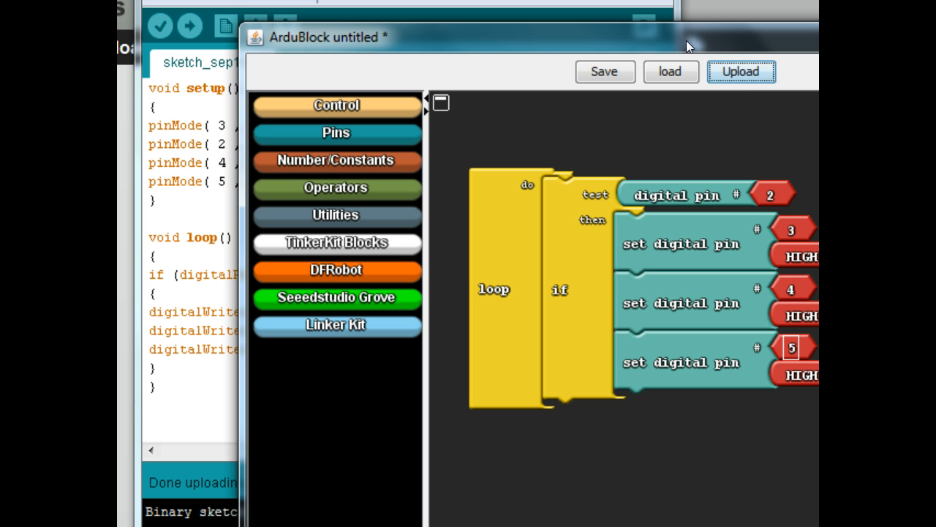
left_click(741, 71)
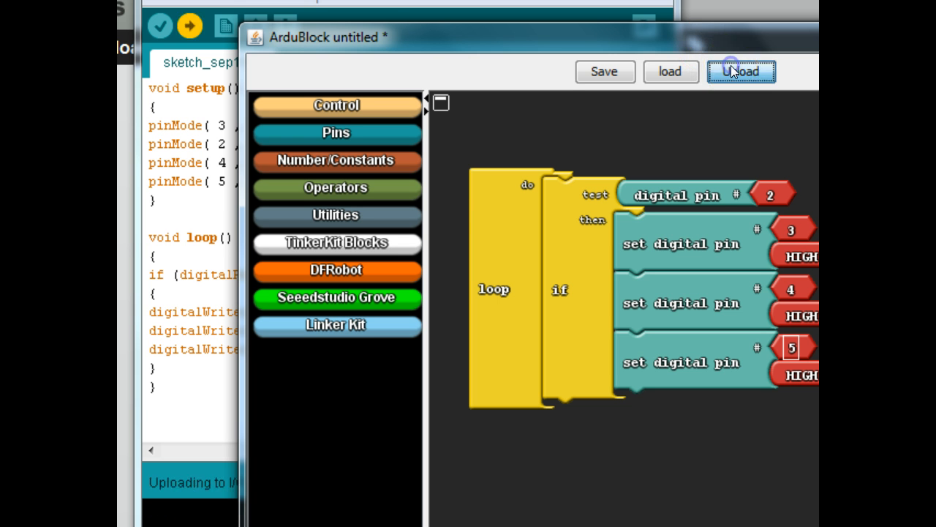
left_click(741, 71)
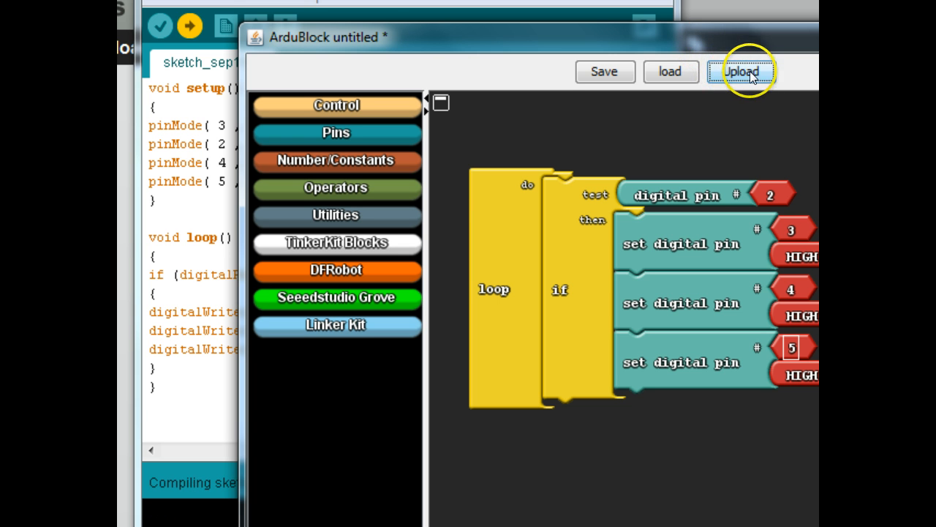
left_click(741, 71)
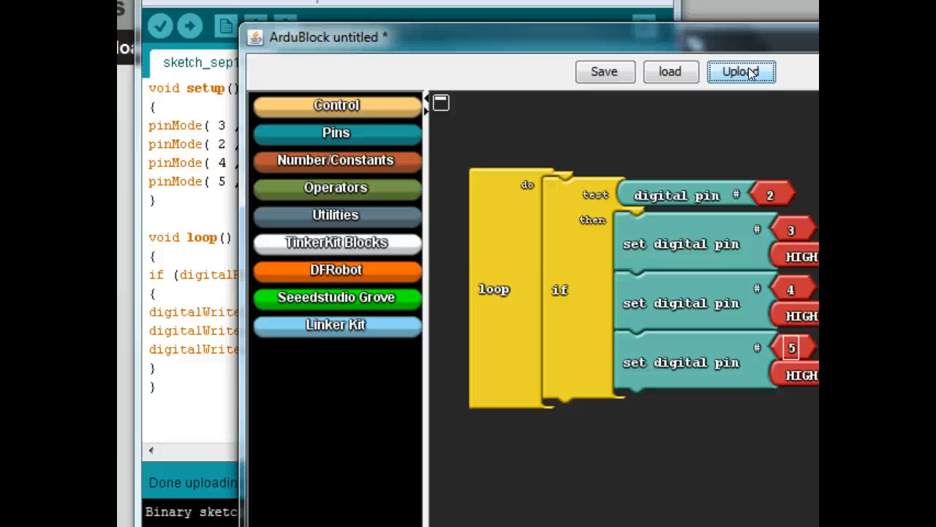
mouse_move(677, 238)
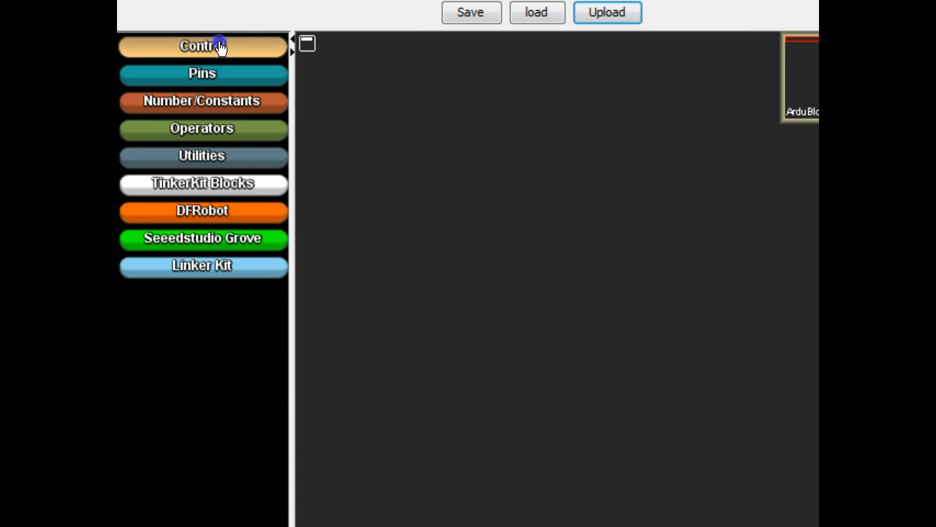
Step: Place a new loop block on the canvas and snap an if/else block inside it
left_click(202, 46)
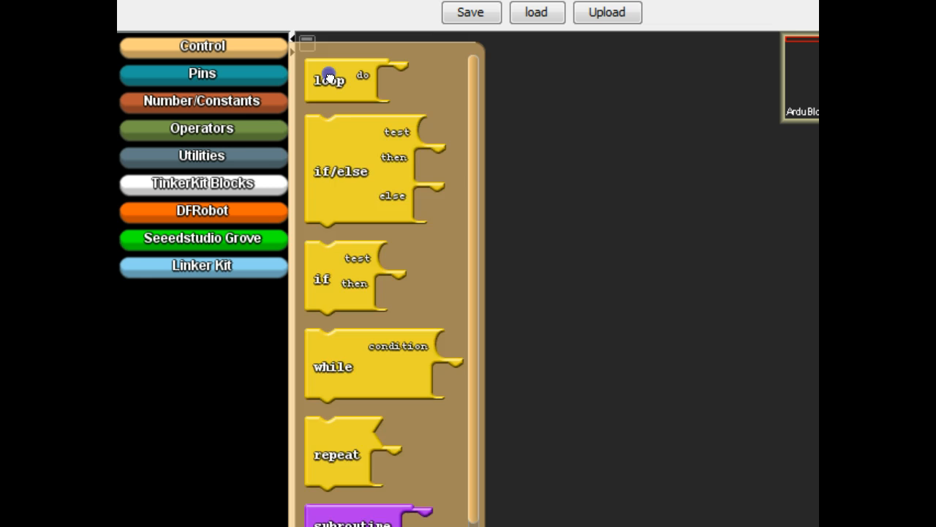
left_click_drag(329, 79, 404, 142)
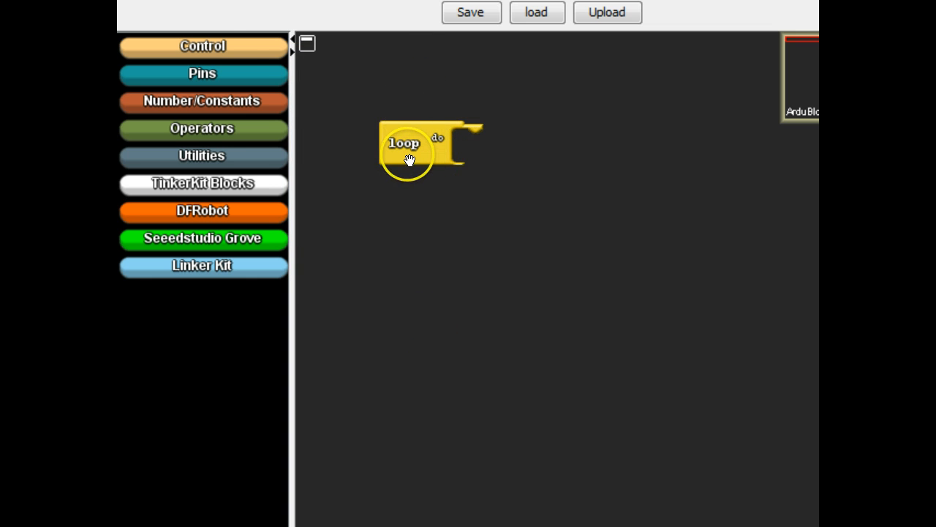
left_click(202, 46)
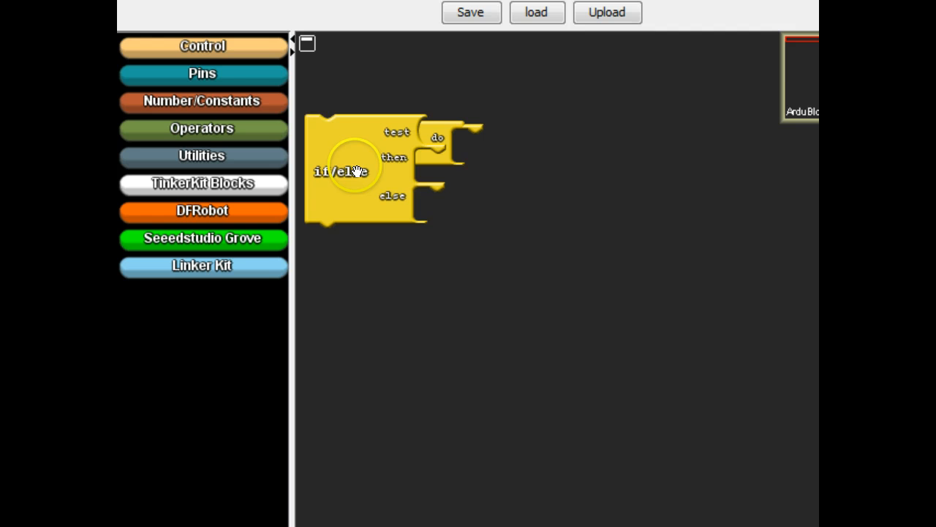
left_click_drag(355, 171, 461, 202)
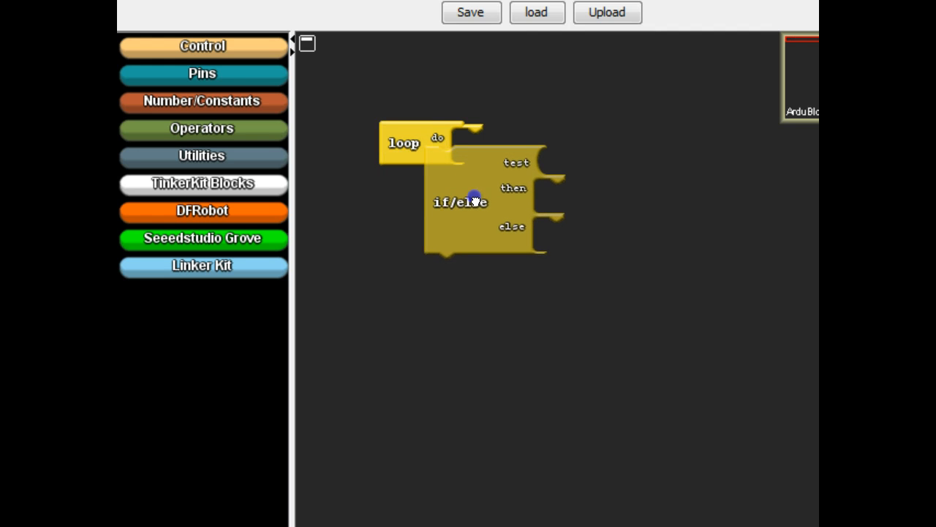
left_click_drag(472, 198, 490, 187)
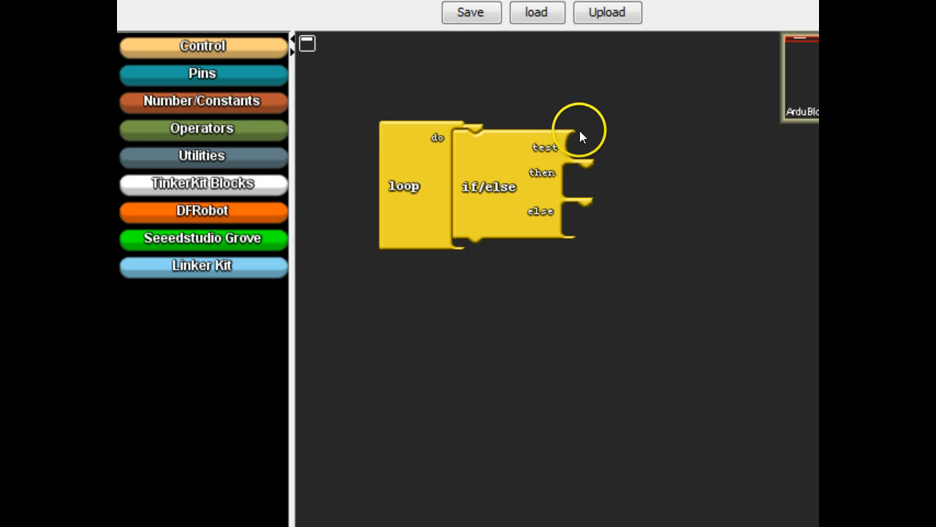
mouse_move(573, 146)
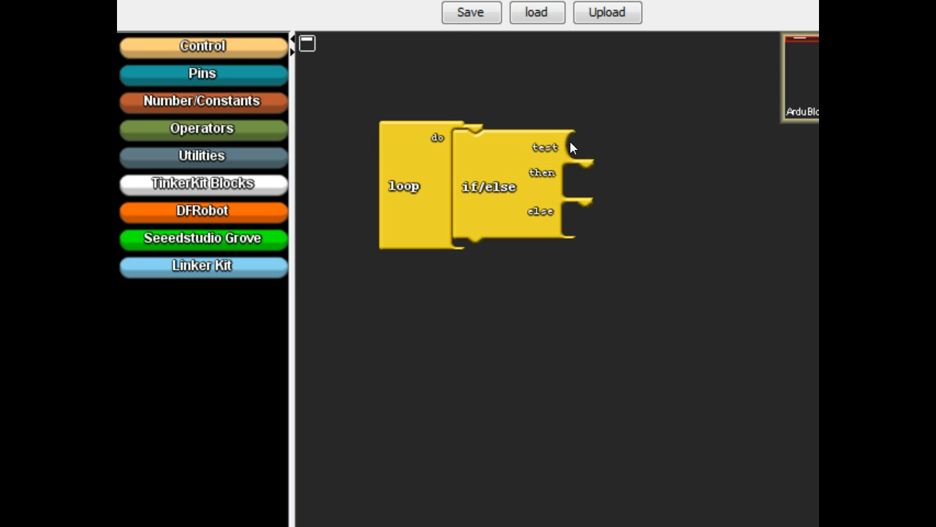
mouse_move(247, 131)
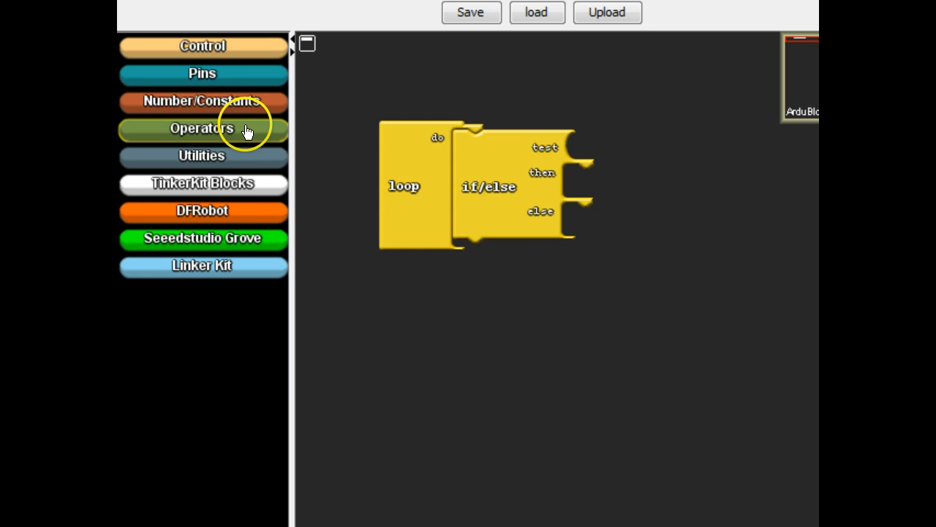
Step: Make the if/else test read digital pin 2, and set digital pin 3 in the else branch
left_click(202, 73)
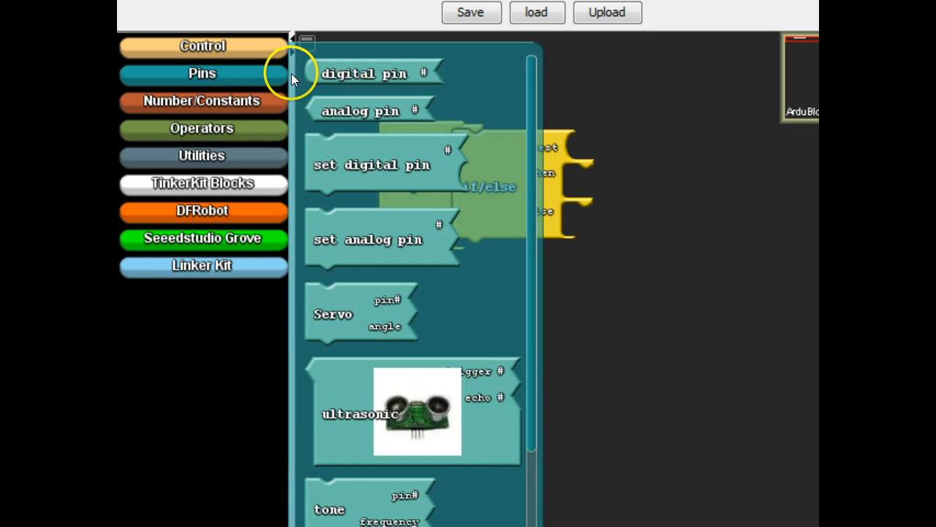
left_click_drag(366, 73, 632, 141)
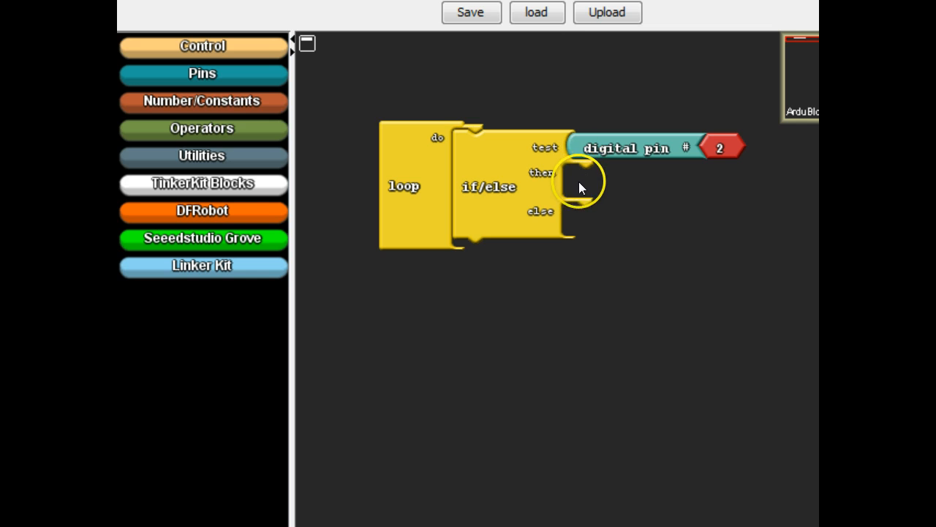
mouse_move(585, 220)
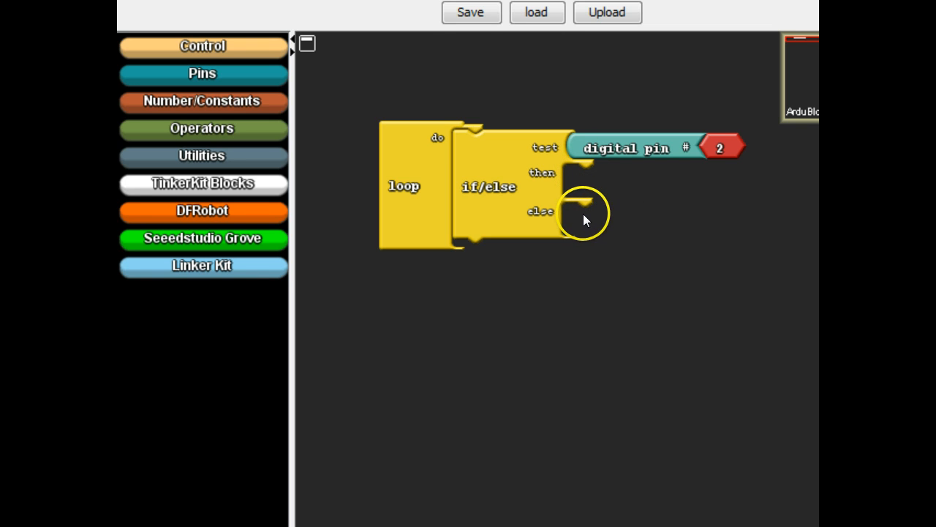
mouse_move(584, 223)
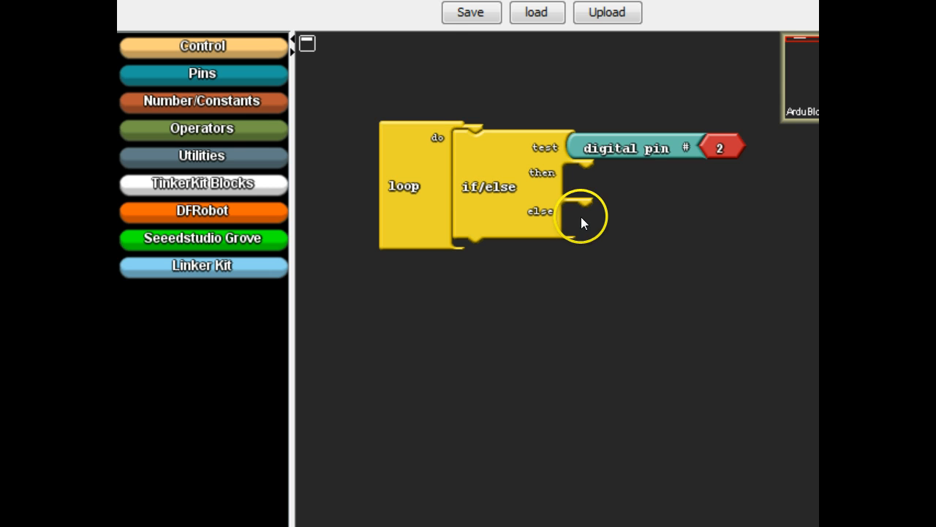
mouse_move(578, 213)
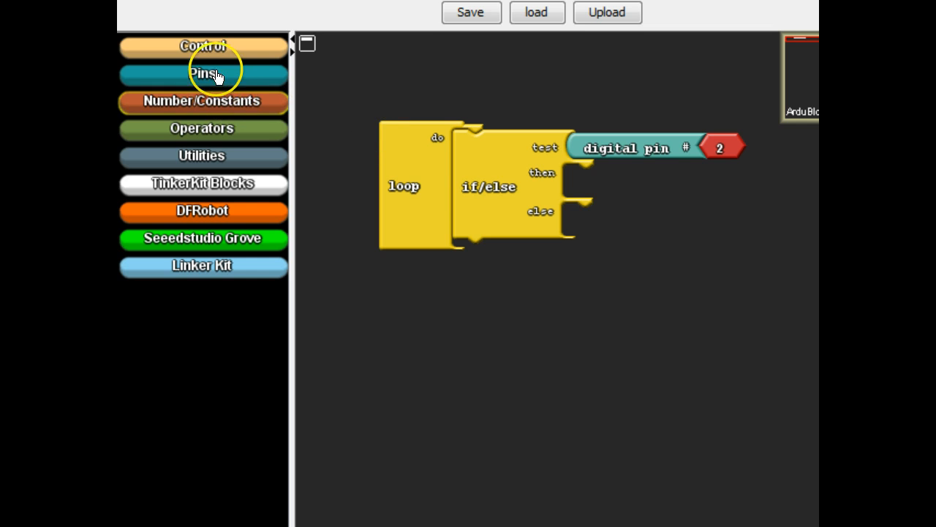
mouse_move(216, 59)
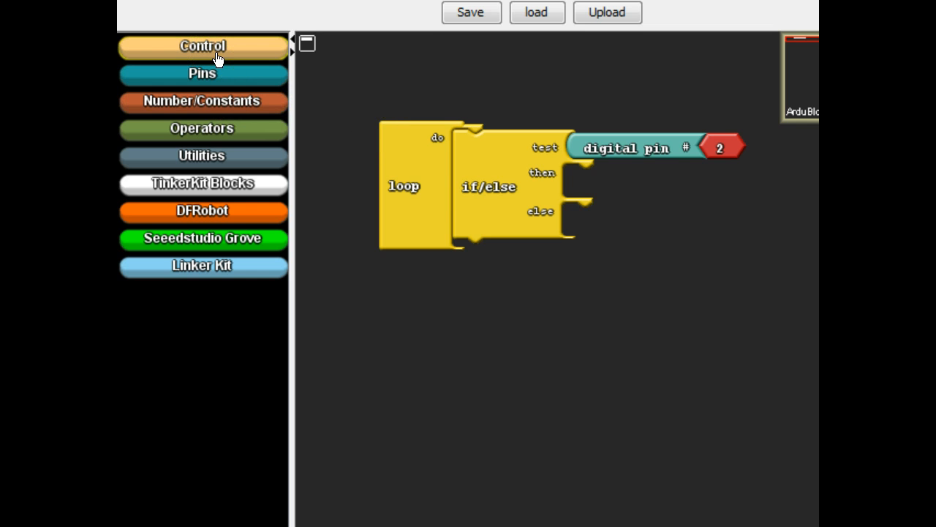
left_click(202, 73)
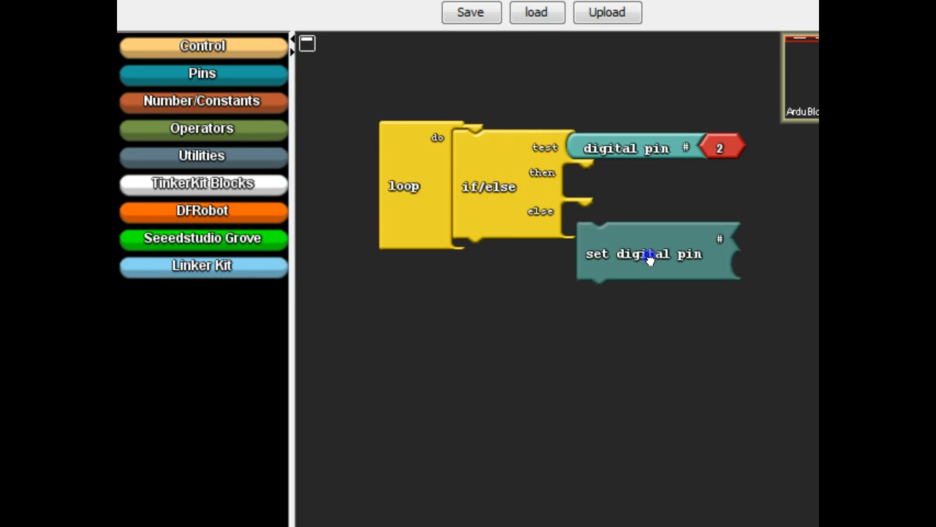
left_click_drag(644, 254, 644, 235)
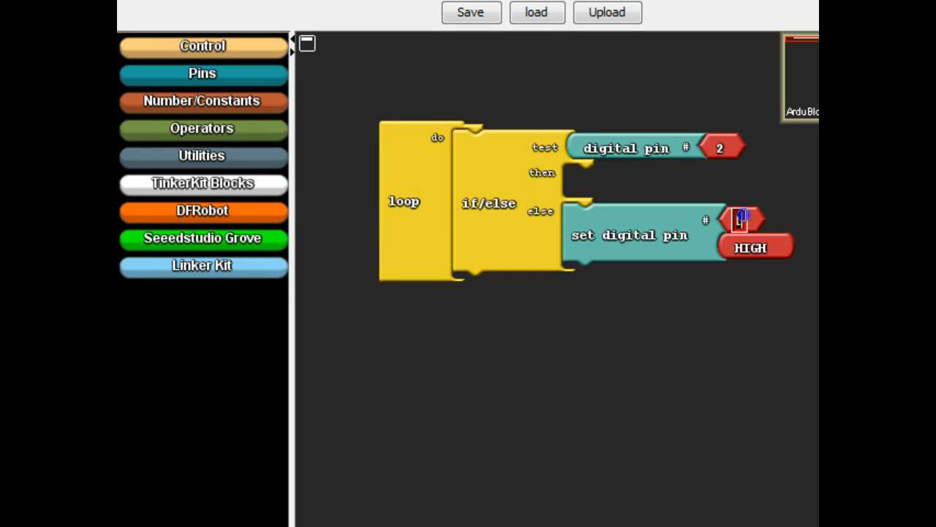
type("3")
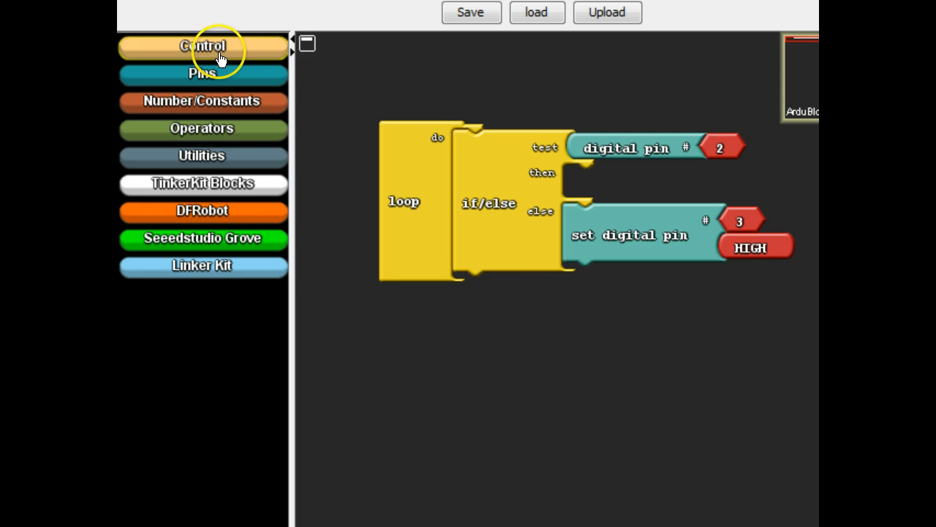
Step: Add two set-digital-pin blocks to the then branch: pin 4 HIGH and pin 5 LOW
left_click(202, 73)
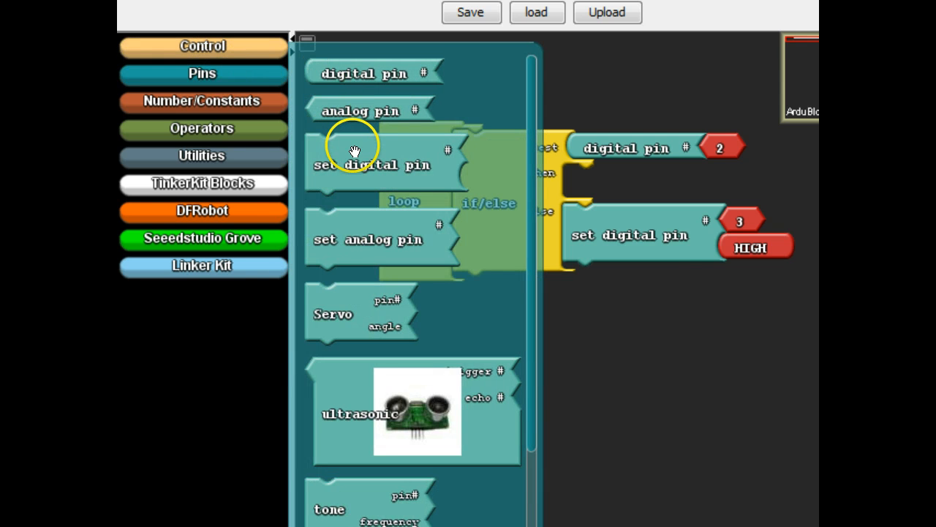
left_click(297, 40)
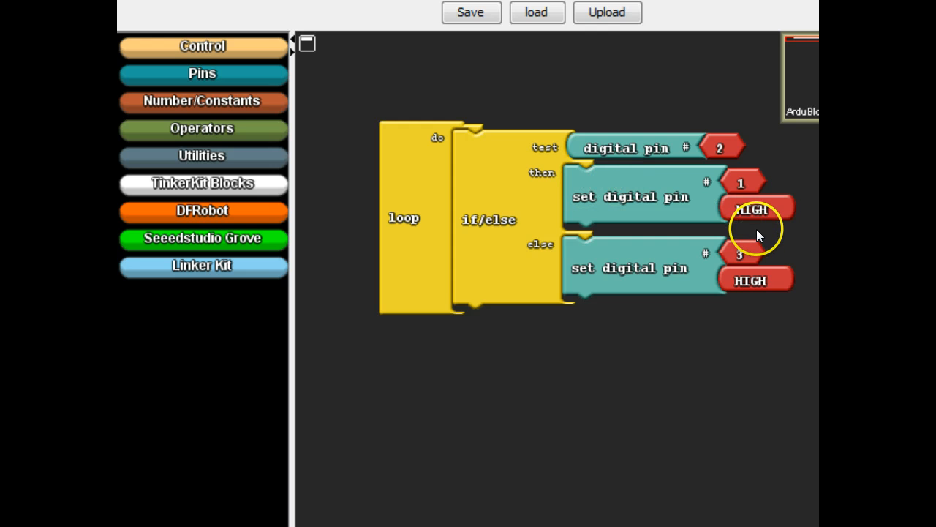
left_click(740, 182)
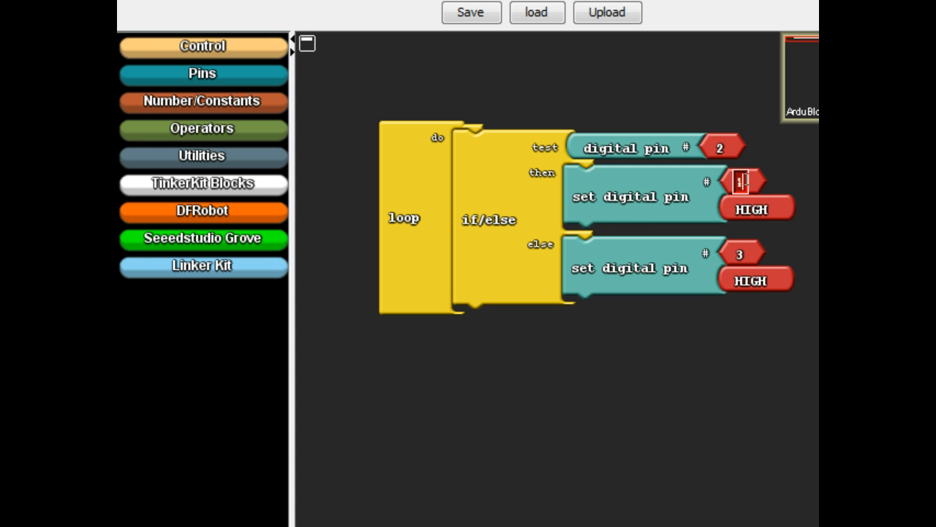
type("4")
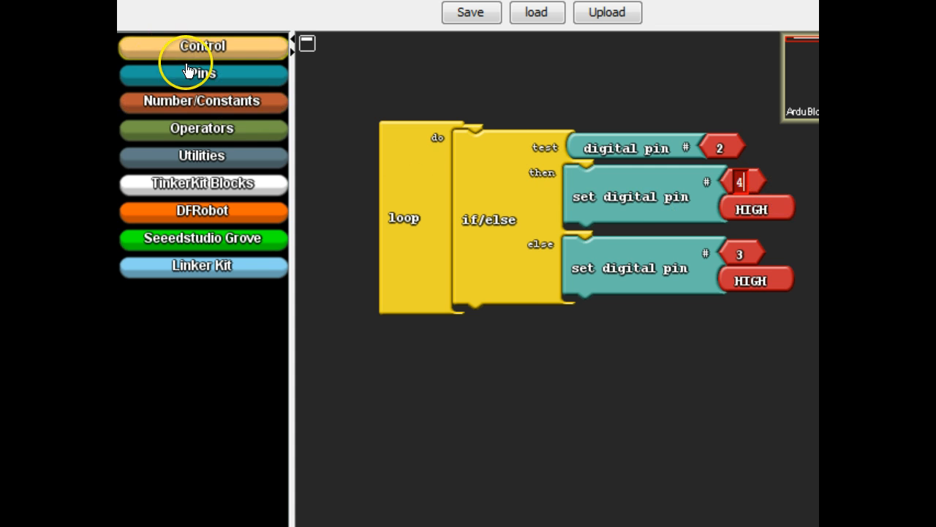
left_click(202, 73)
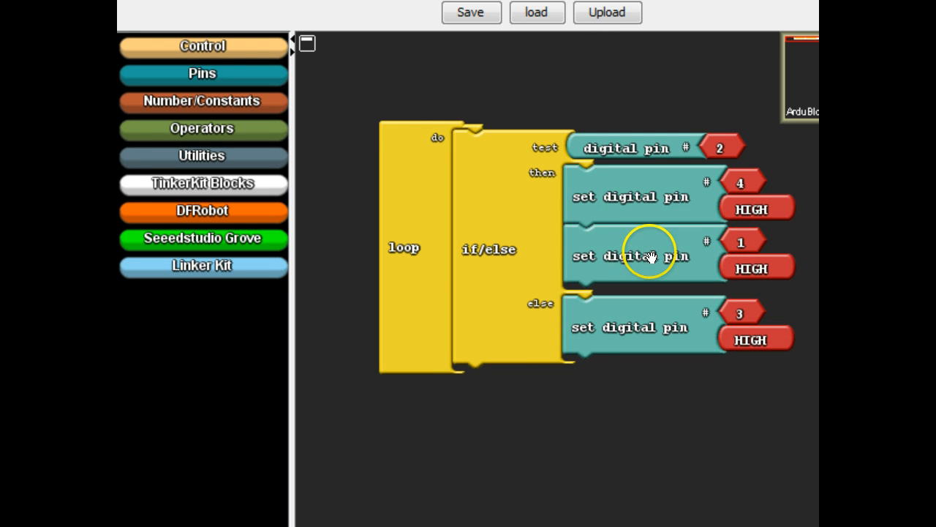
mouse_move(687, 264)
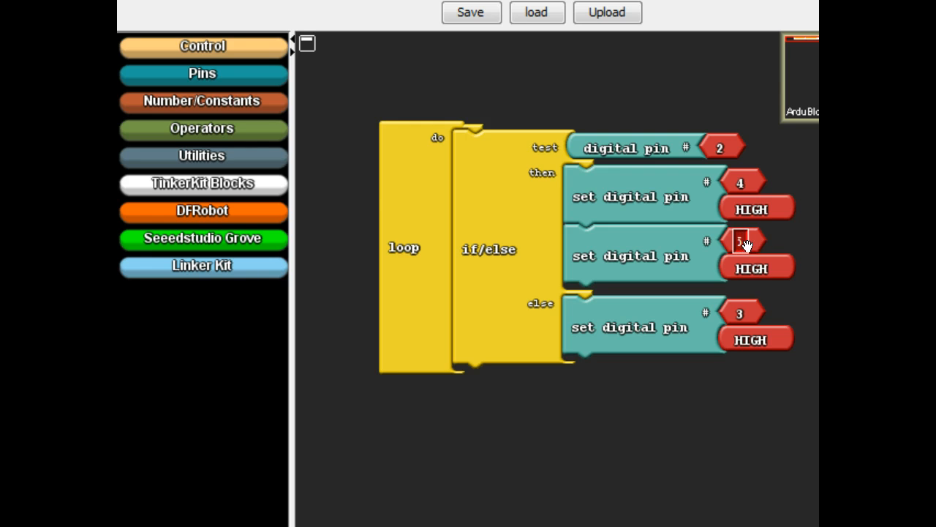
left_click(757, 267)
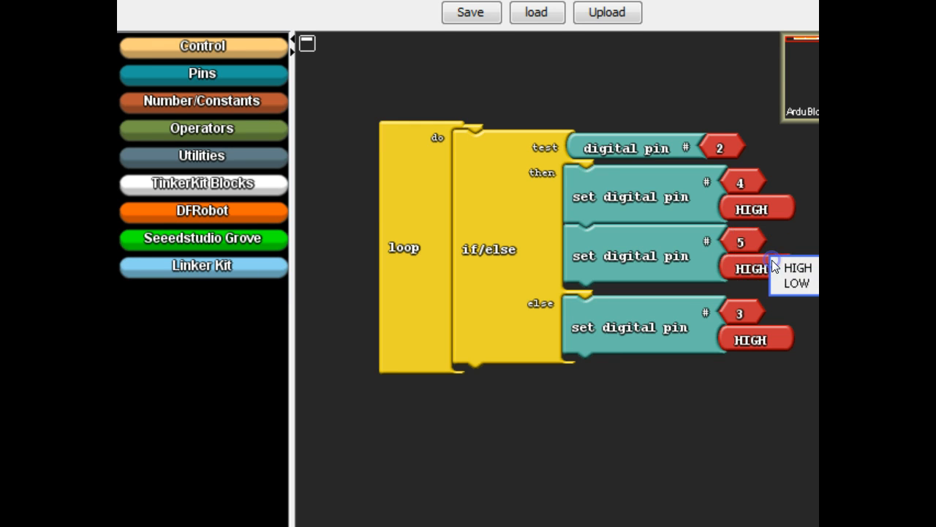
left_click(796, 283)
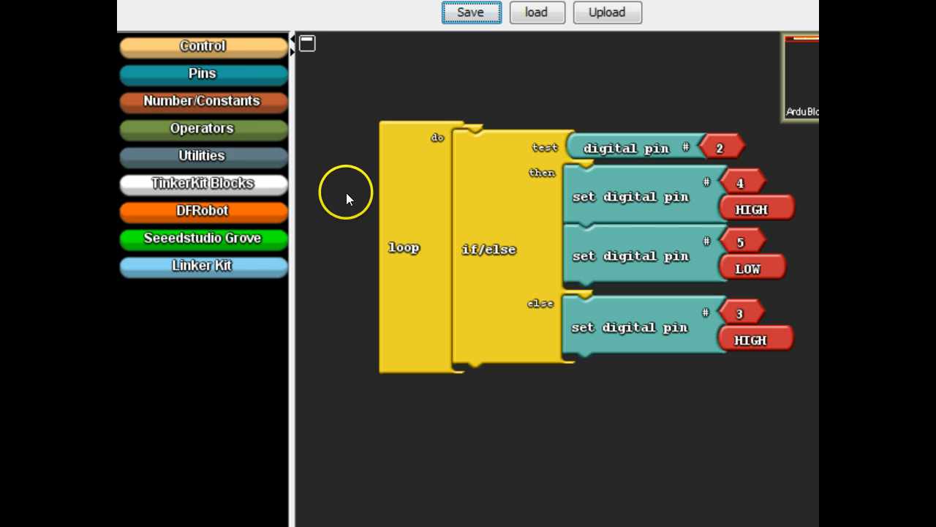
mouse_move(202, 155)
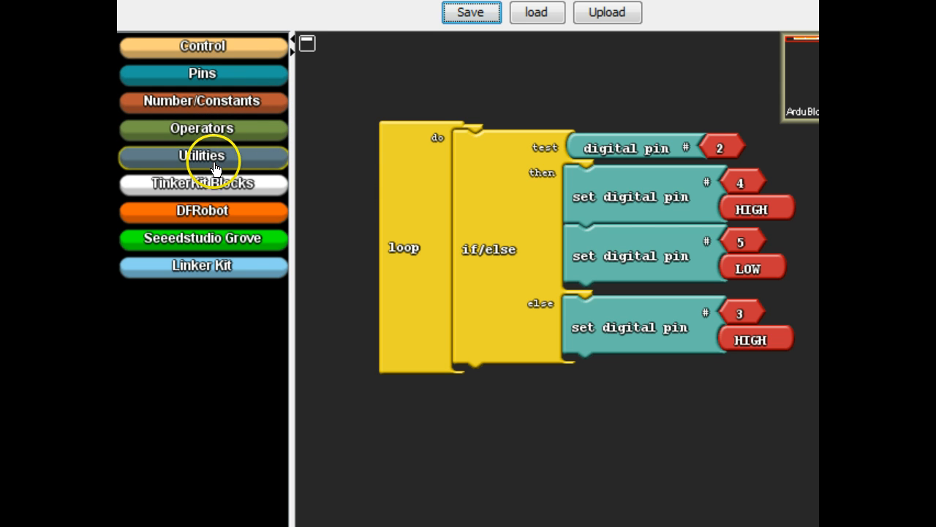
mouse_move(570, 170)
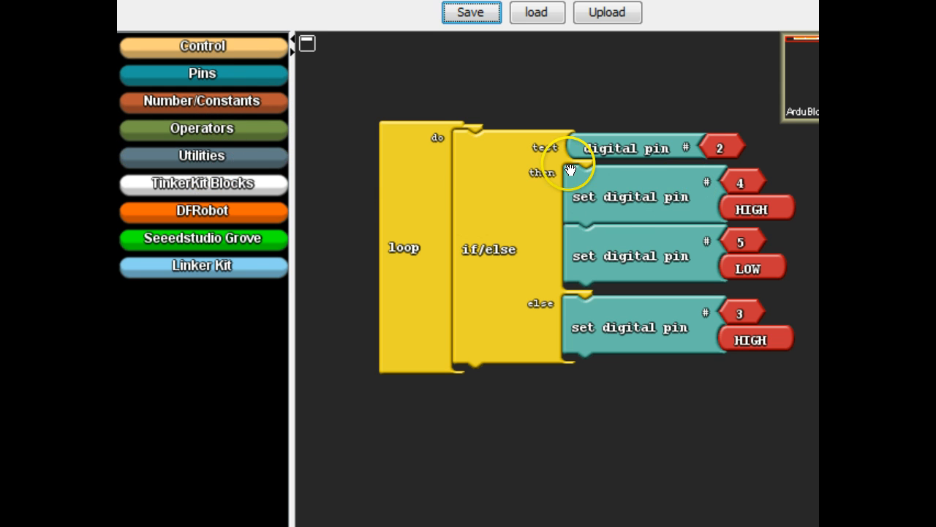
mouse_move(203, 128)
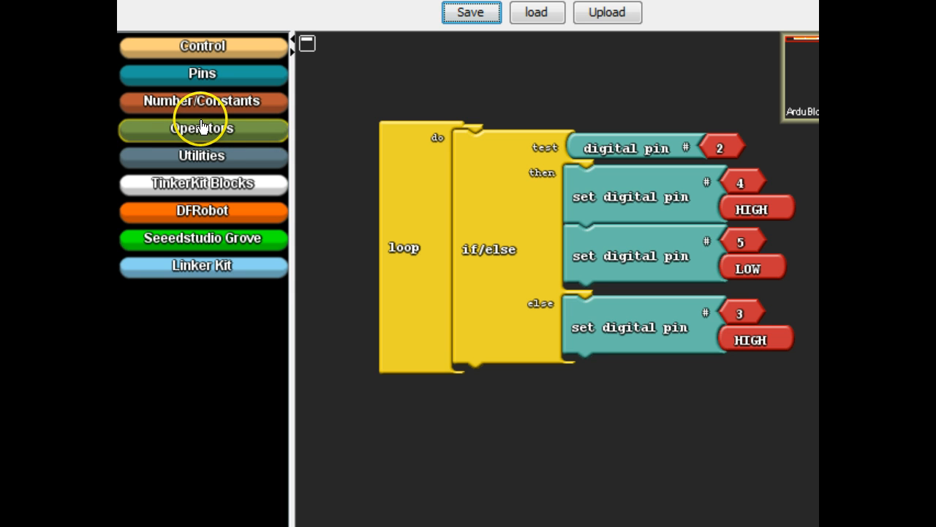
mouse_move(561, 131)
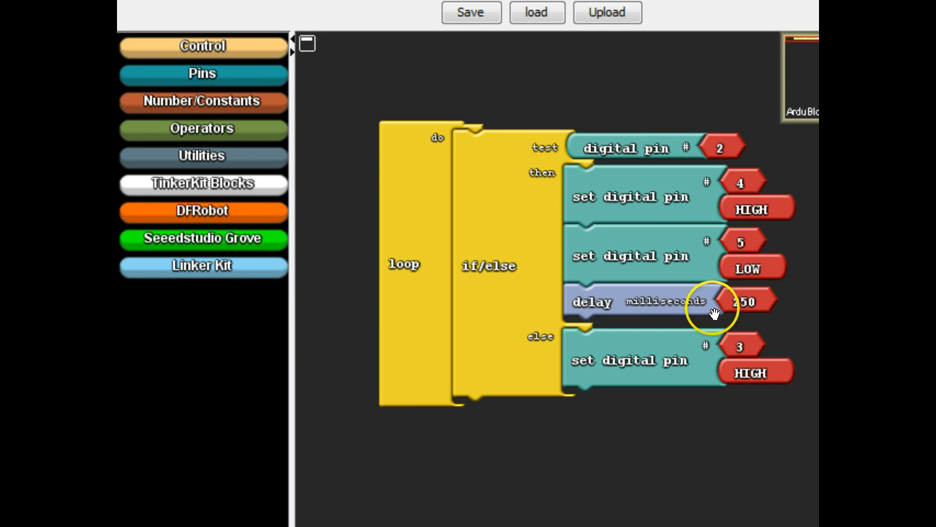
Step: Duplicate the pin and delay blocks after the first delay, setting pin 4 LOW and pin 5 HIGH
right_click(644, 196)
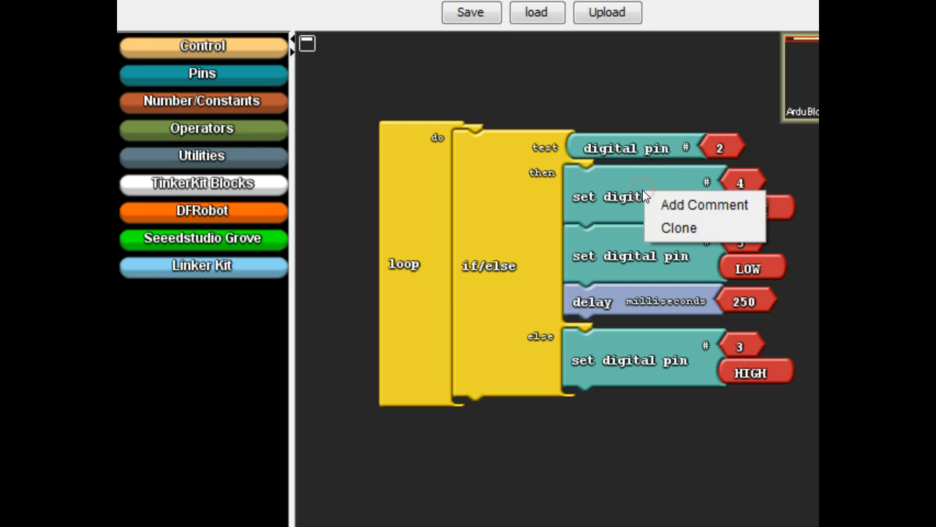
mouse_move(677, 228)
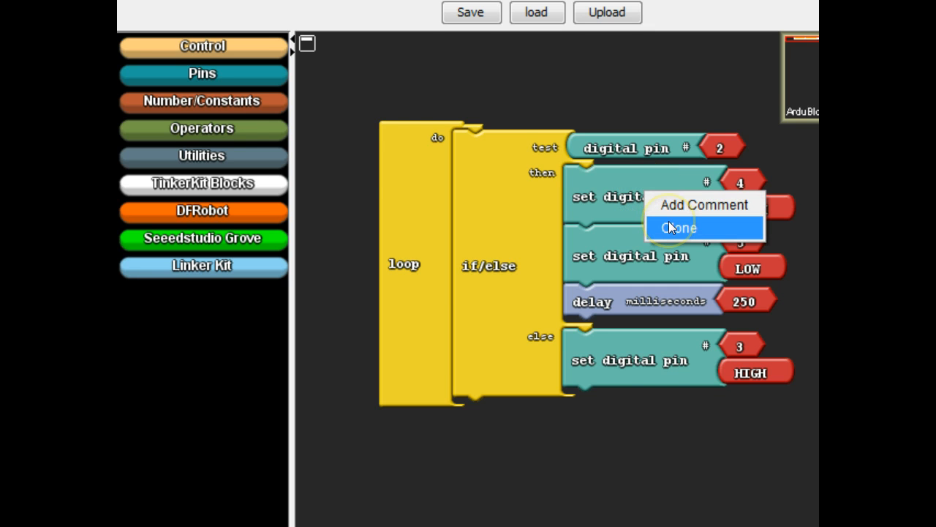
left_click(678, 228)
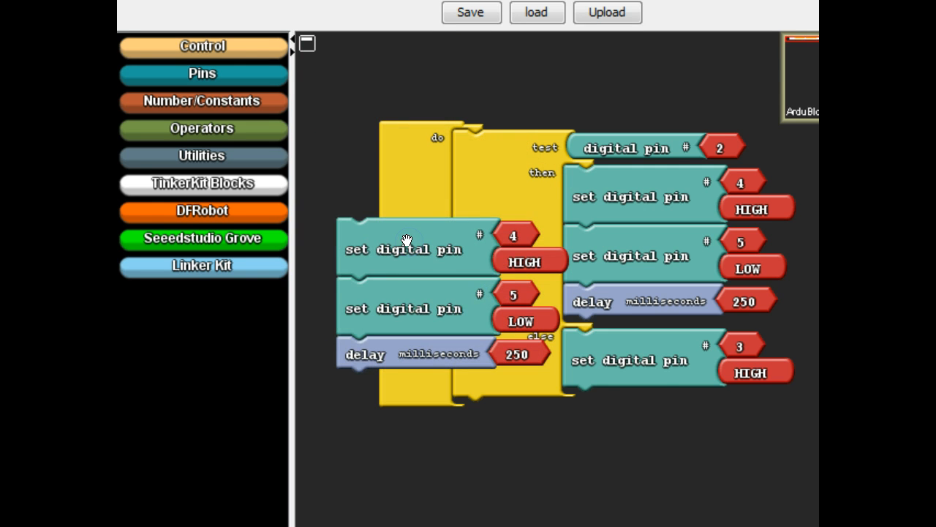
left_click_drag(403, 249, 626, 333)
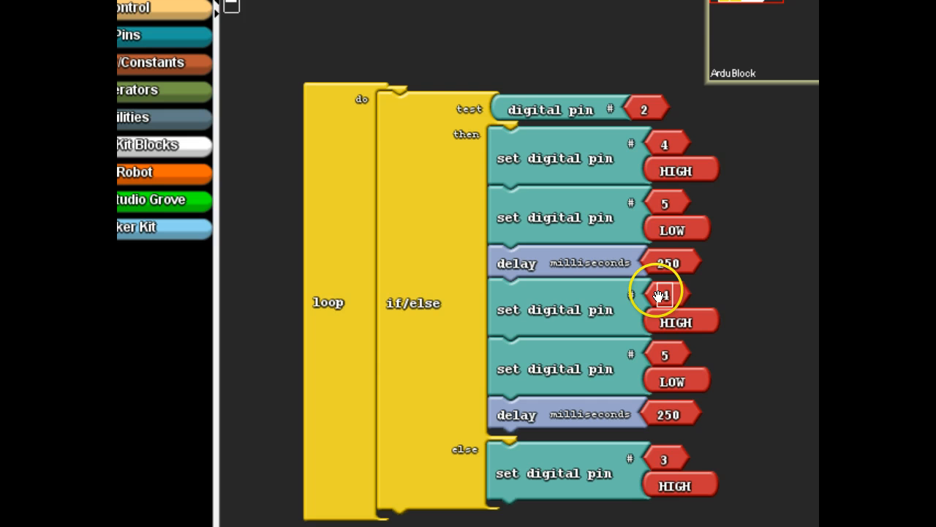
left_click(662, 296)
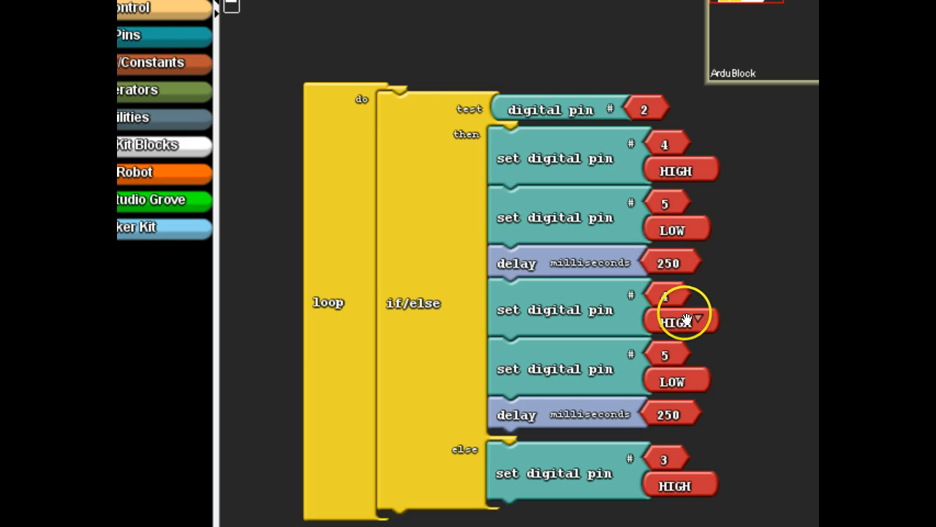
left_click(671, 322)
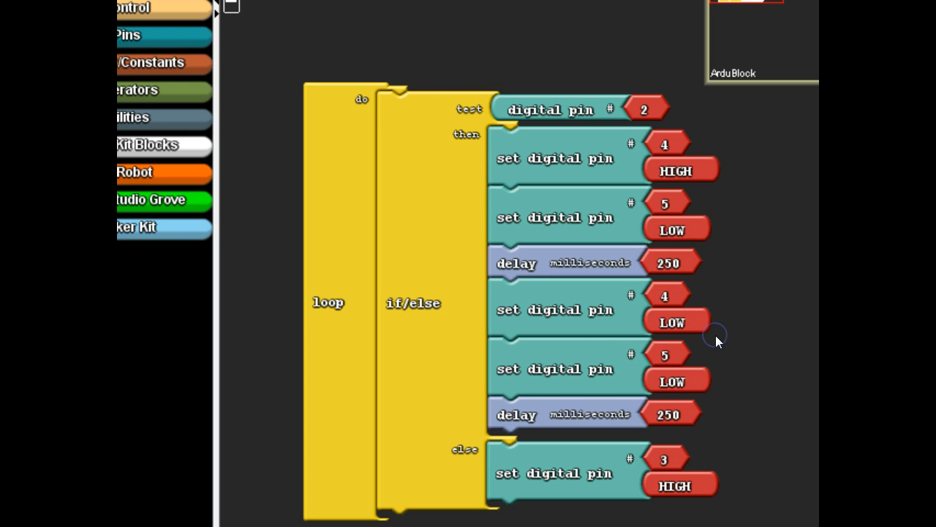
left_click(671, 381)
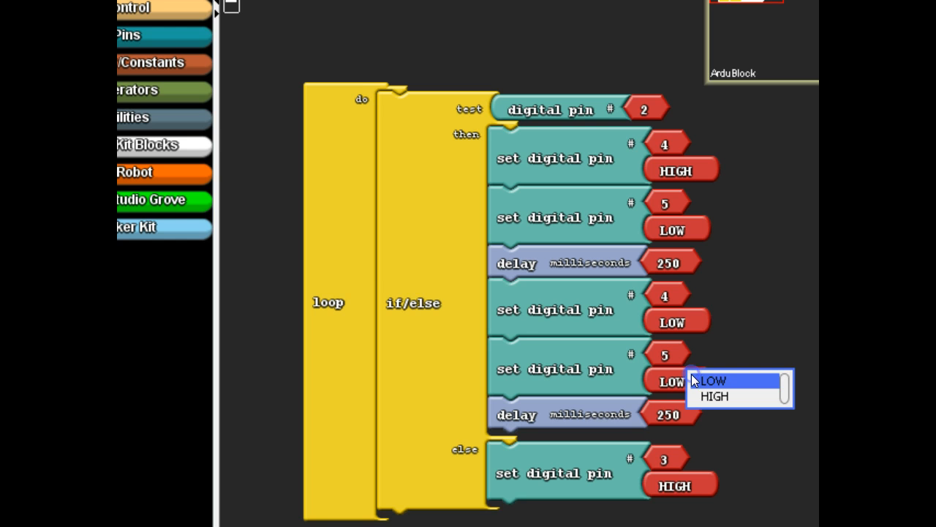
left_click(710, 396)
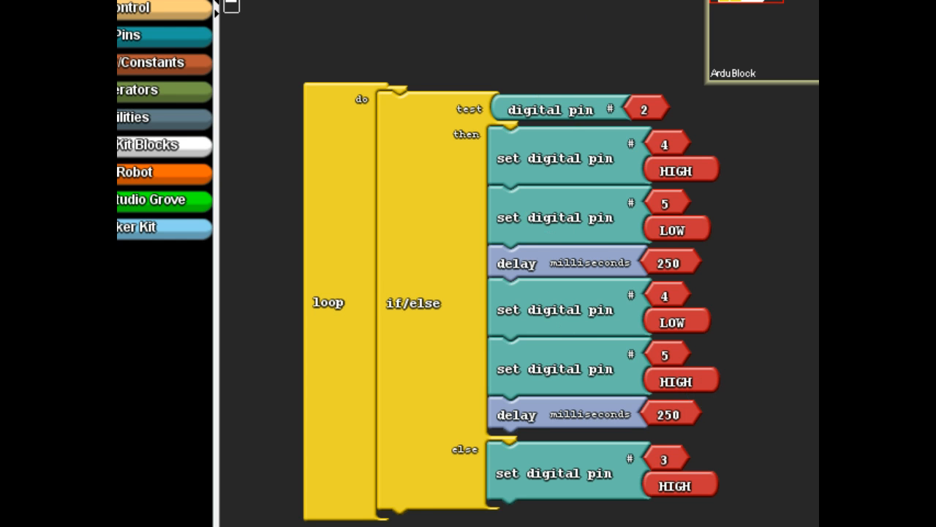
scroll("up", 3)
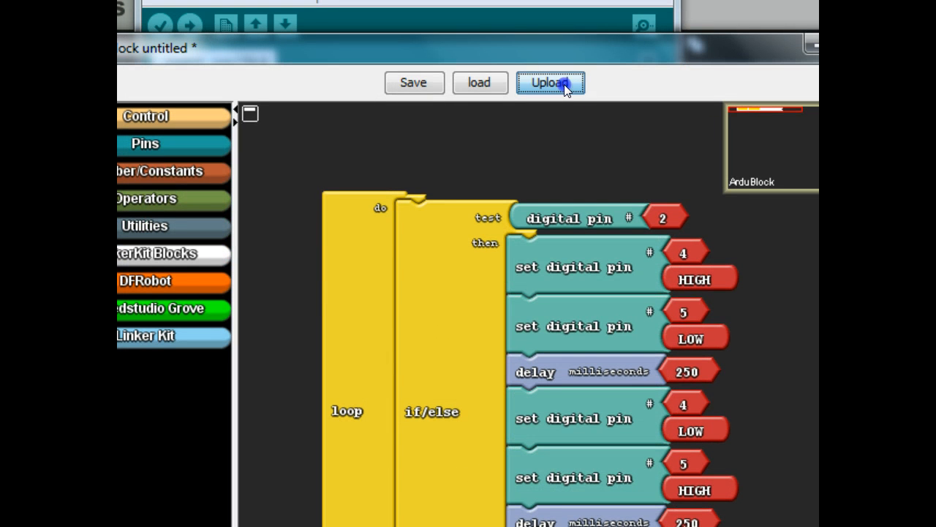
Step: Upload the if/else sketch with alternating pins 4 and 5 to the board
left_click(550, 82)
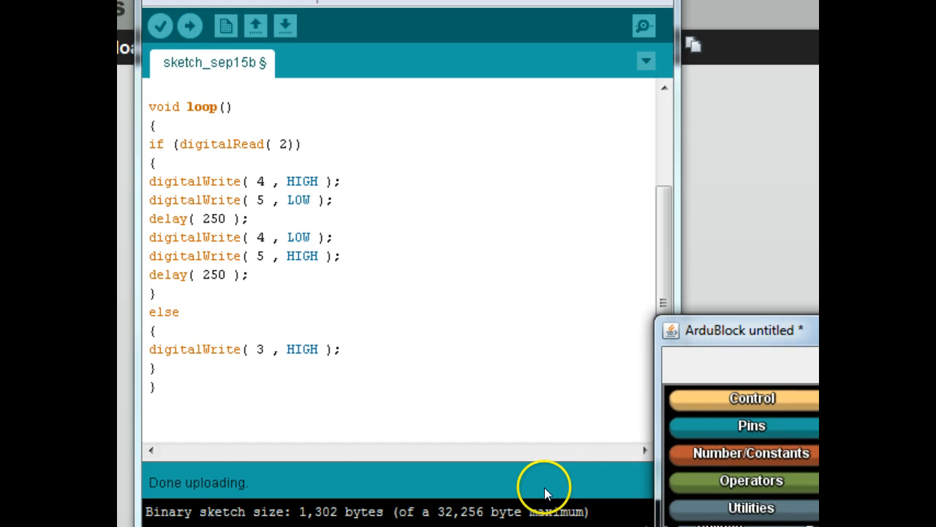
mouse_move(219, 486)
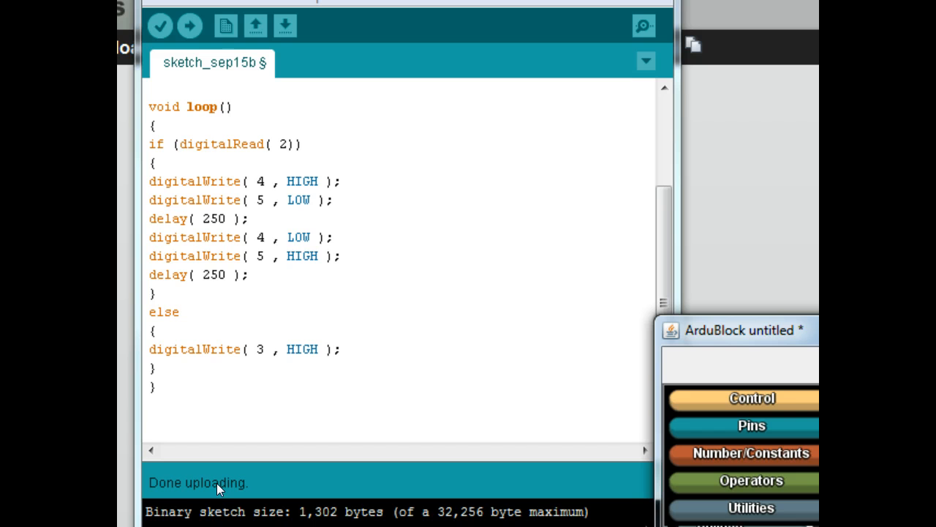
mouse_move(164, 441)
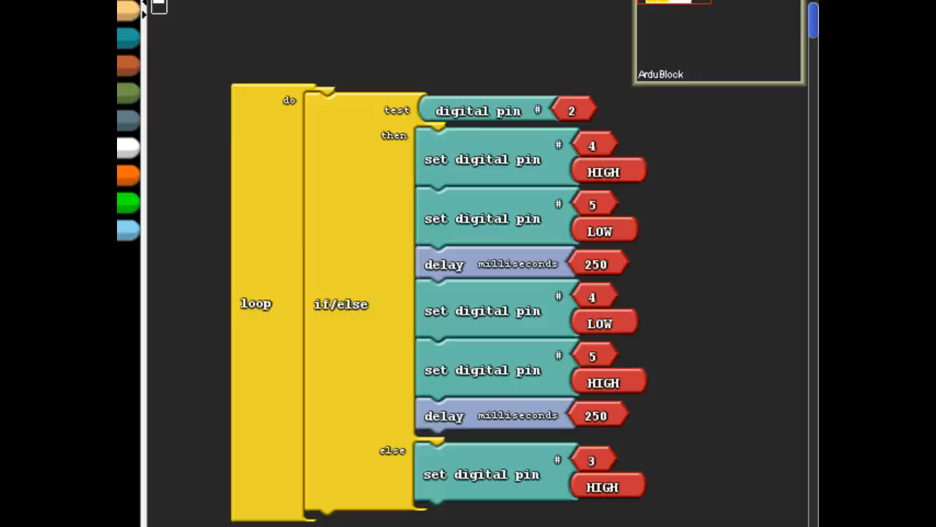
mouse_move(476, 150)
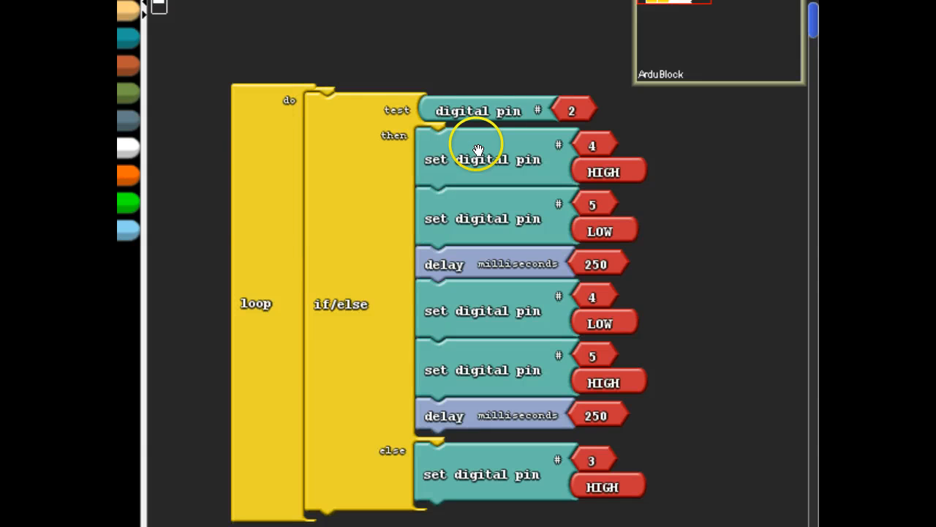
mouse_move(474, 159)
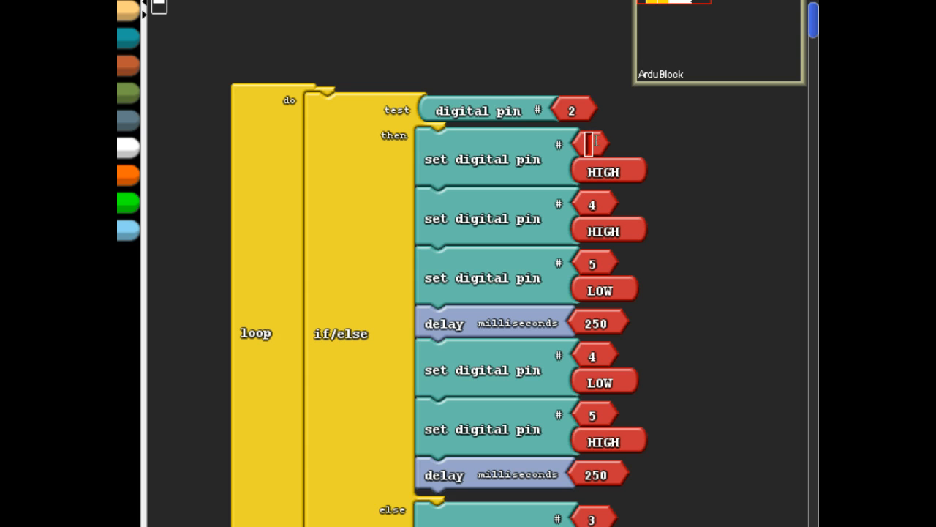
Step: Set the new block heading the then branch to pin 2
type("2")
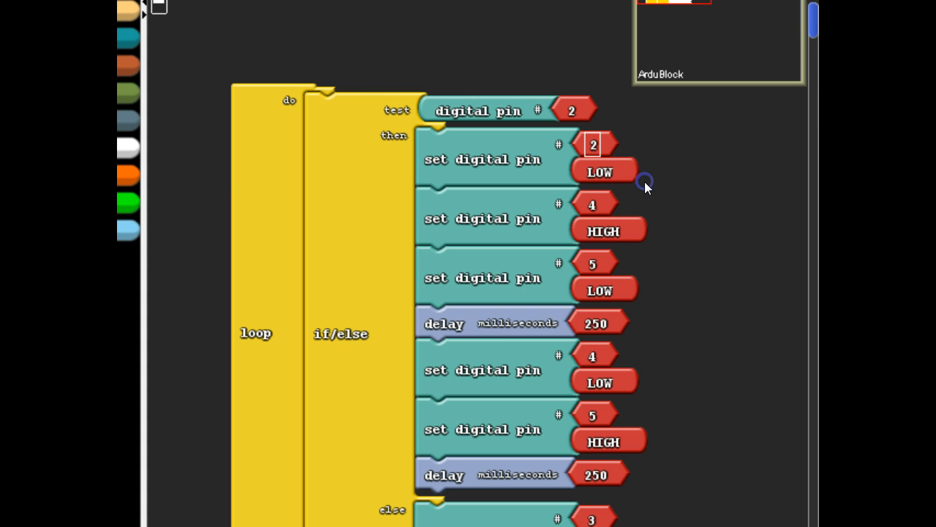
mouse_move(569, 181)
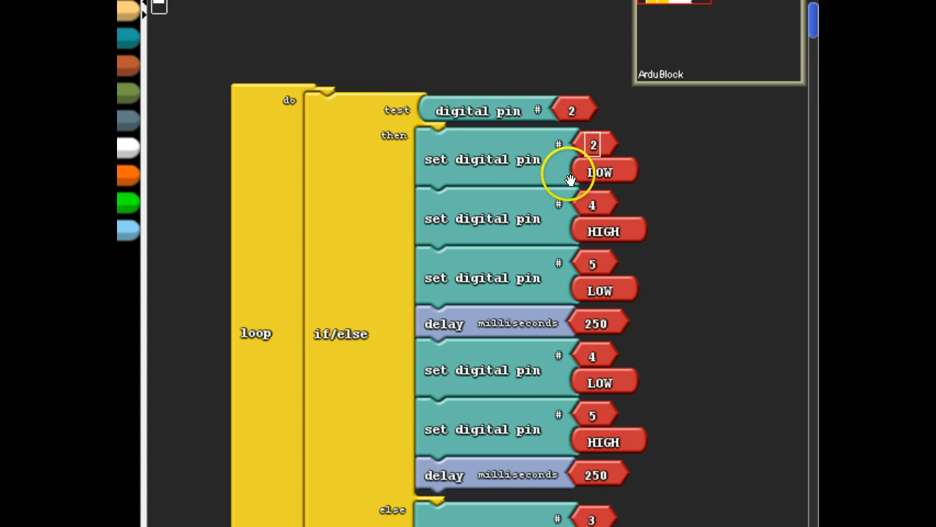
mouse_move(538, 472)
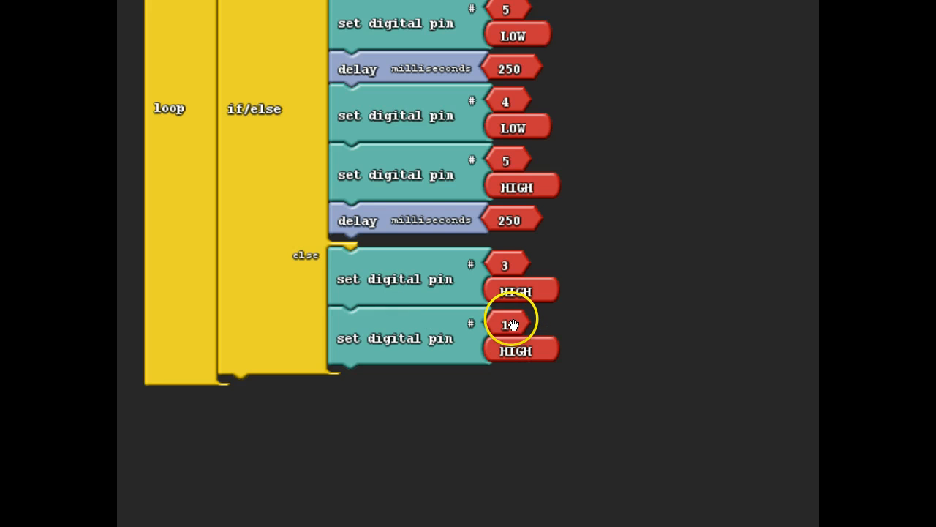
Step: Set the added else-branch blocks to pin 4 LOW and pin 5 LOW
left_click(505, 324)
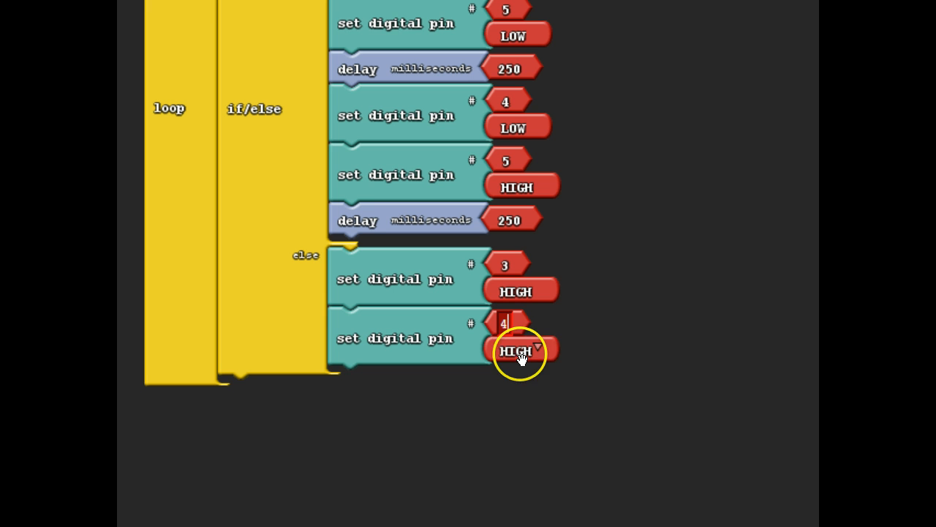
left_click(519, 351)
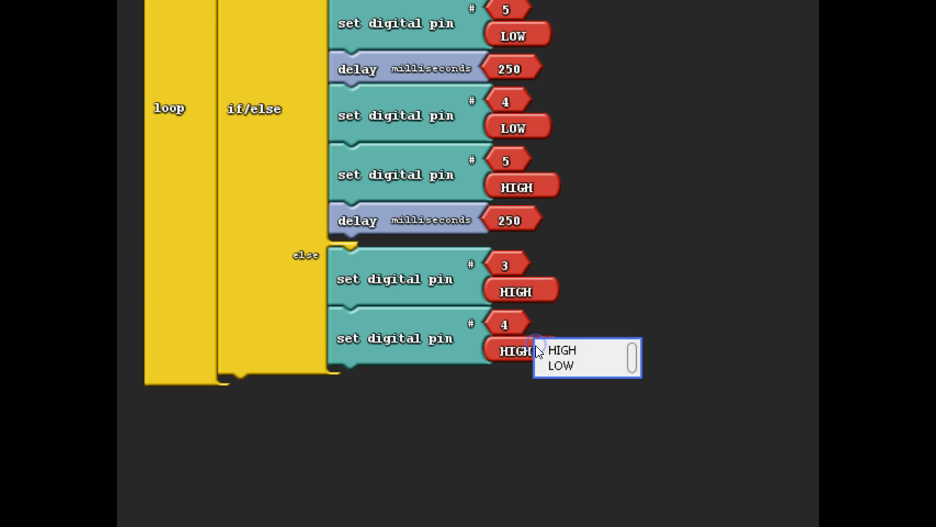
left_click(559, 365)
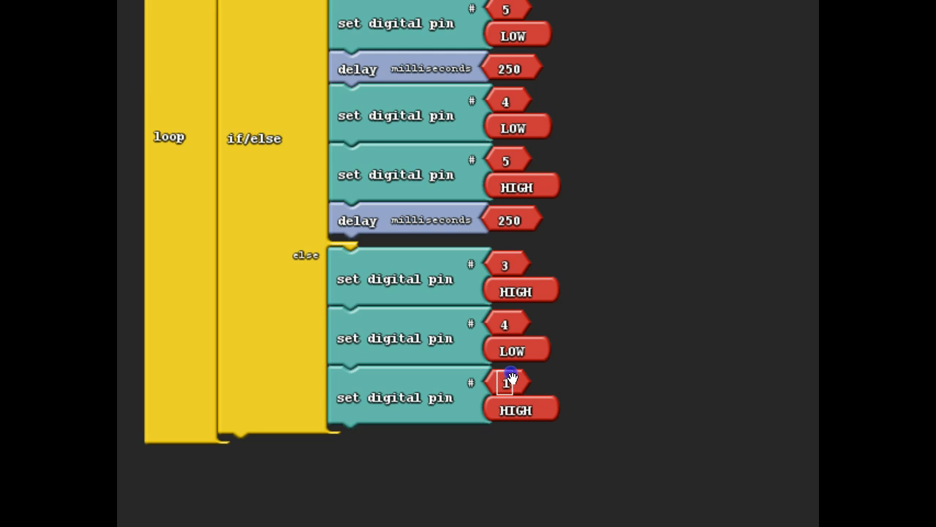
left_click(506, 382)
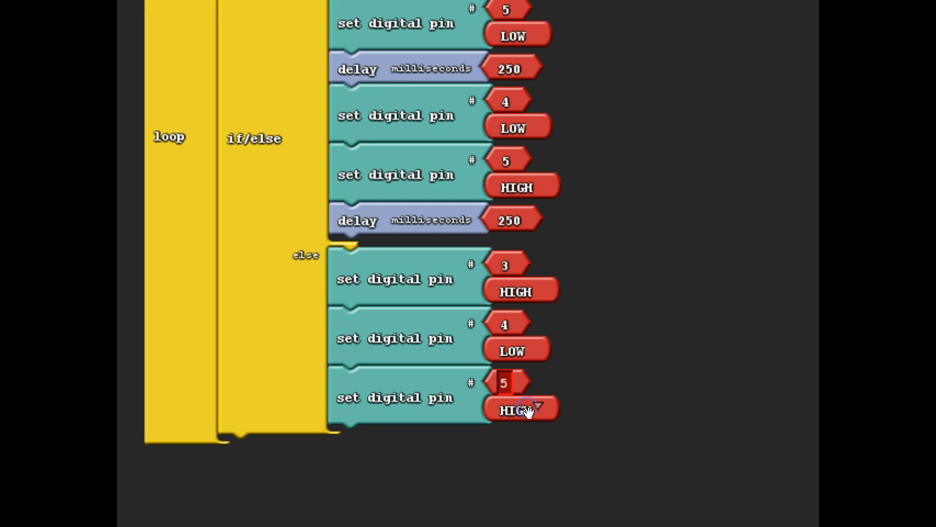
left_click(522, 410)
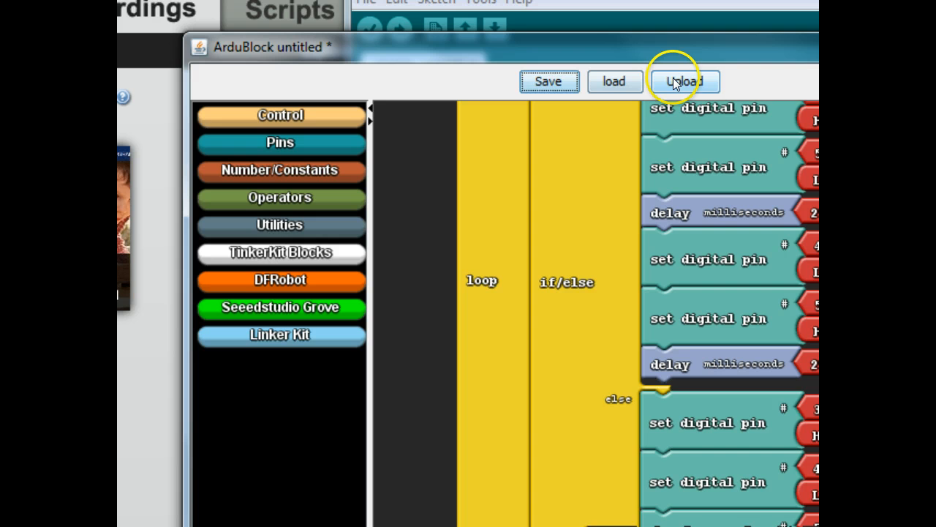
Step: Upload the updated sketch with pin 2 LOW in then and pins 4, 5 LOW in else
left_click(684, 81)
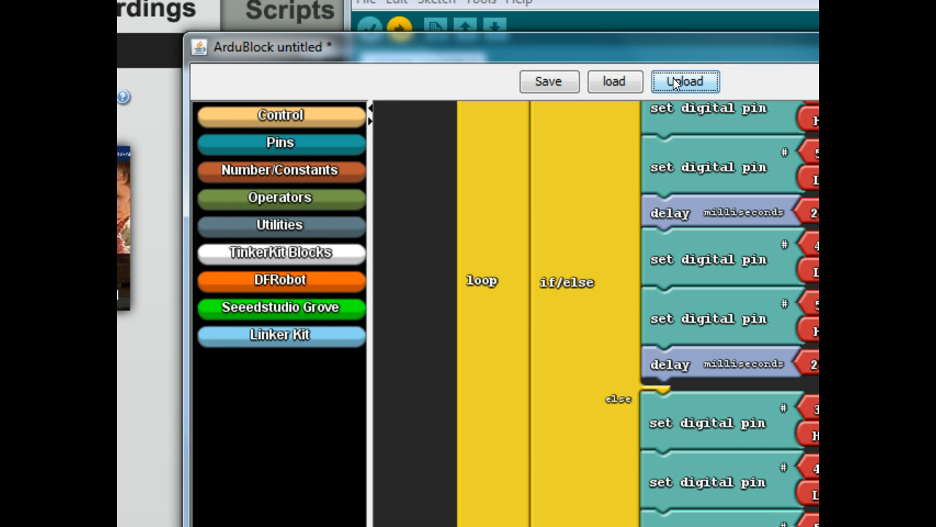
left_click(685, 81)
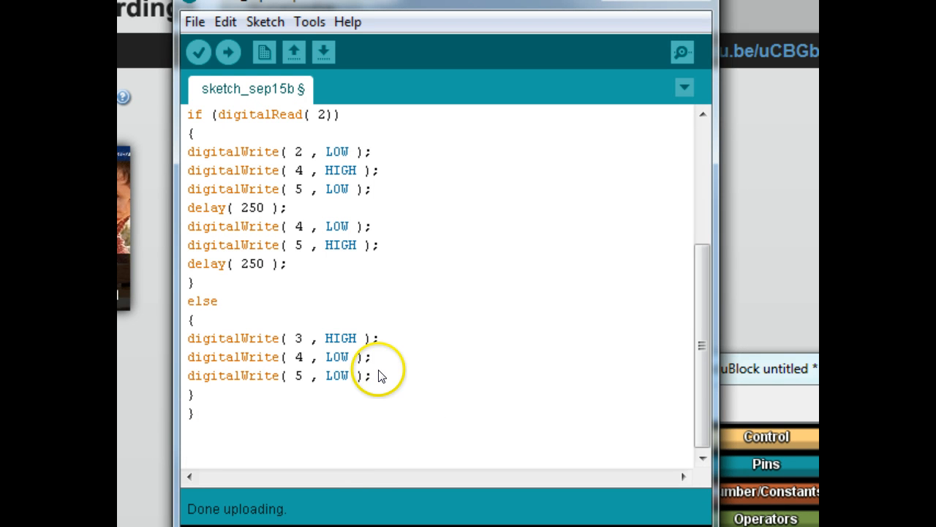
mouse_move(556, 414)
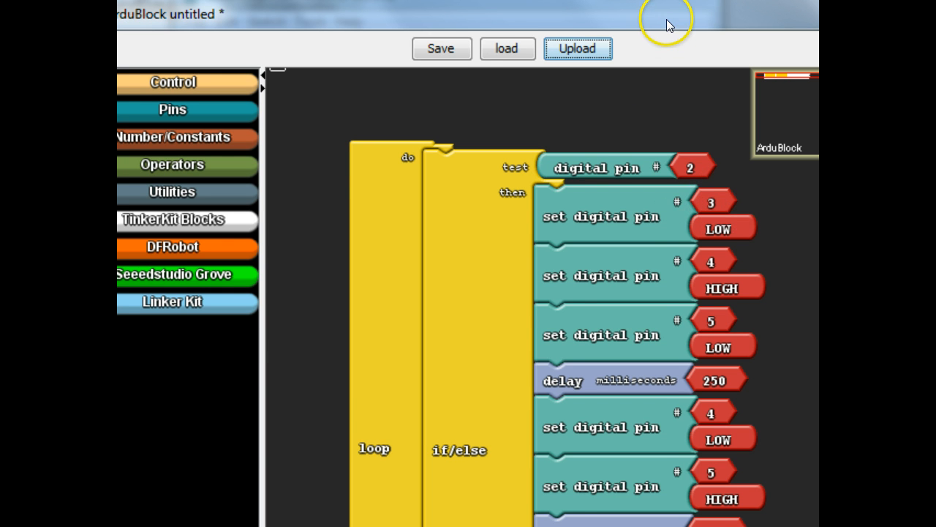
mouse_move(497, 479)
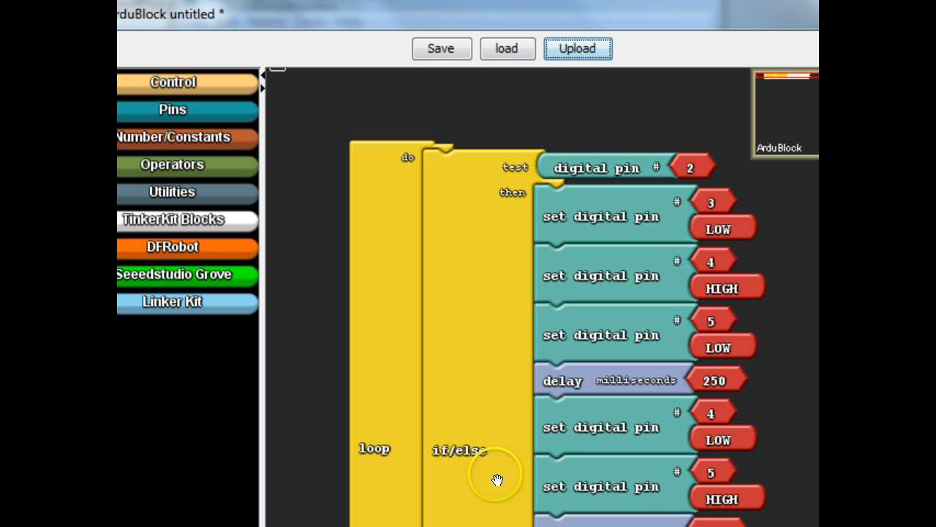
mouse_move(574, 472)
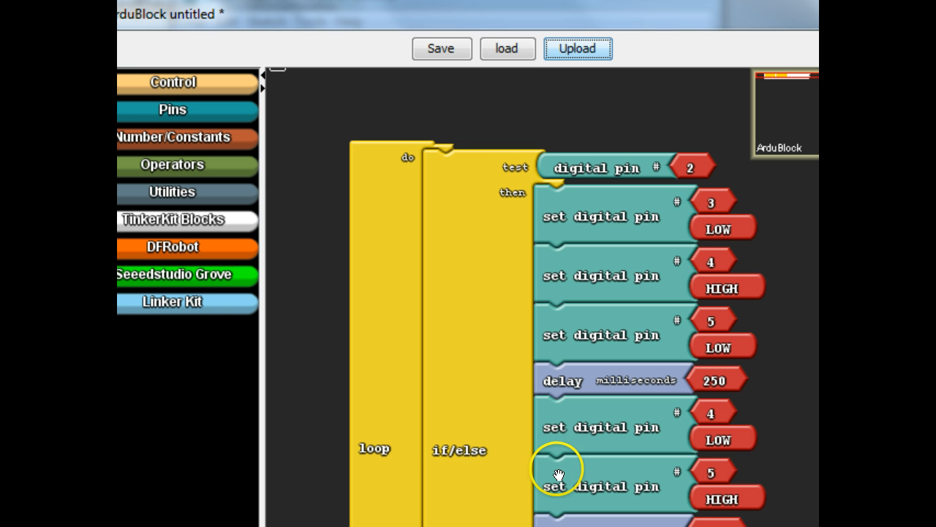
mouse_move(558, 472)
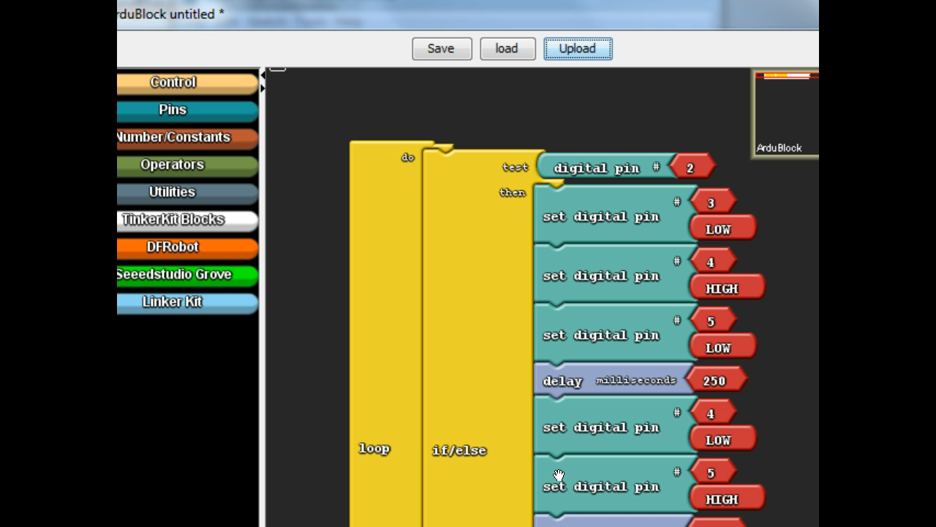